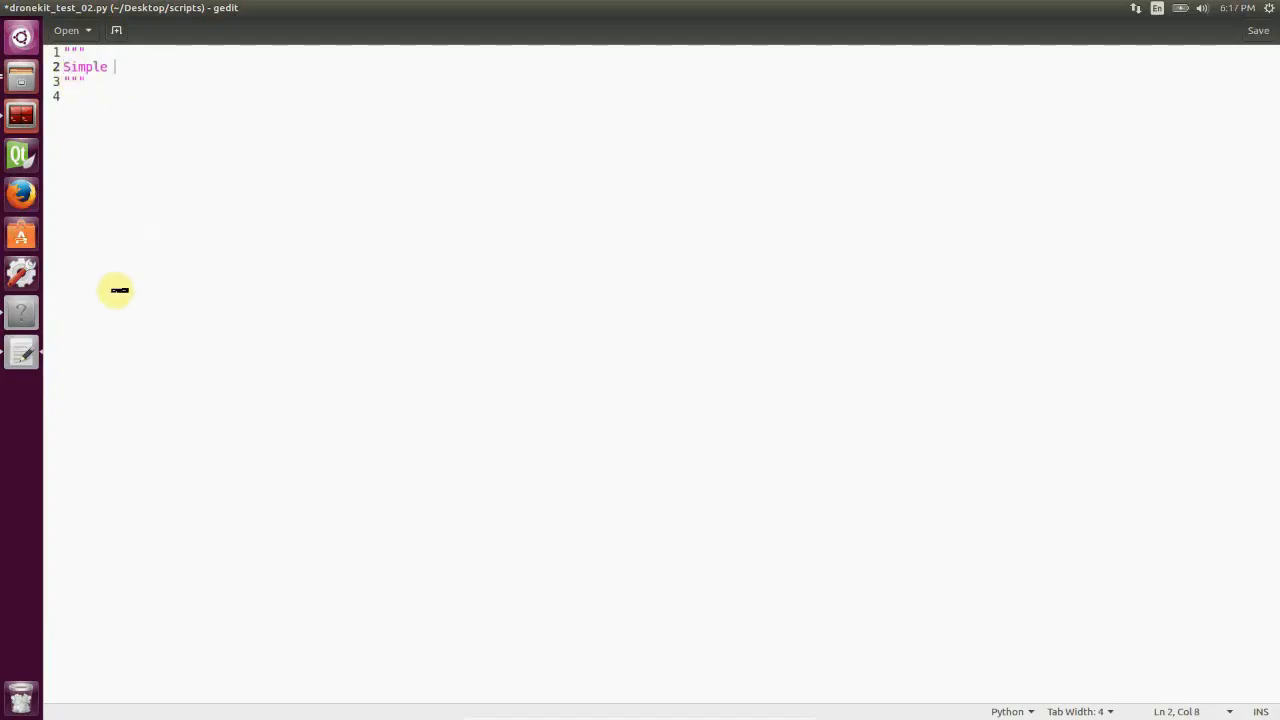
Write the take-off script docstring, the python-tk install note, and import Tkinter as tk.
text(script for take off and control with arrow keys)
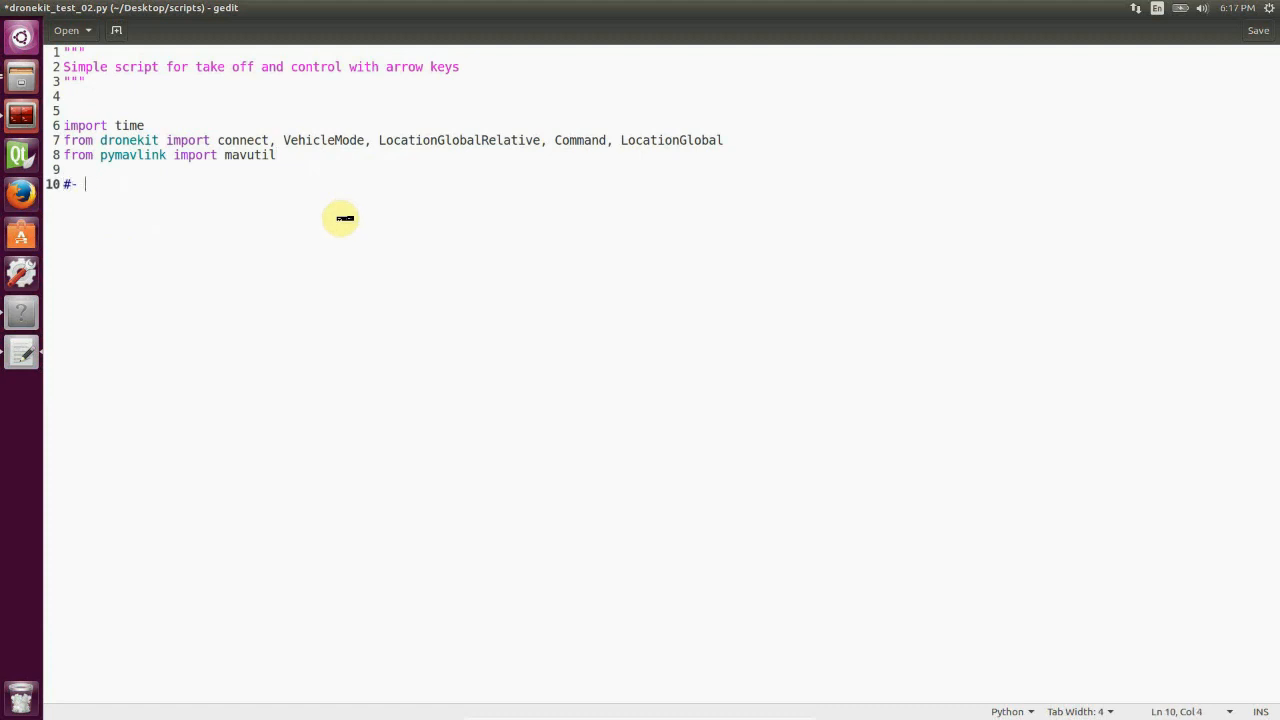
text(Importing Tkinter:)
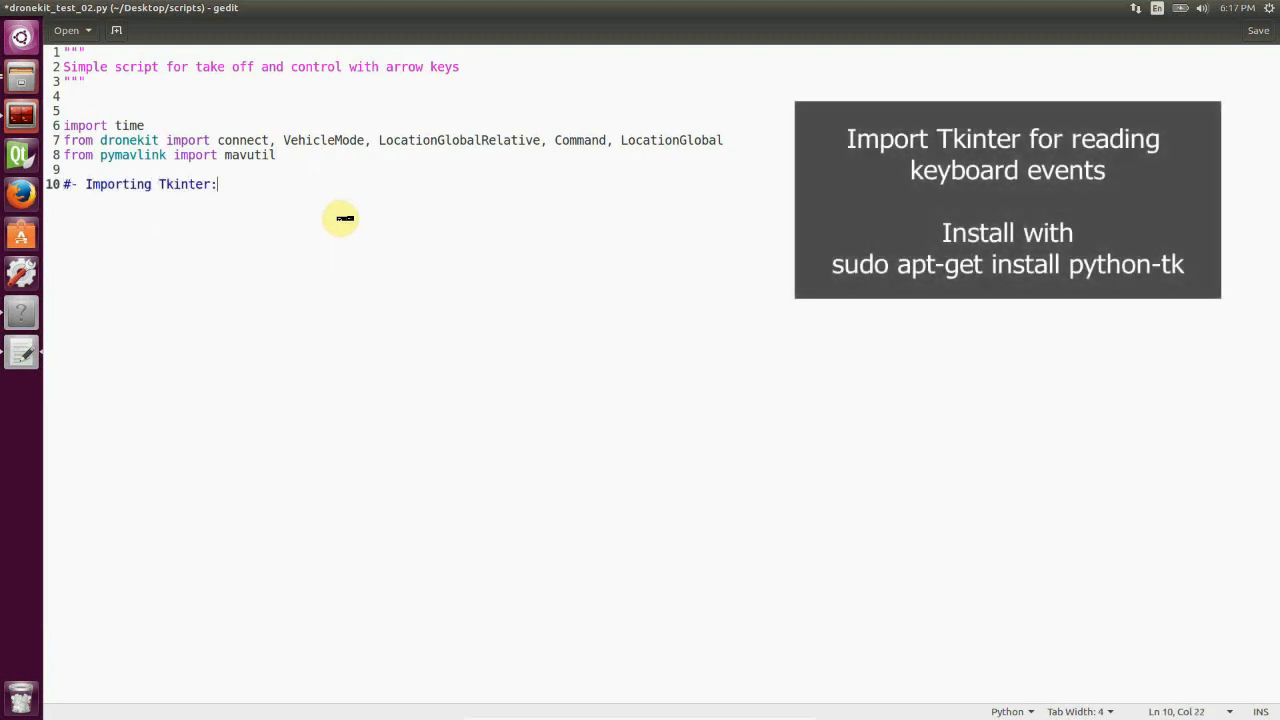
text(sudo apt-get i)
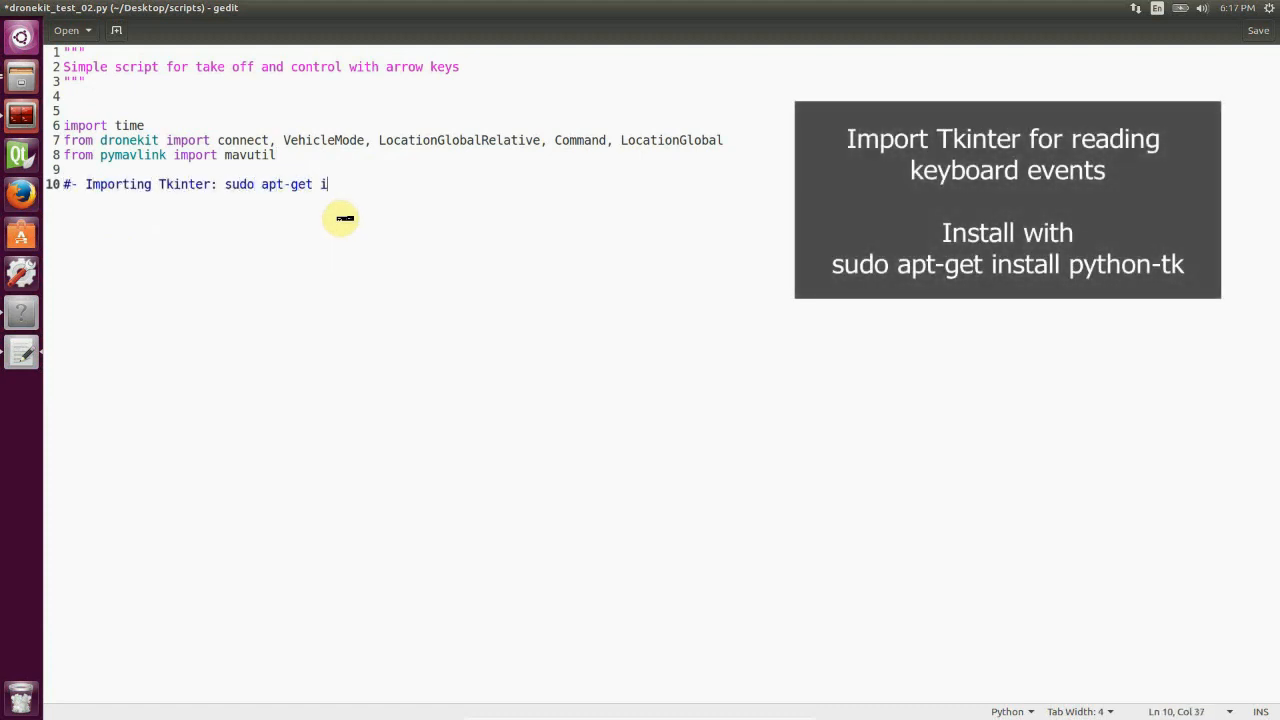
text(nstall python-tk)
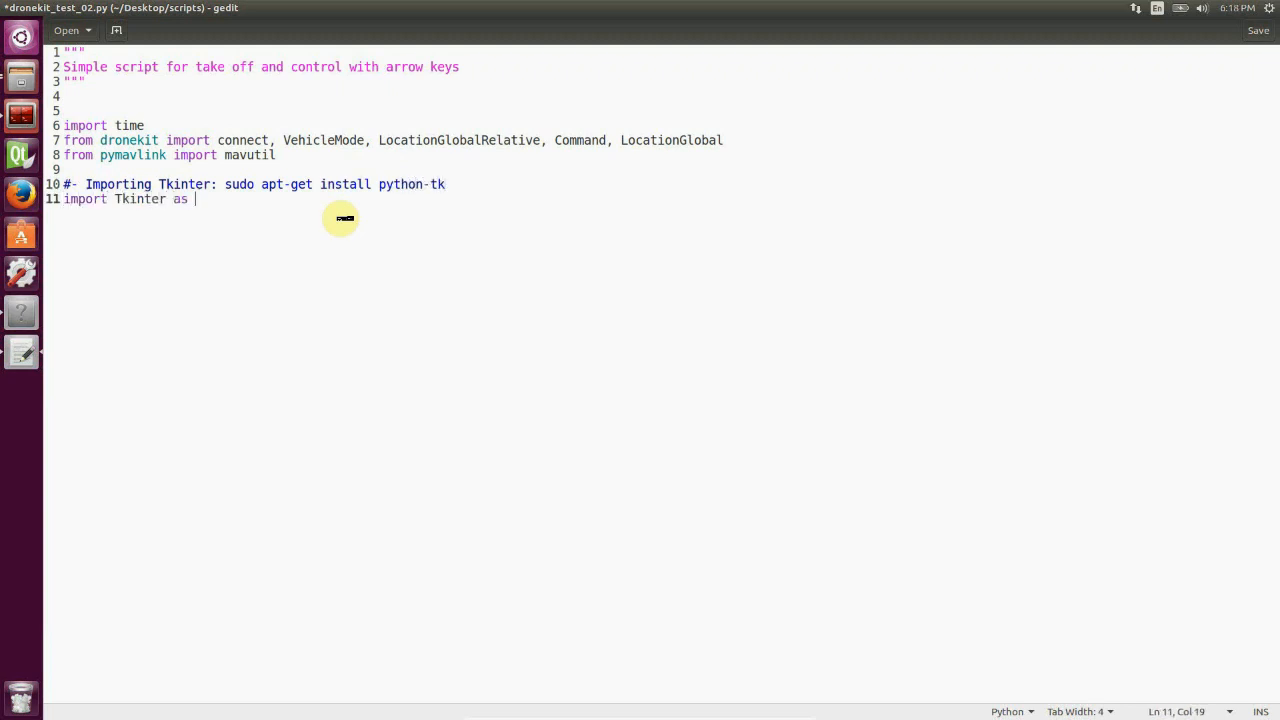
text(tk)
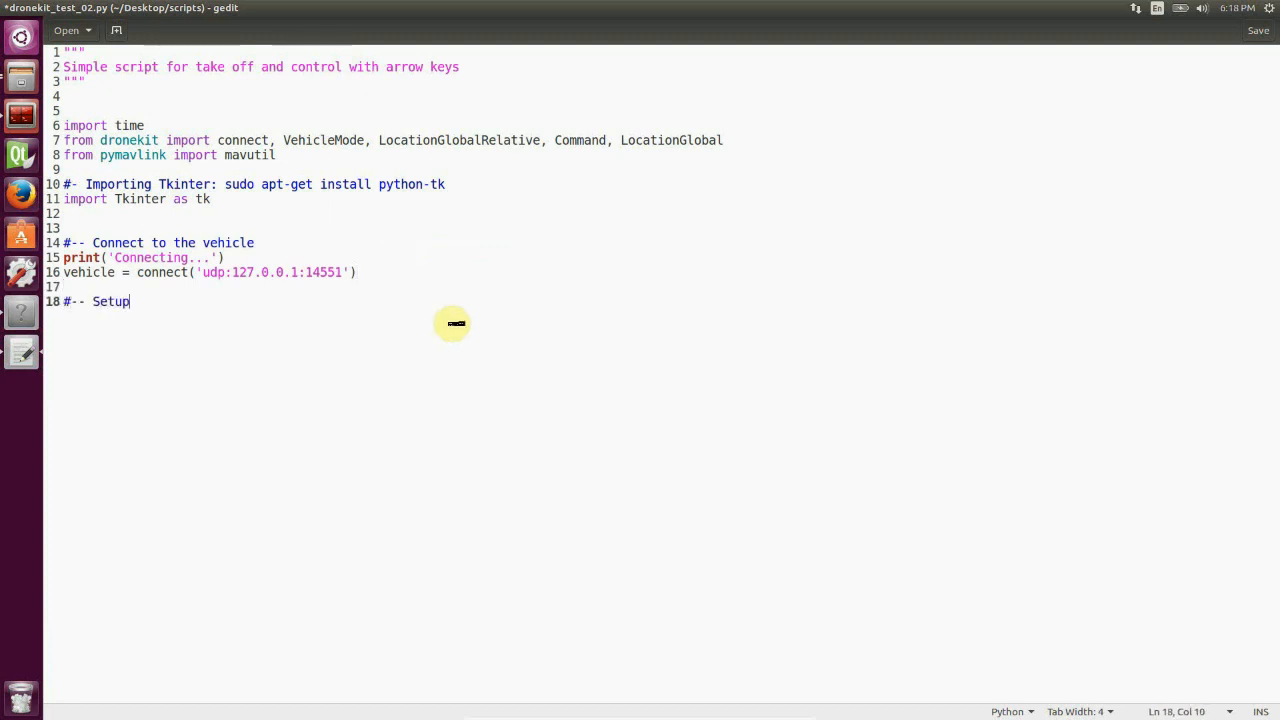
Add the commanded flying speed gnd_speed = 5 with a [m/s] comment.
text(the commanded flying speed)
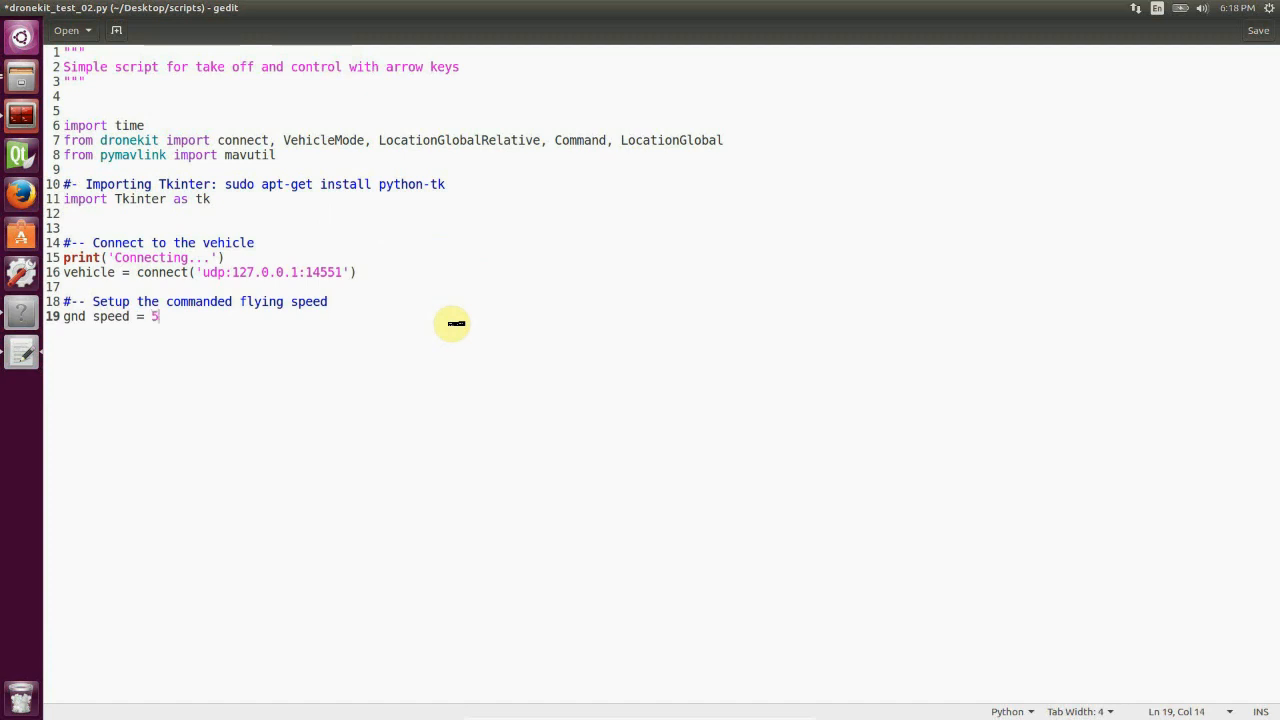
text(# [m/s)
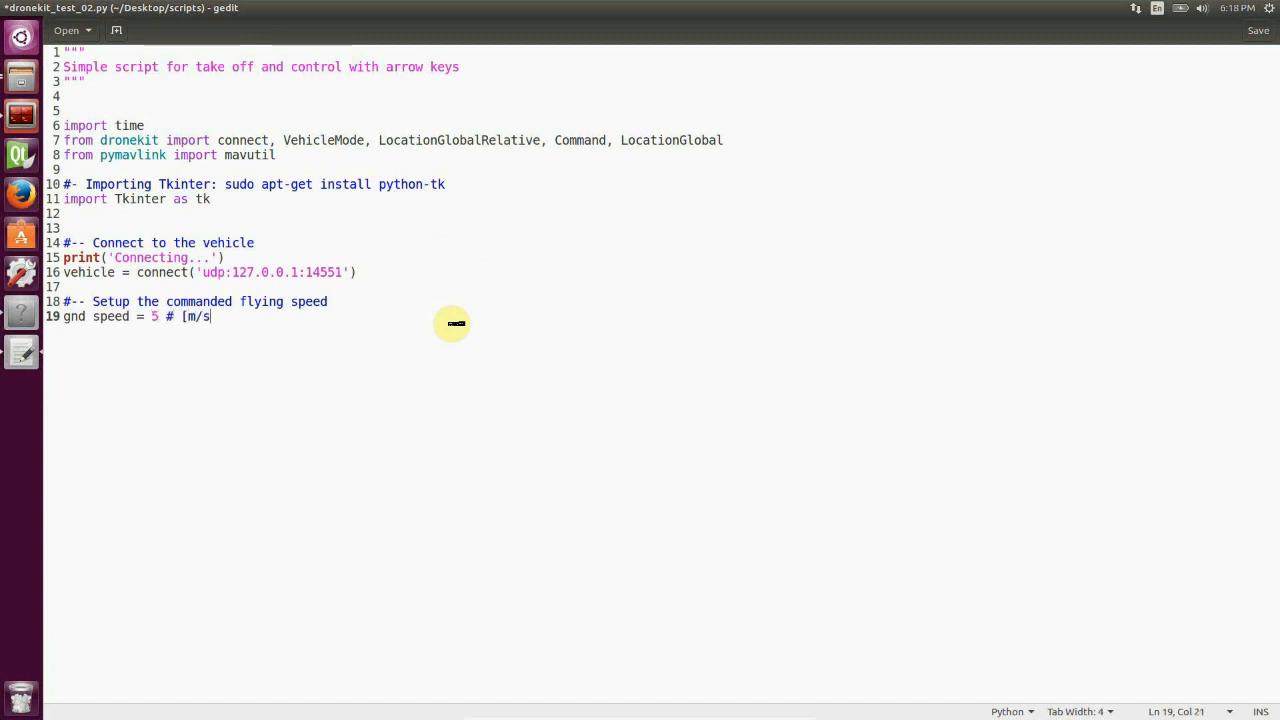
text(])
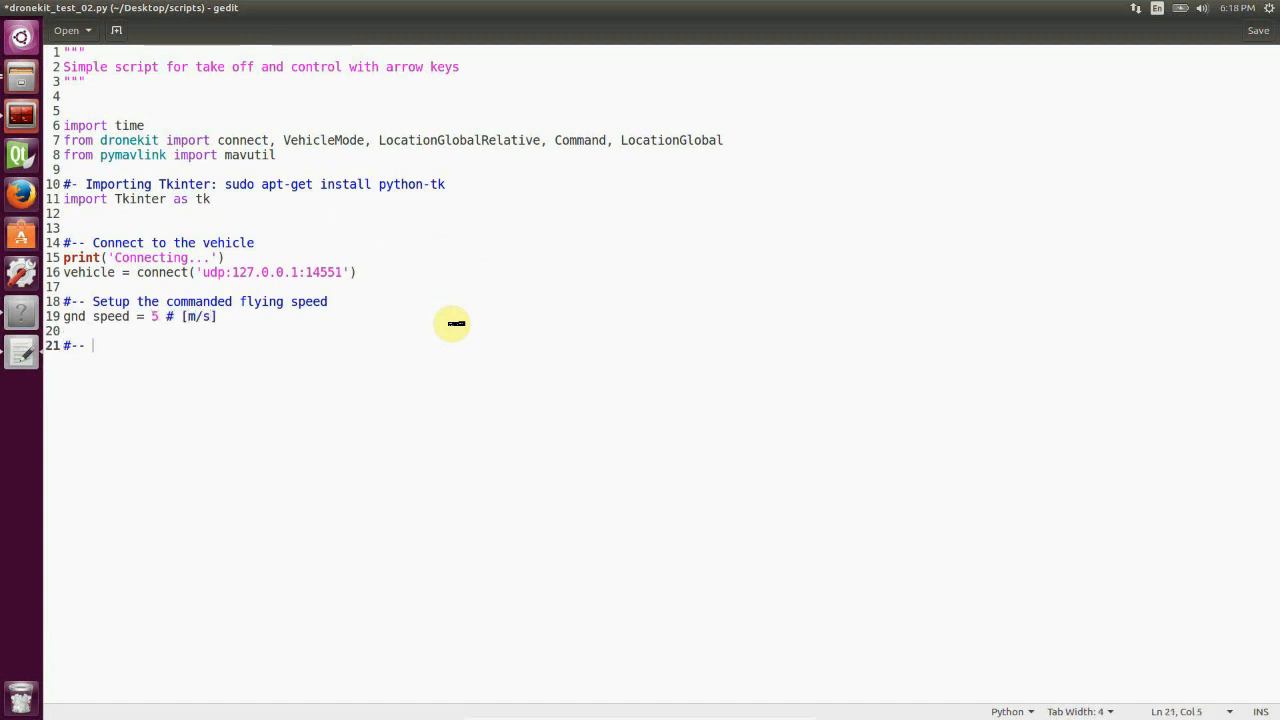
Define arm_and_takeoff and add a comment introducing the body-frame velocity command function.
text(Define arm and takeoff)
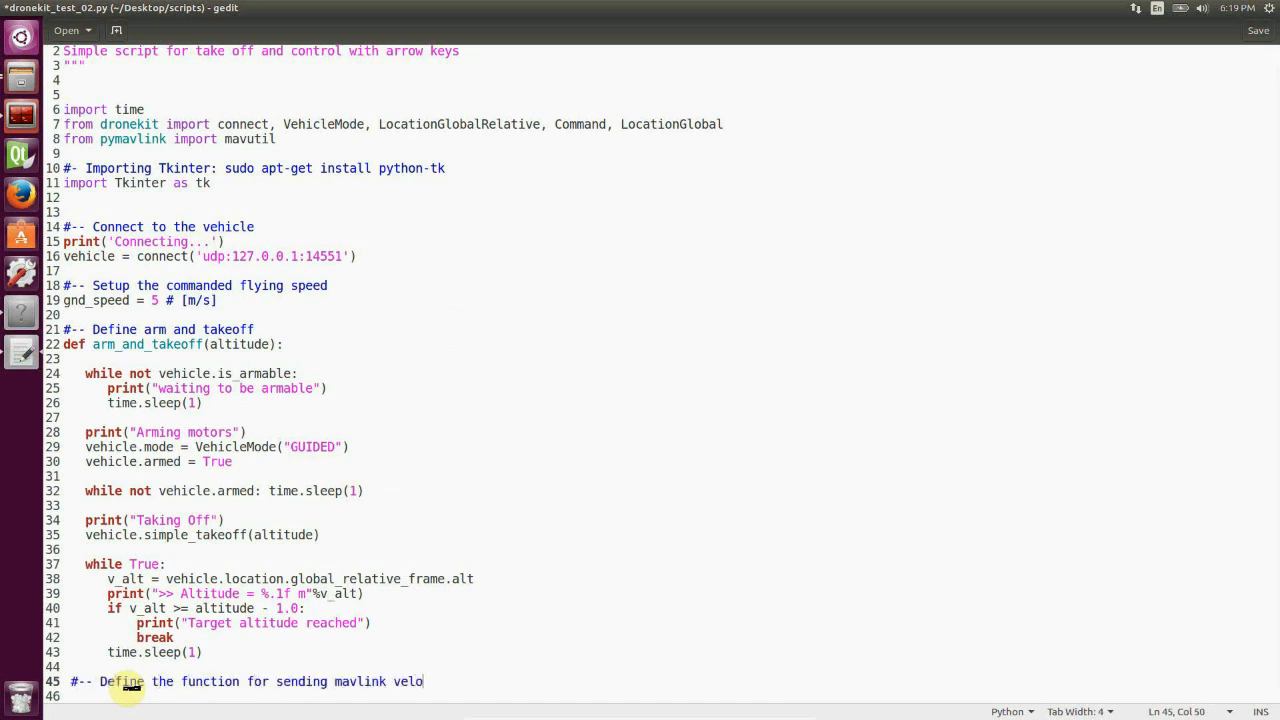
text(city command in body frame)
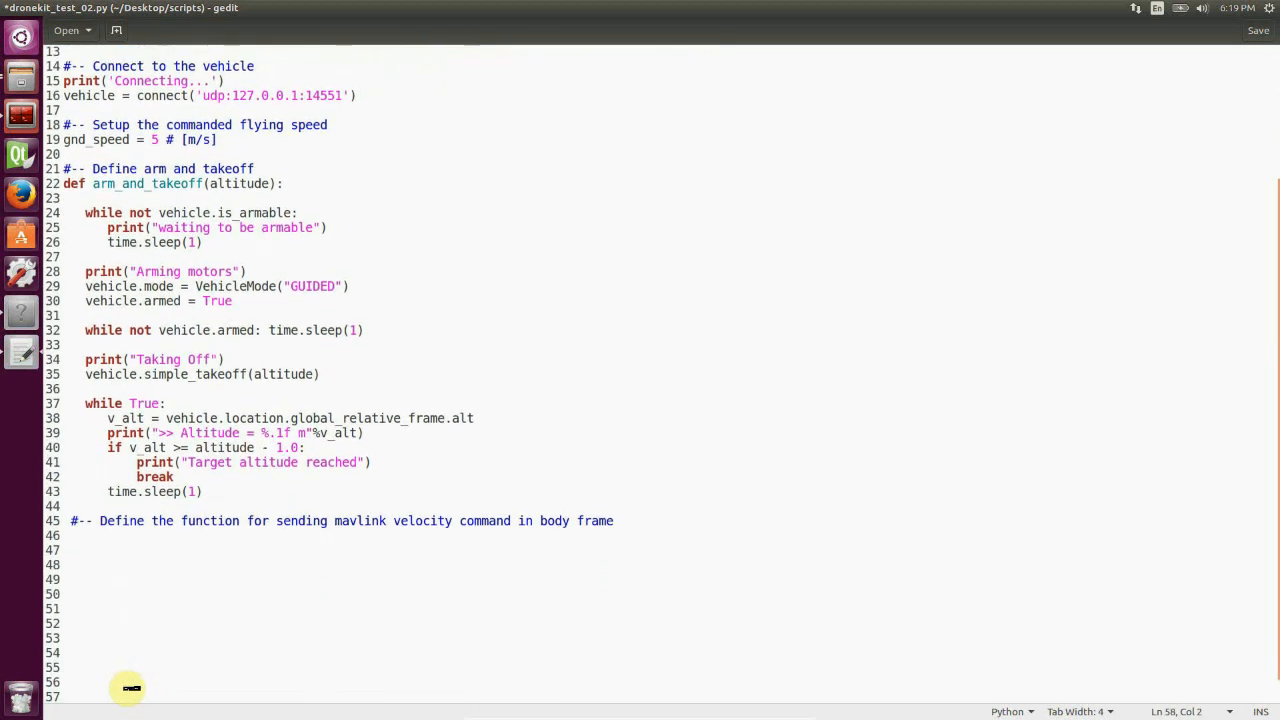
Define set_velocity_body(vehicle, vx, vy, vz) with a docstring noting vz is positive downward.
text(def)
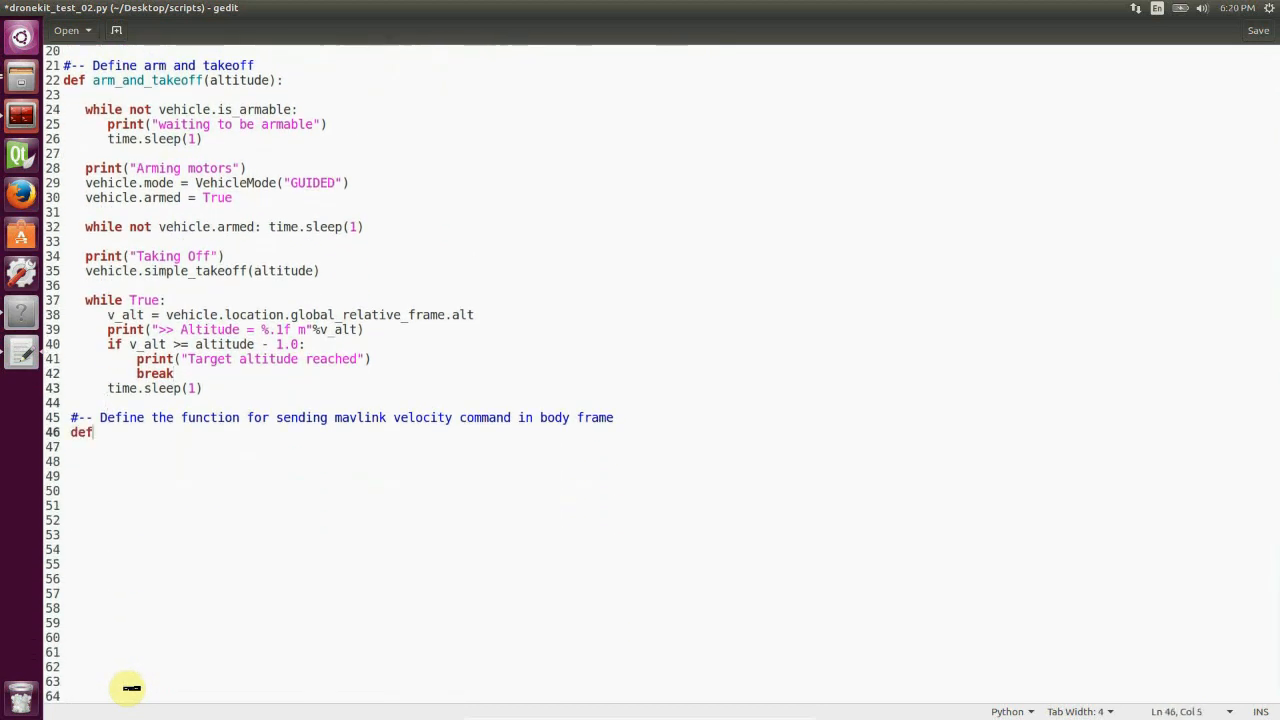
text(set_velocity_body(v)
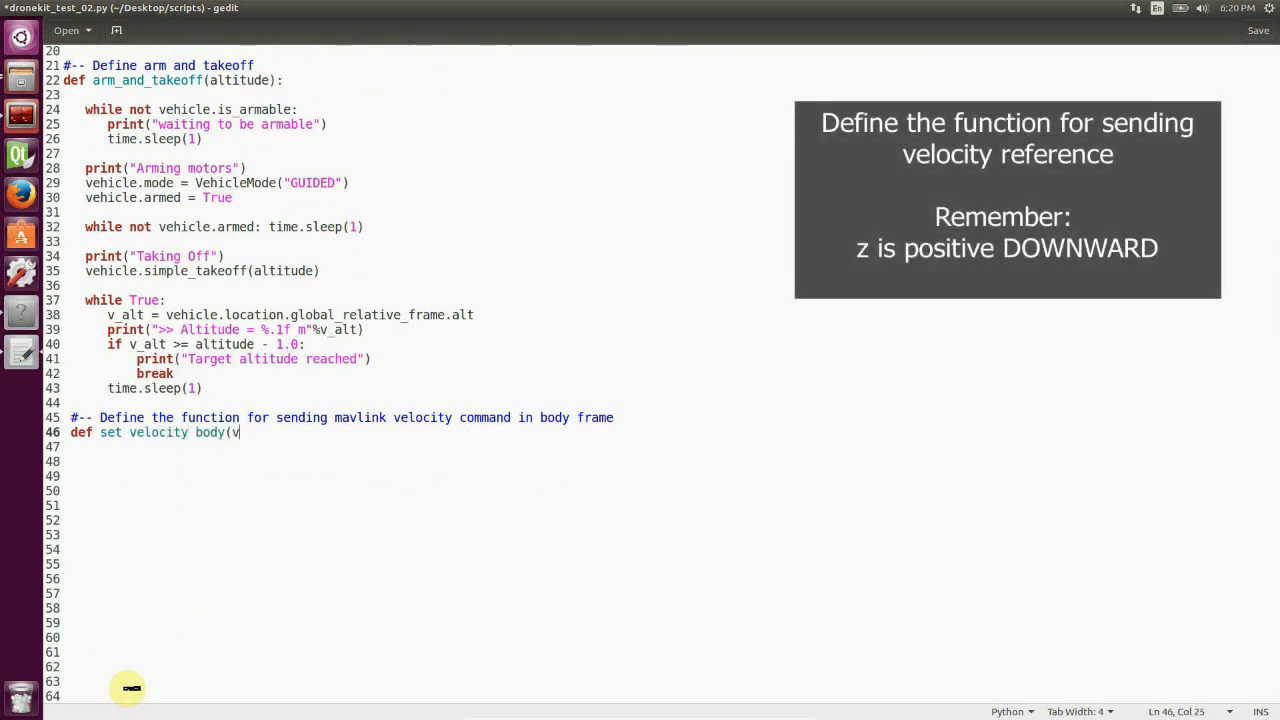
text(ehicle, vx, vy,)
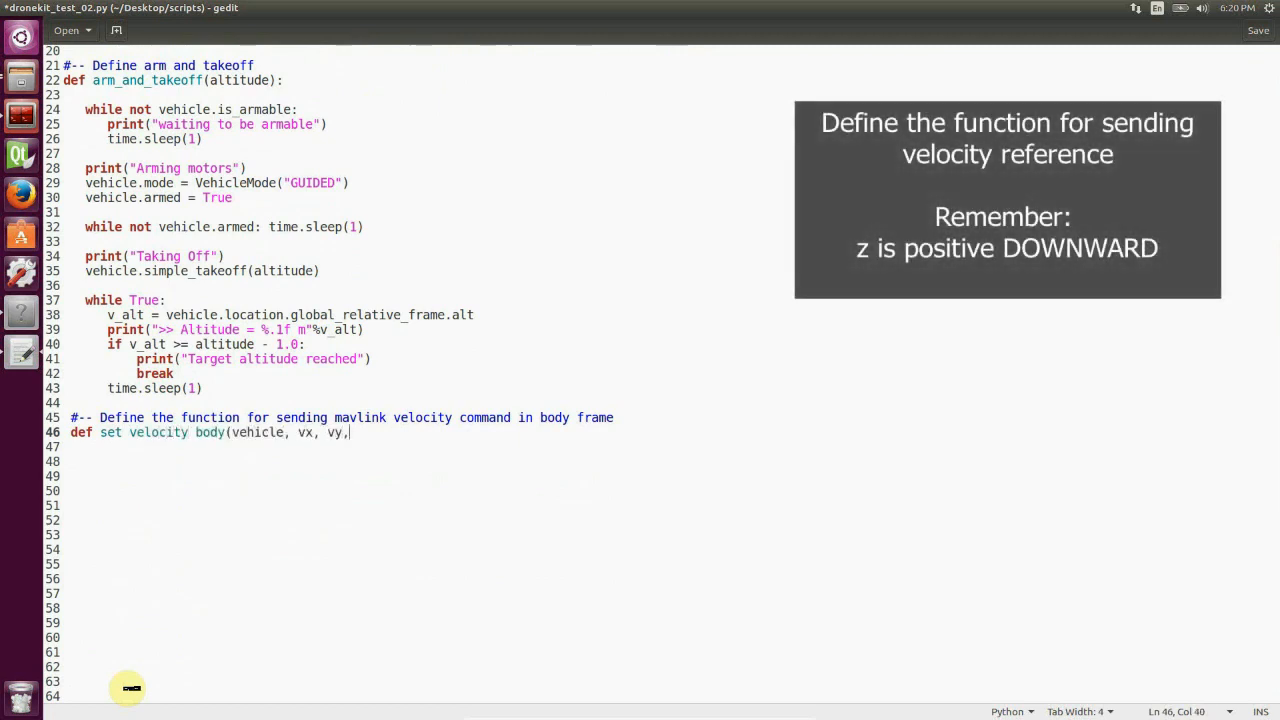
text(vz):)
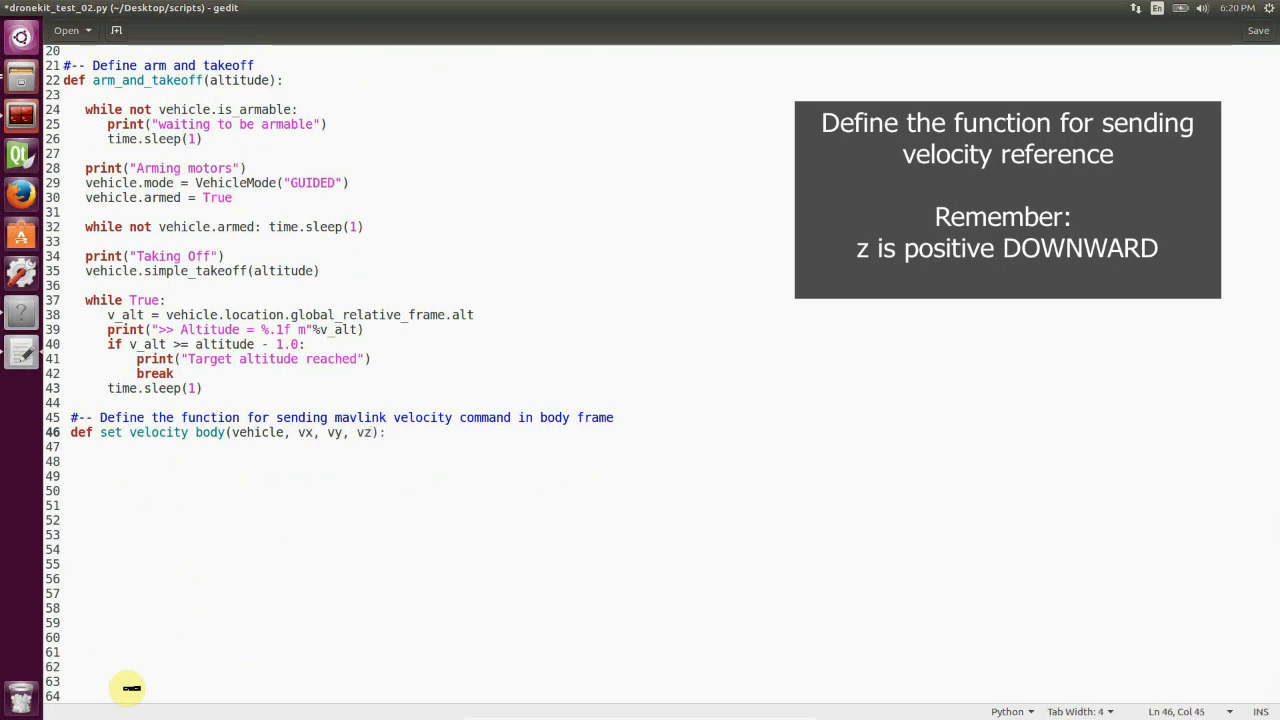
text(""" Remember: vz is)
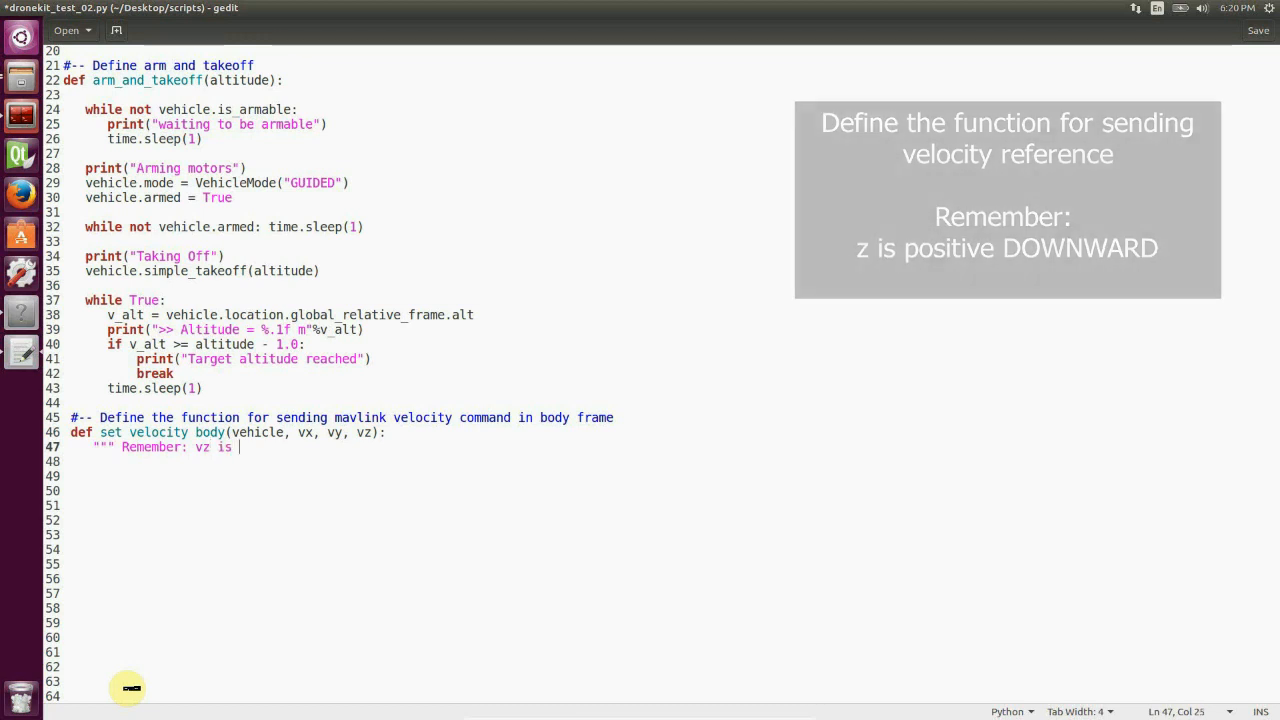
text(positive downward!!!)
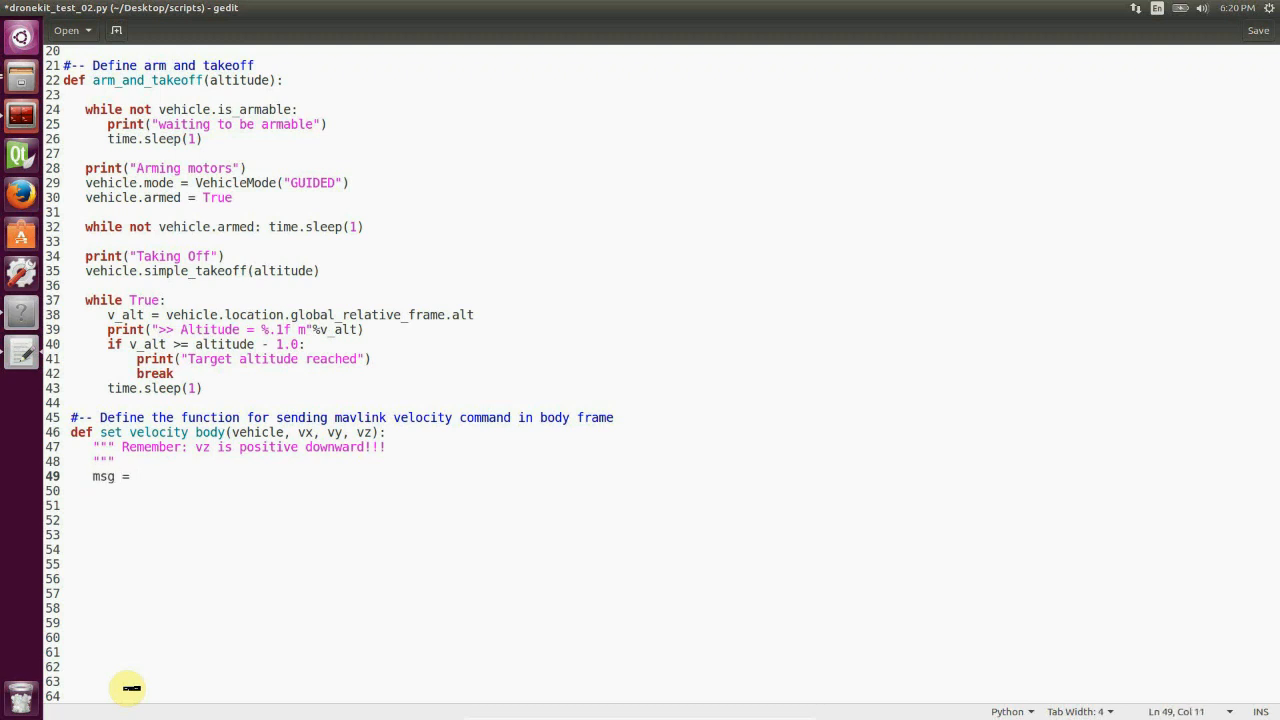
Begin the vehicle.message_factory.set_position_target_local_ned_encode( call.
text(vehicle.message_facto)
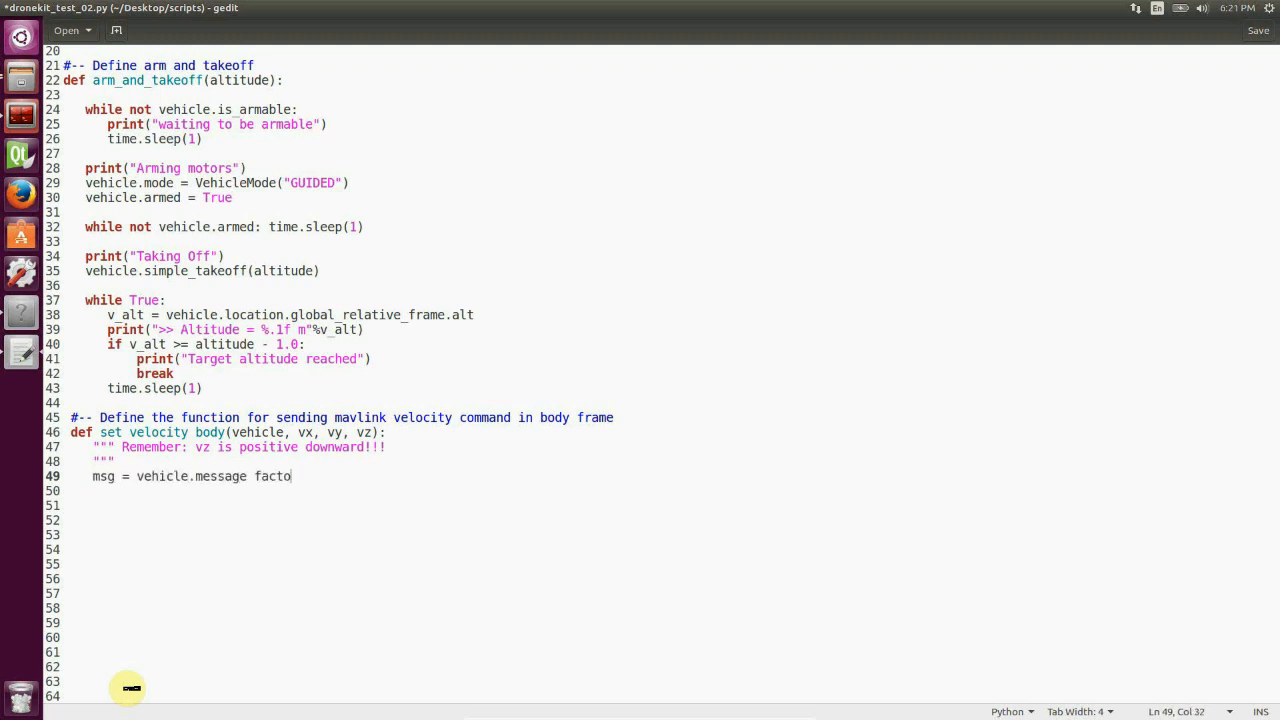
text(ry.set)
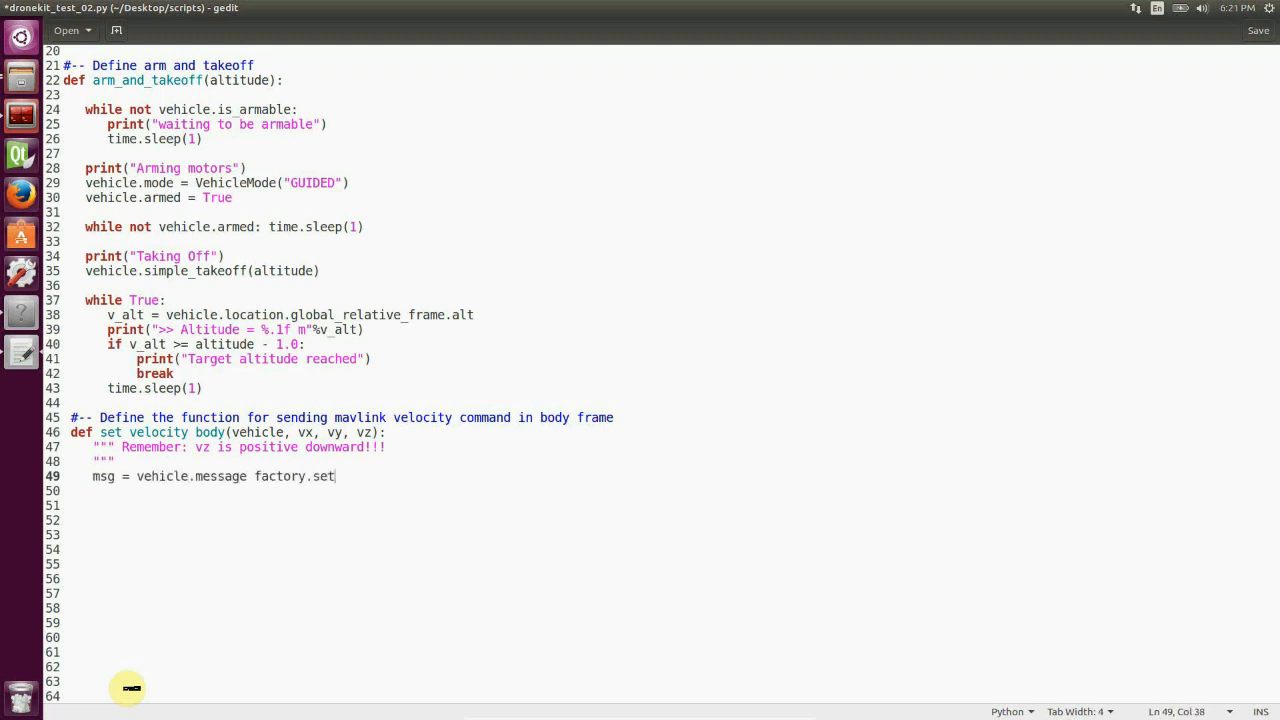
text(position target)
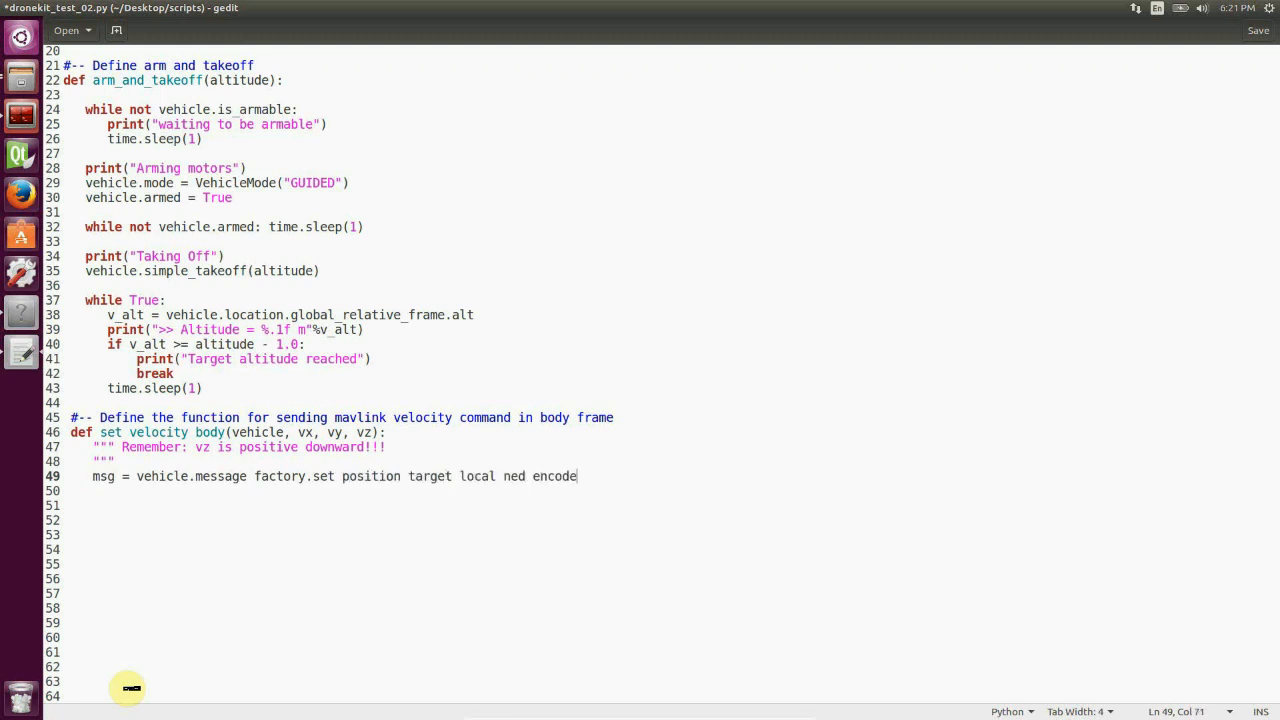
text(()
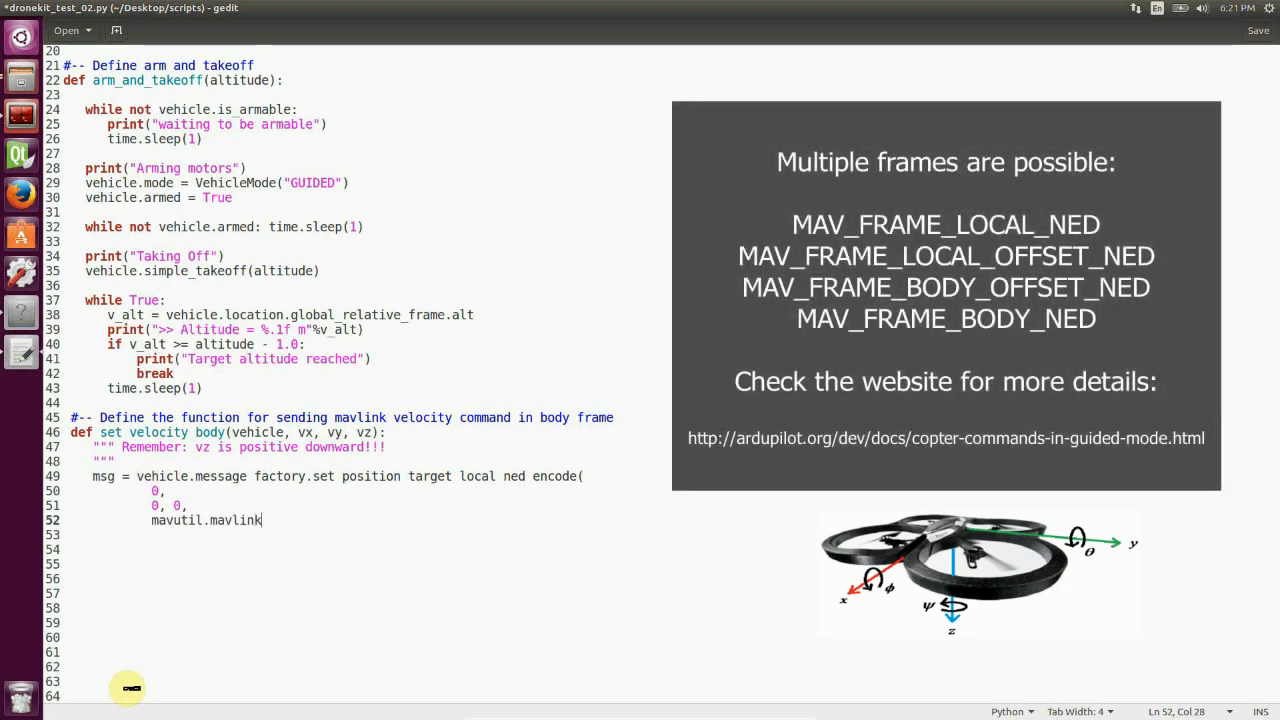
Fill the message arguments: MAV_FRAME_BODY_NED, the type bitmask, zero positions, and vx, vy, vz.
text(.MAV FRAME)
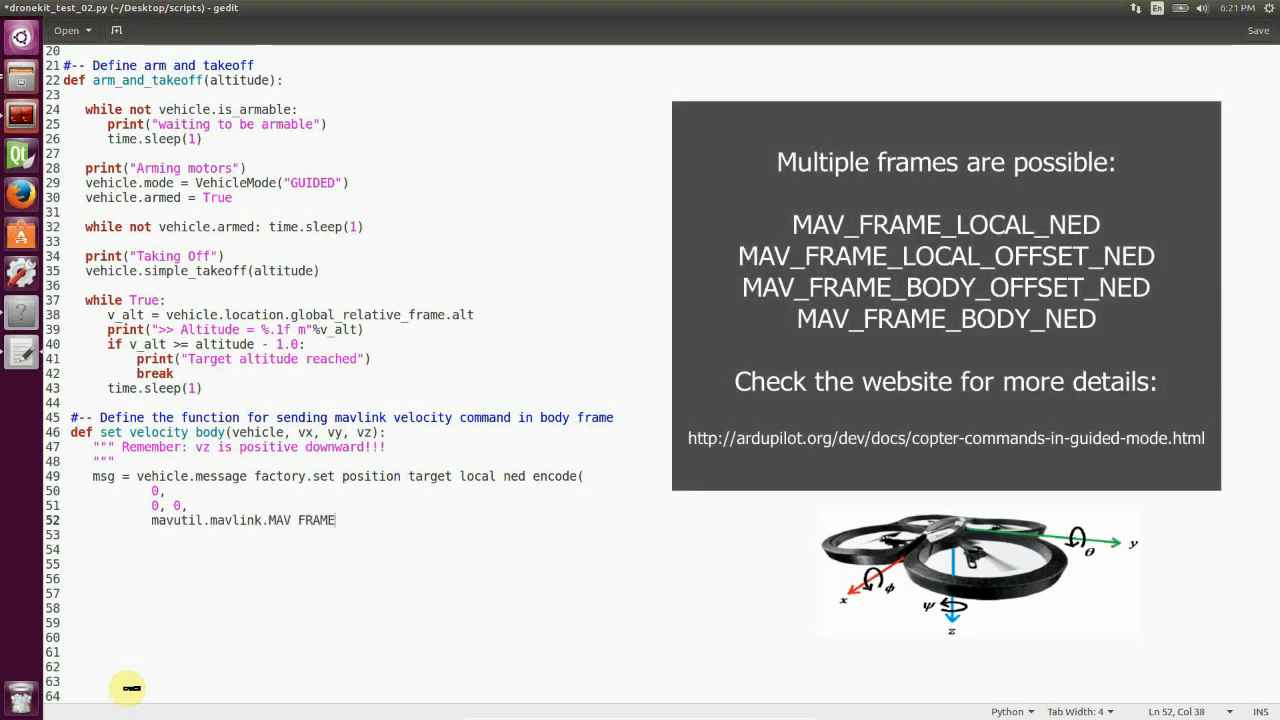
text(_BODY_NED)
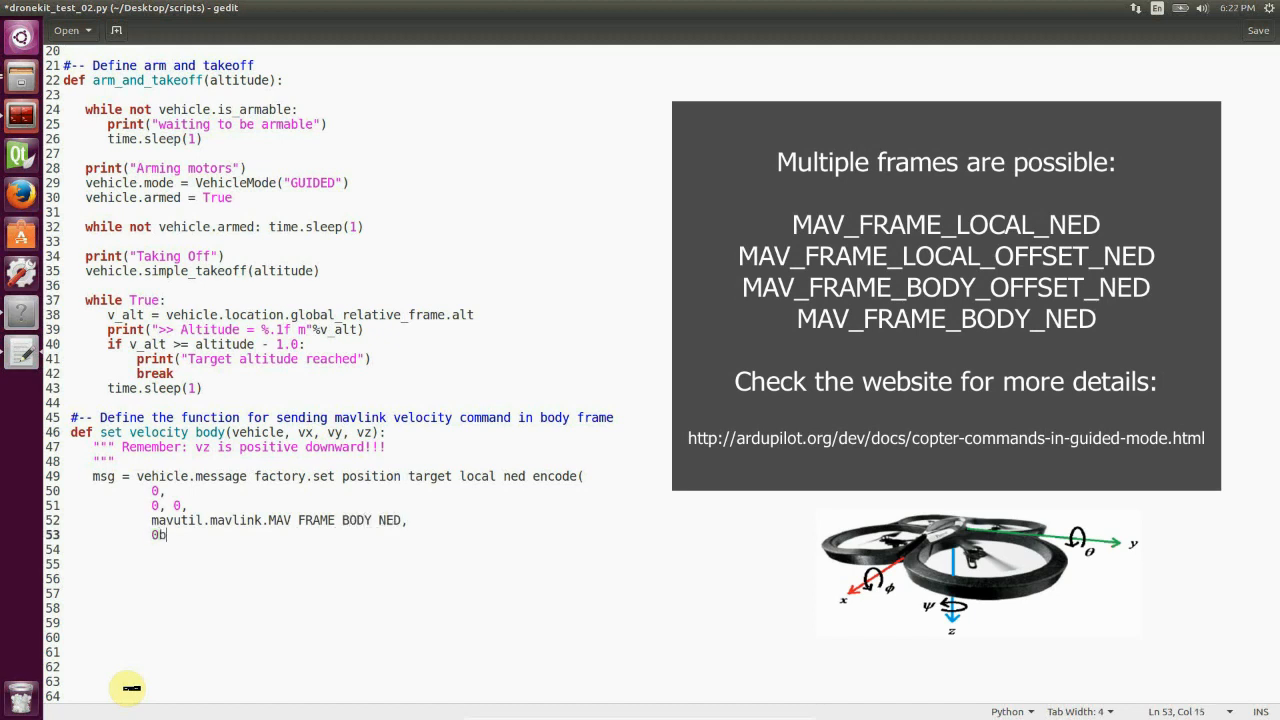
text(0000)
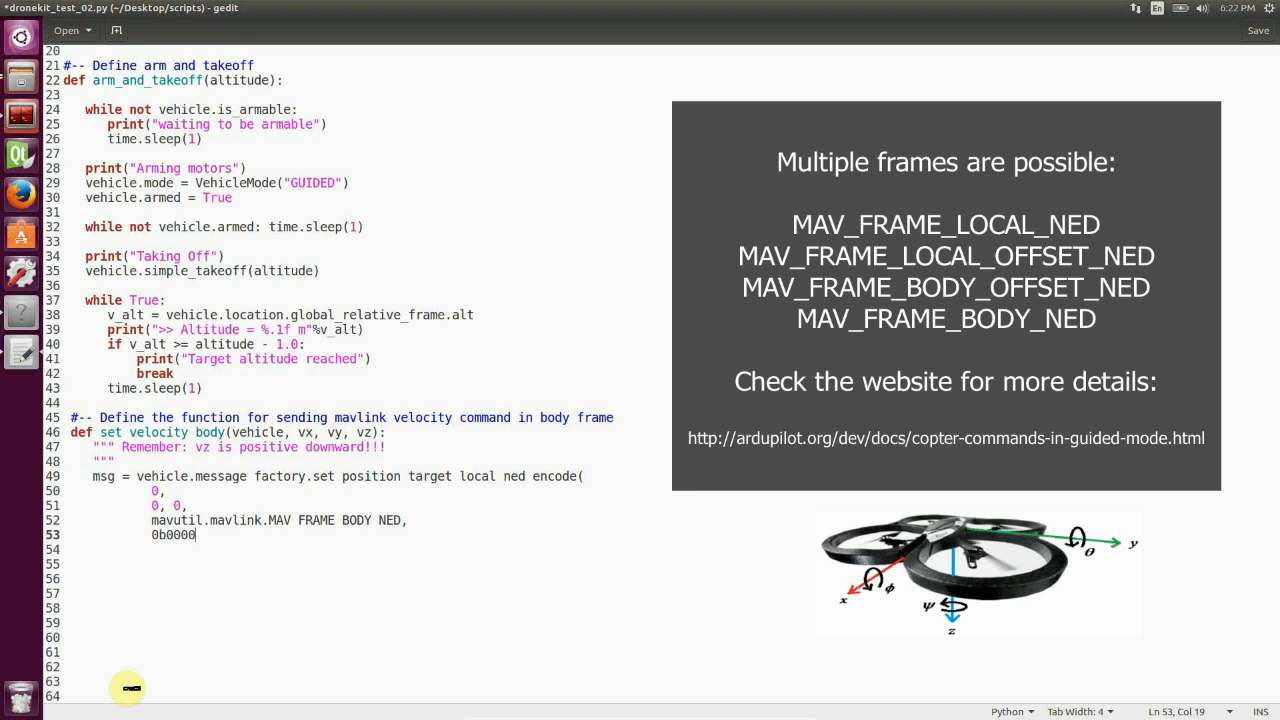
text(111111000111,)
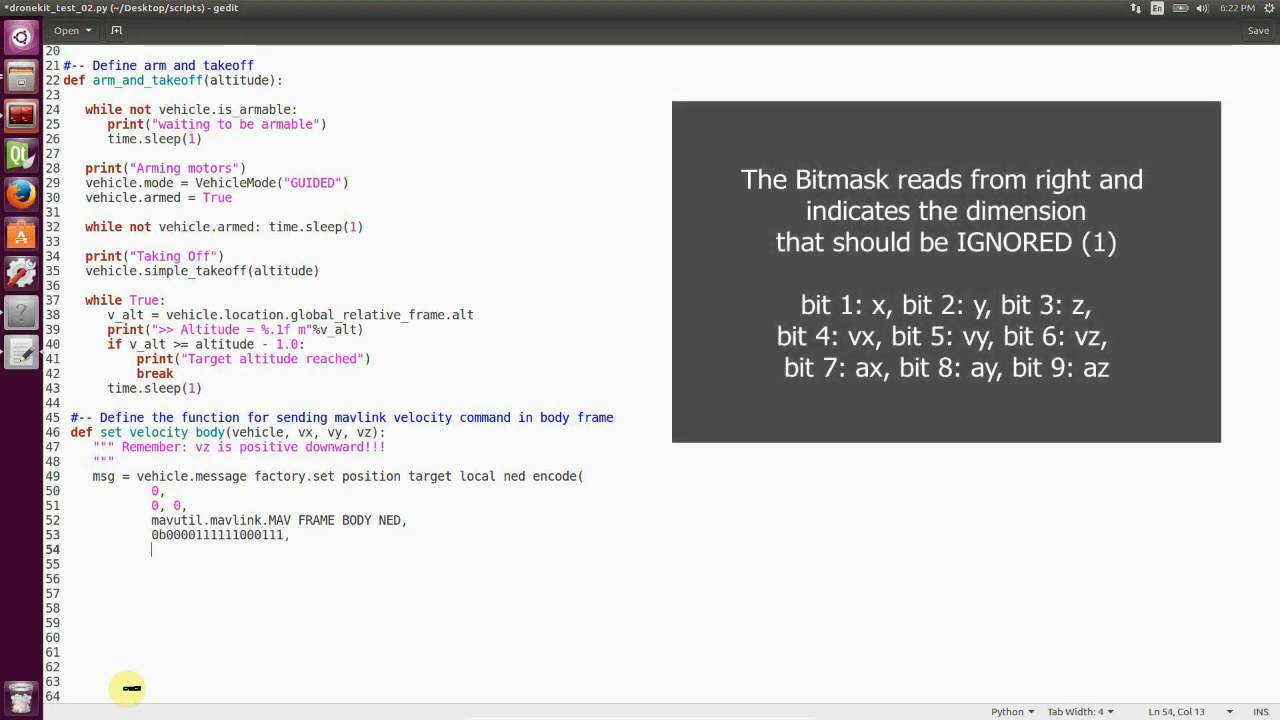
text(0, 0, 0,)
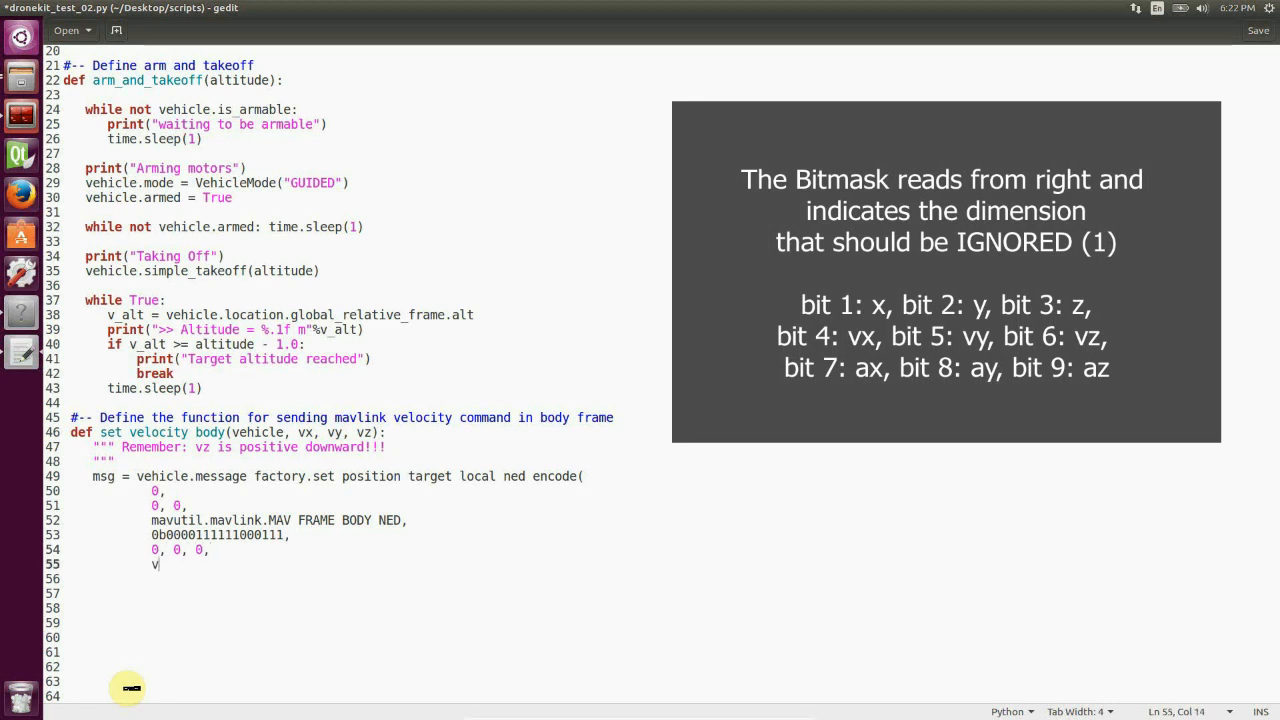
text(x, vy, vz)
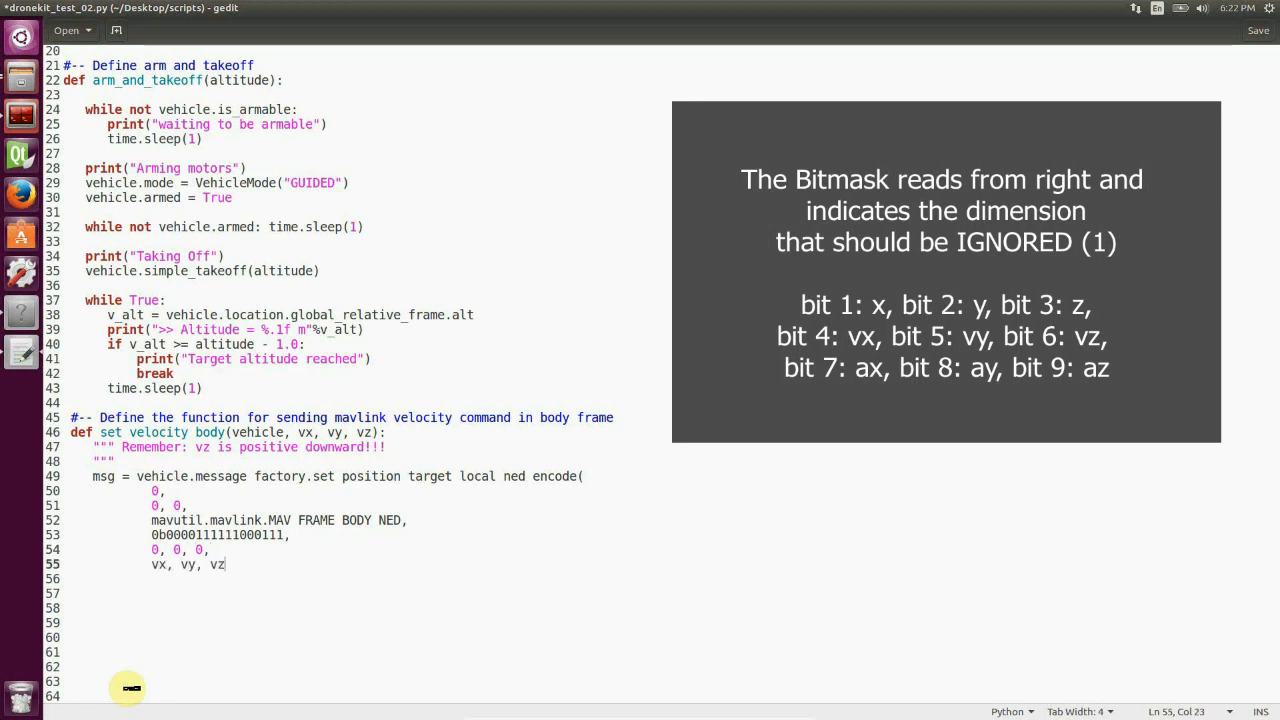
text(,)
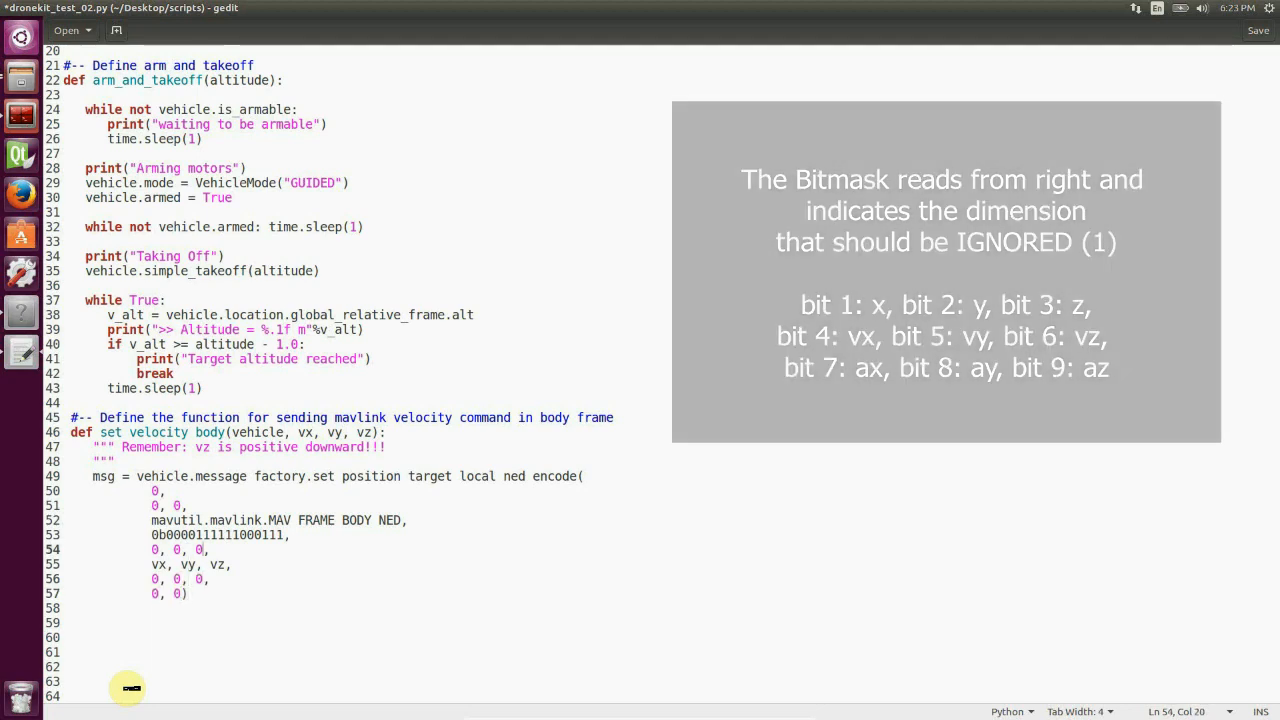
Comment the POSITION, VELOCITY, ACCELERATIONS and velocity-only BITMASK arguments, then send and flush the message.
text(#-- POSITION)
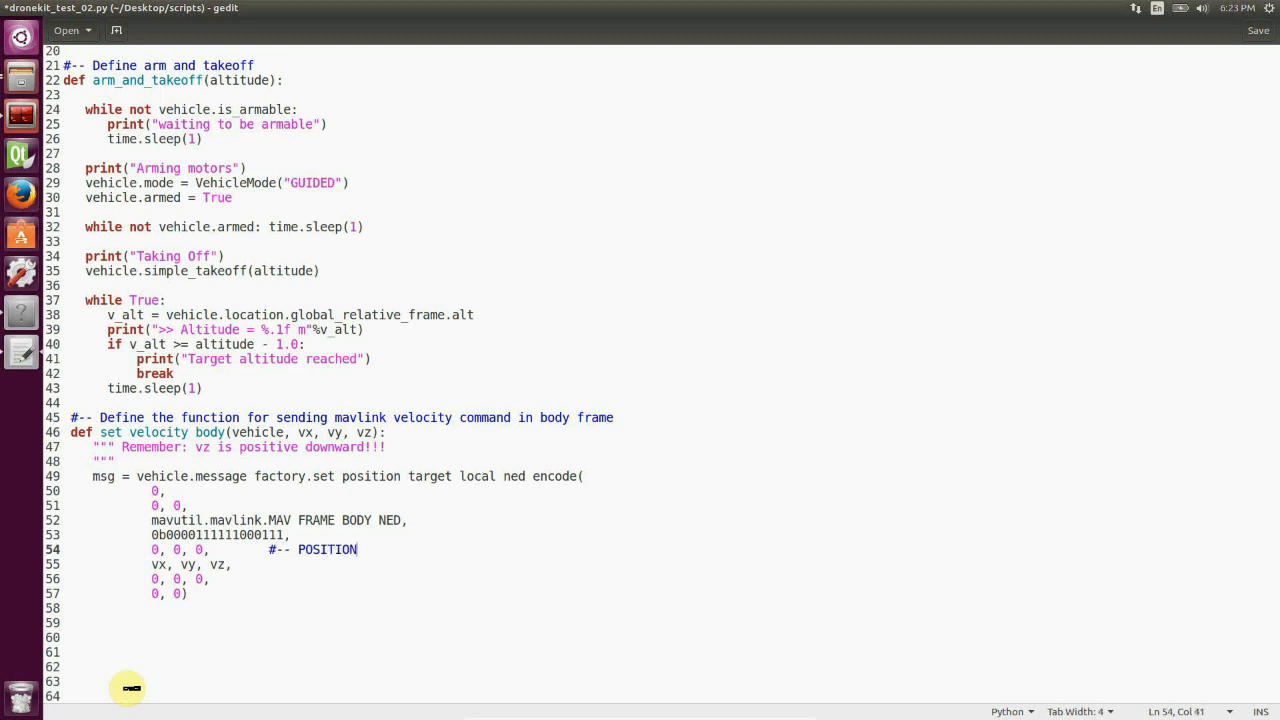
text(#-- VELOCITY)
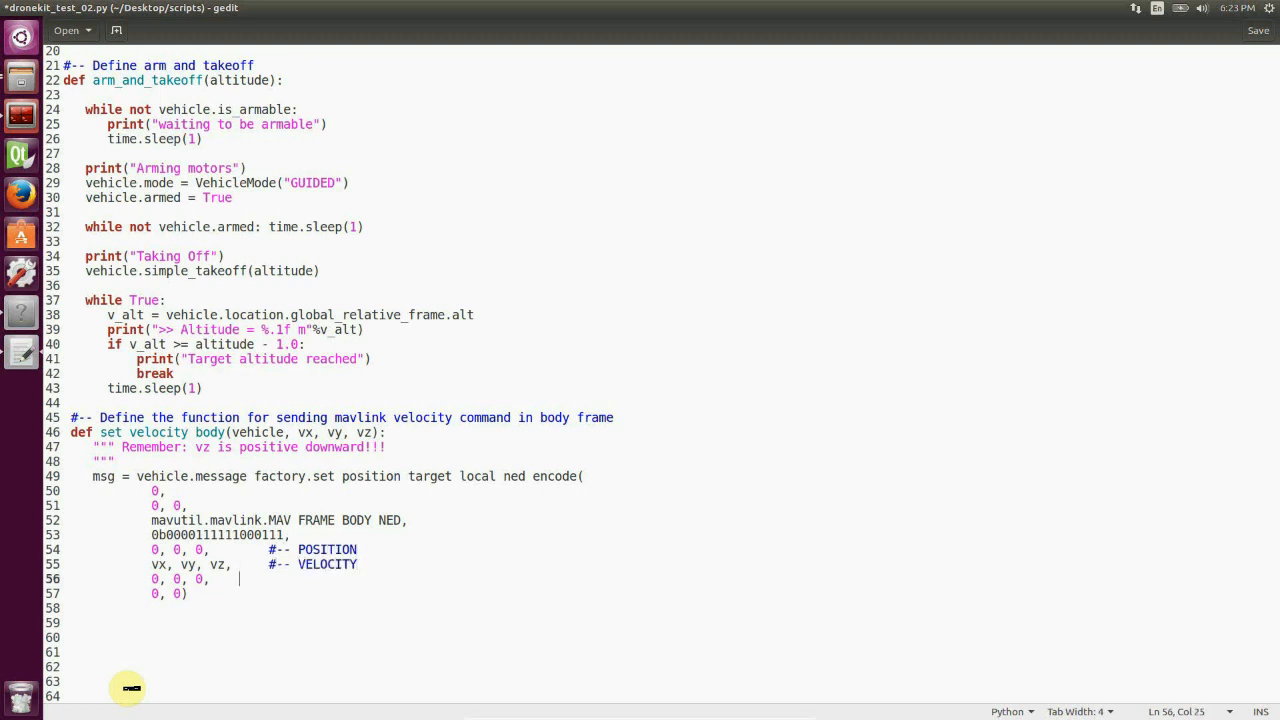
text(#-- ACCELERATIONS)
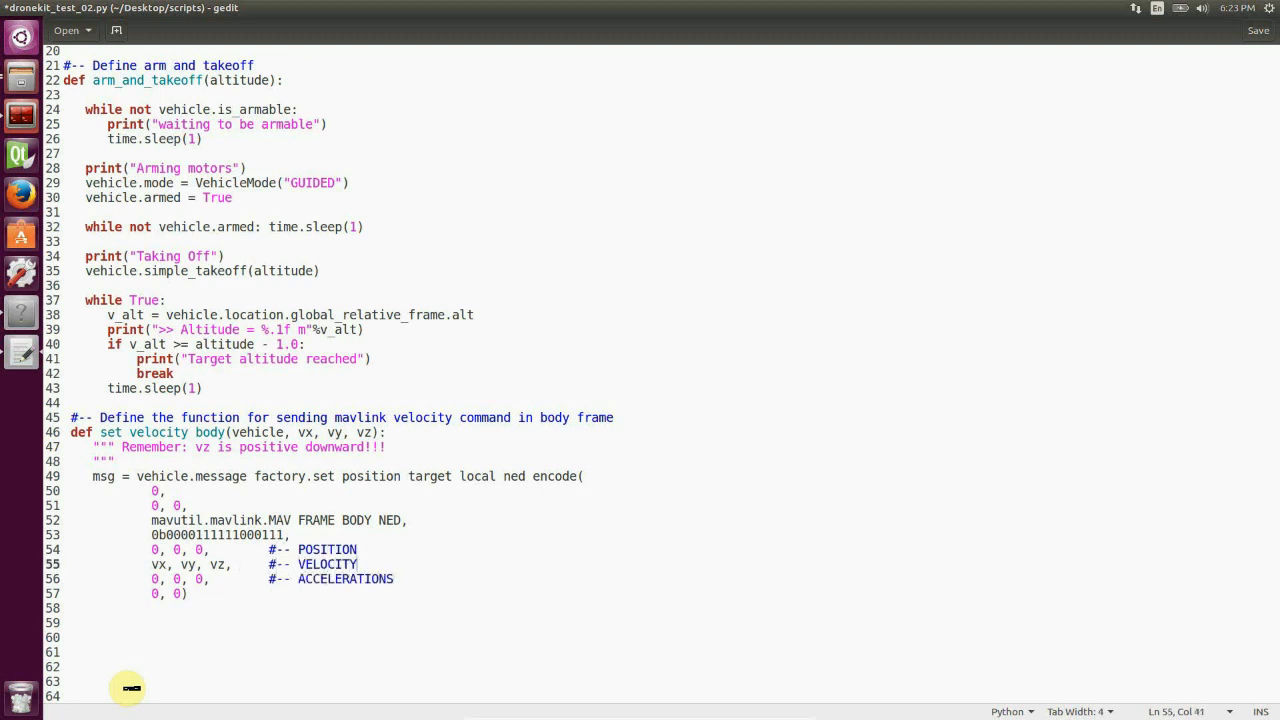
text(#-- BITMASK -> Consider on)
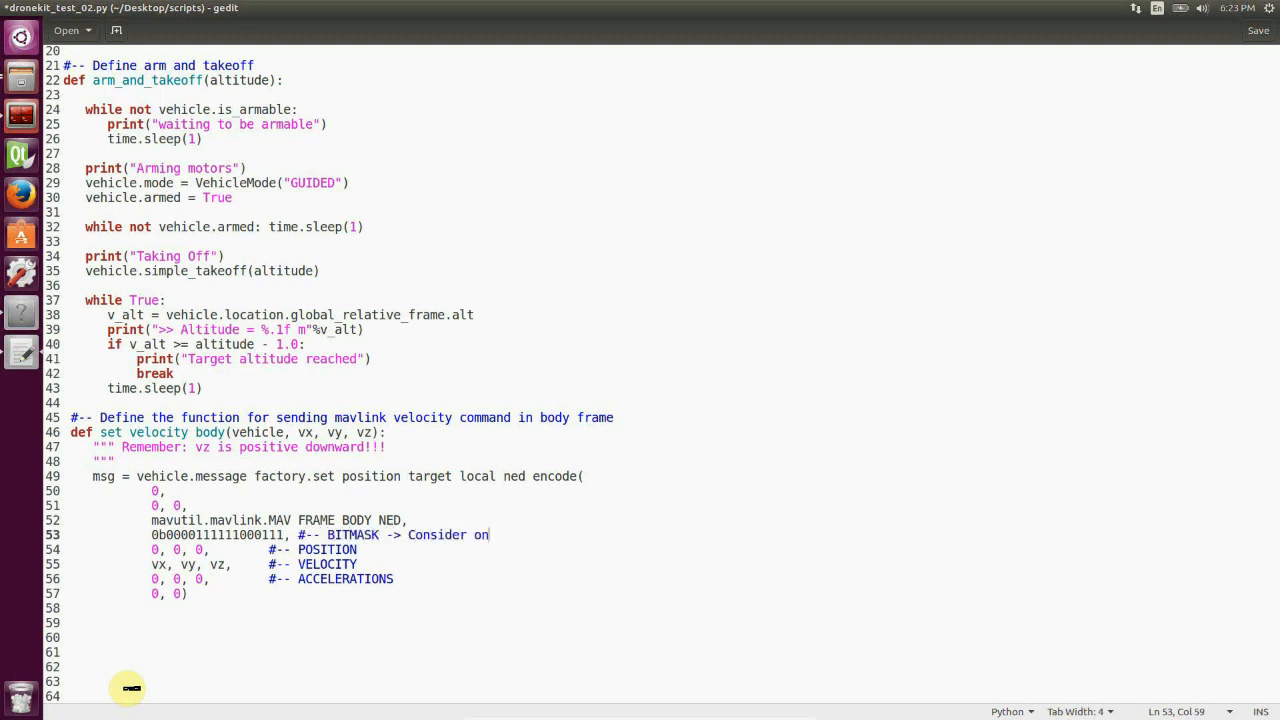
text(ly the velocities)
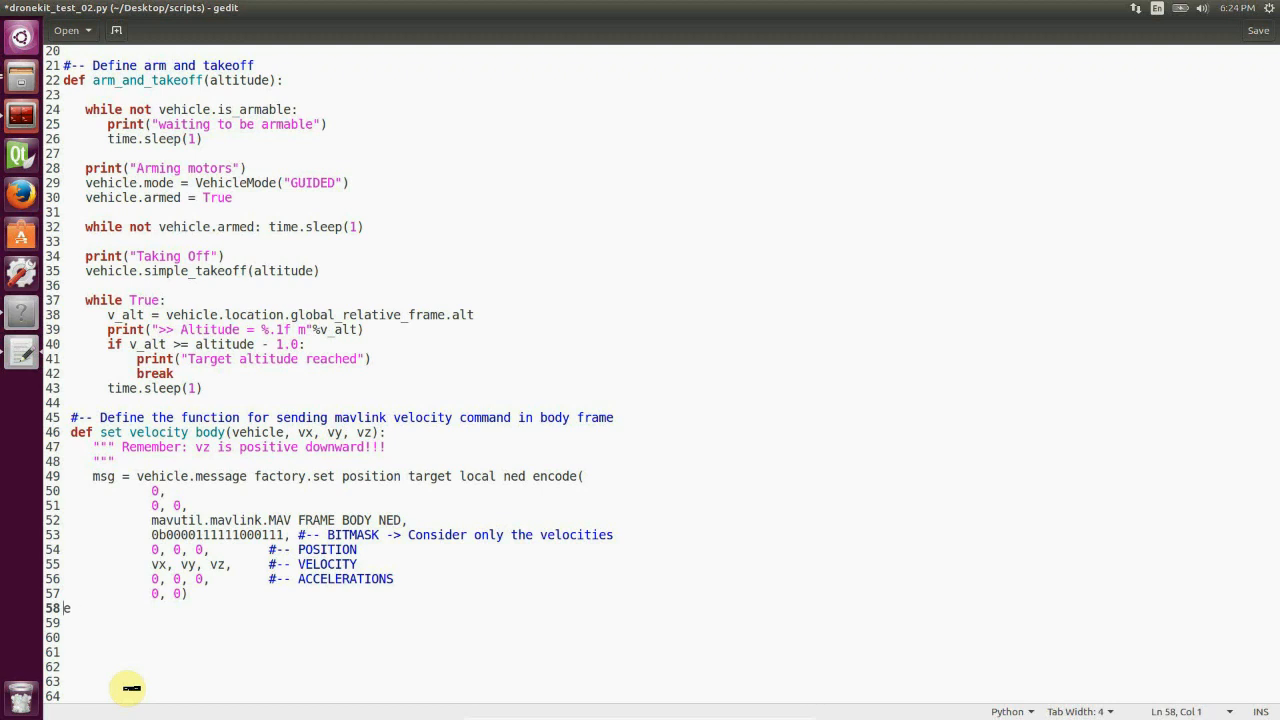
text(vehicle.send)
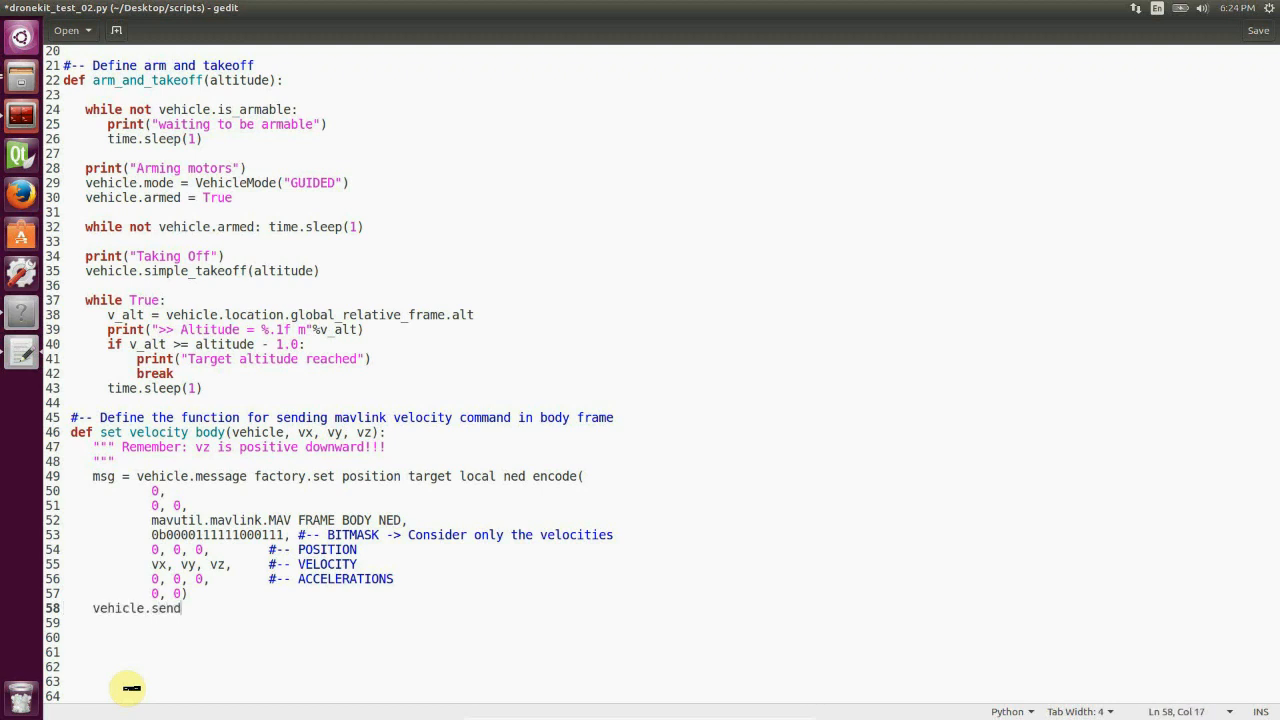
text(mavlink(msg)
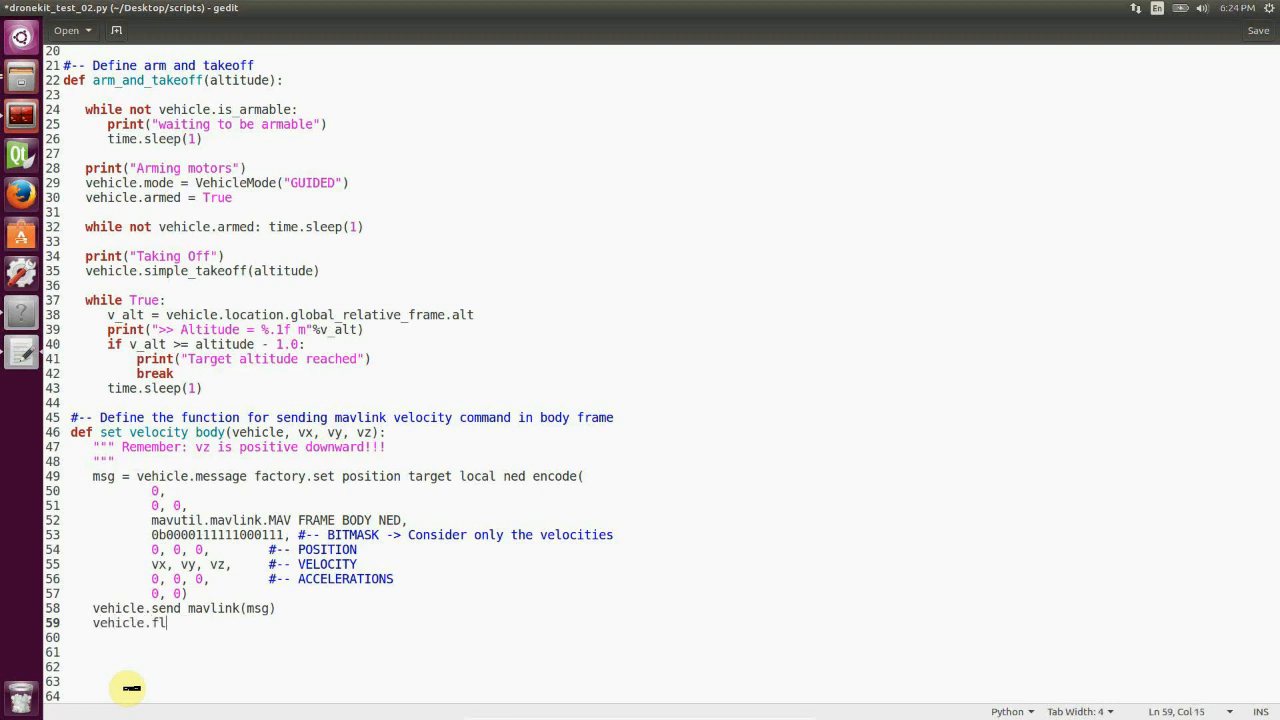
text(ush())
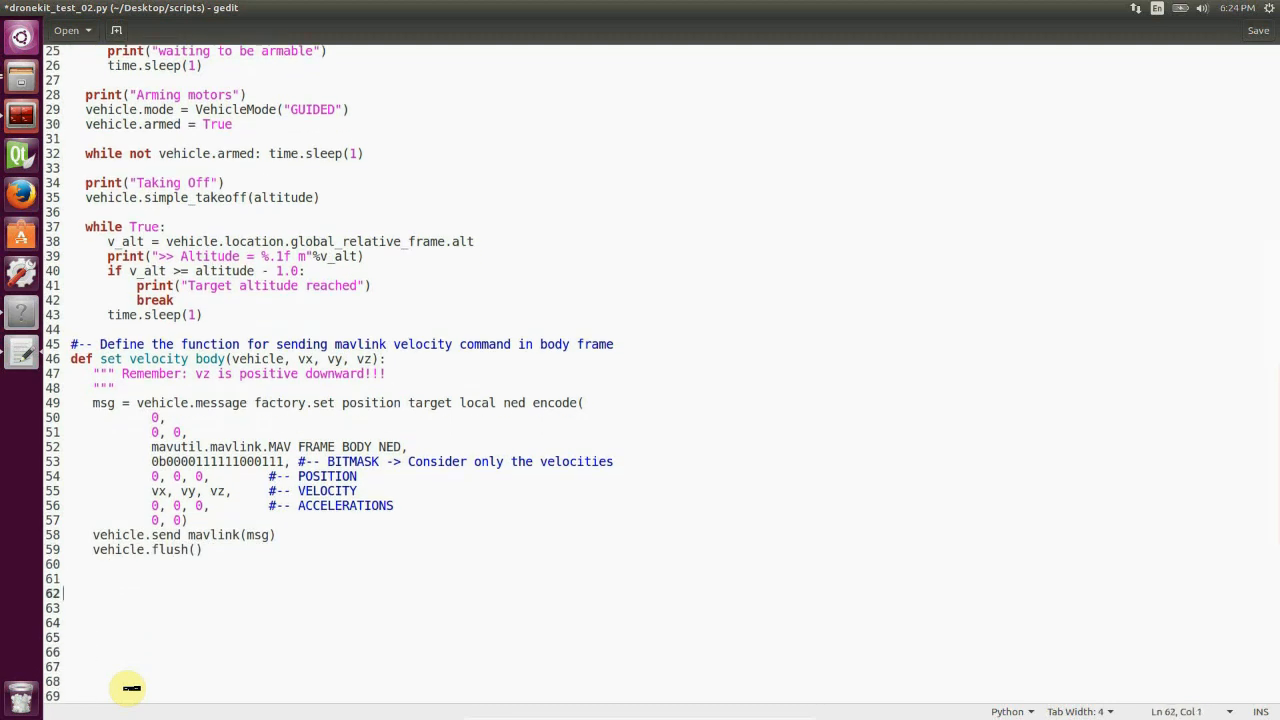
Define key(event) with an if checking event.char == event.keysym for standard keys.
text(#-- Key event function)
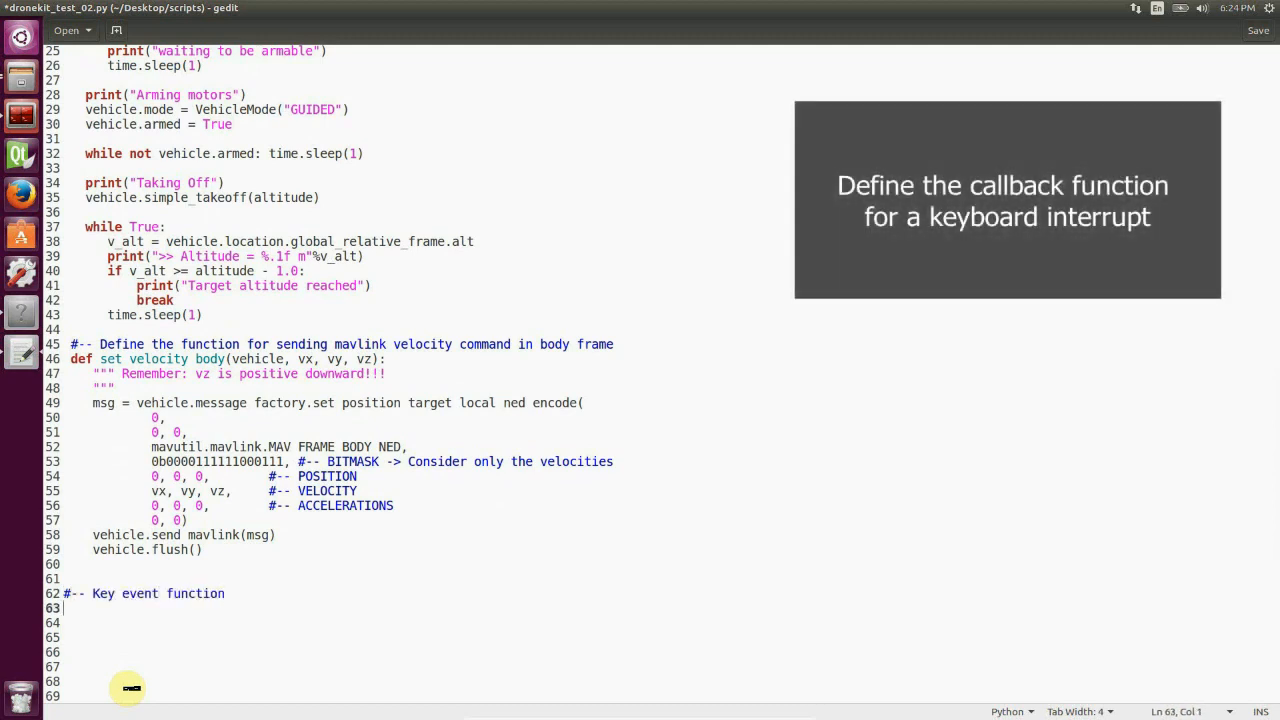
text(def key(event):)
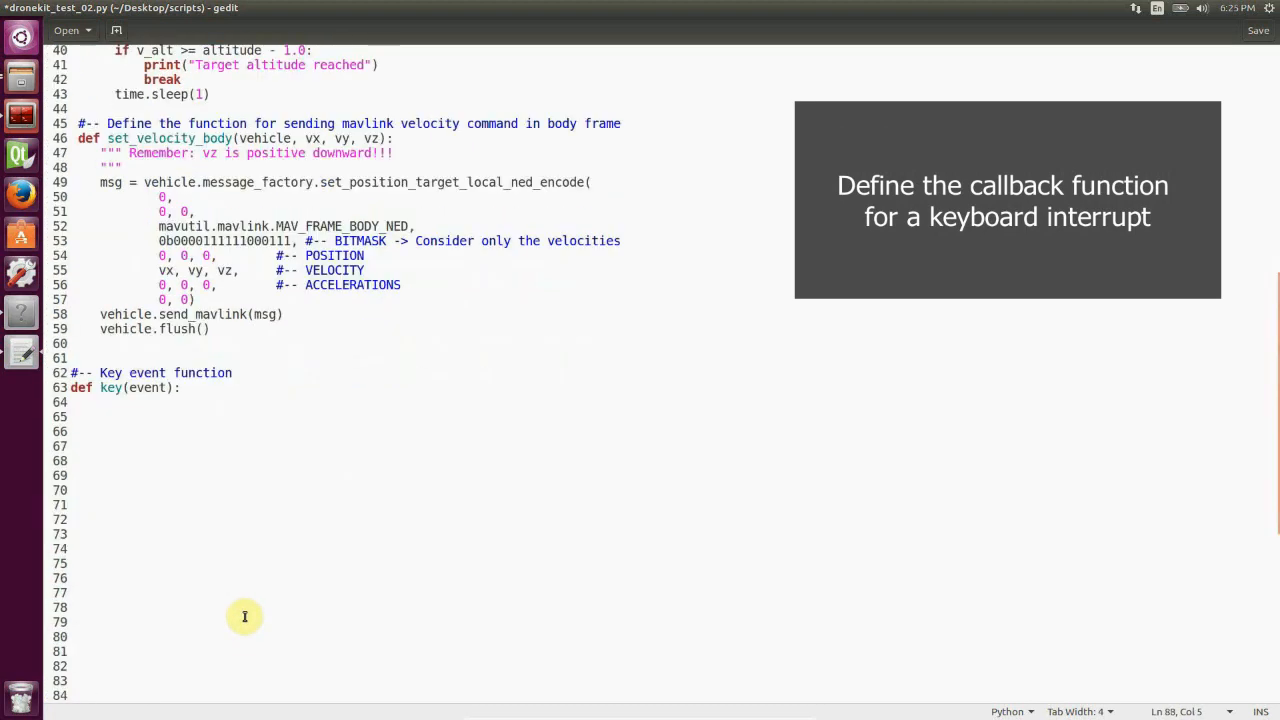
text(if)
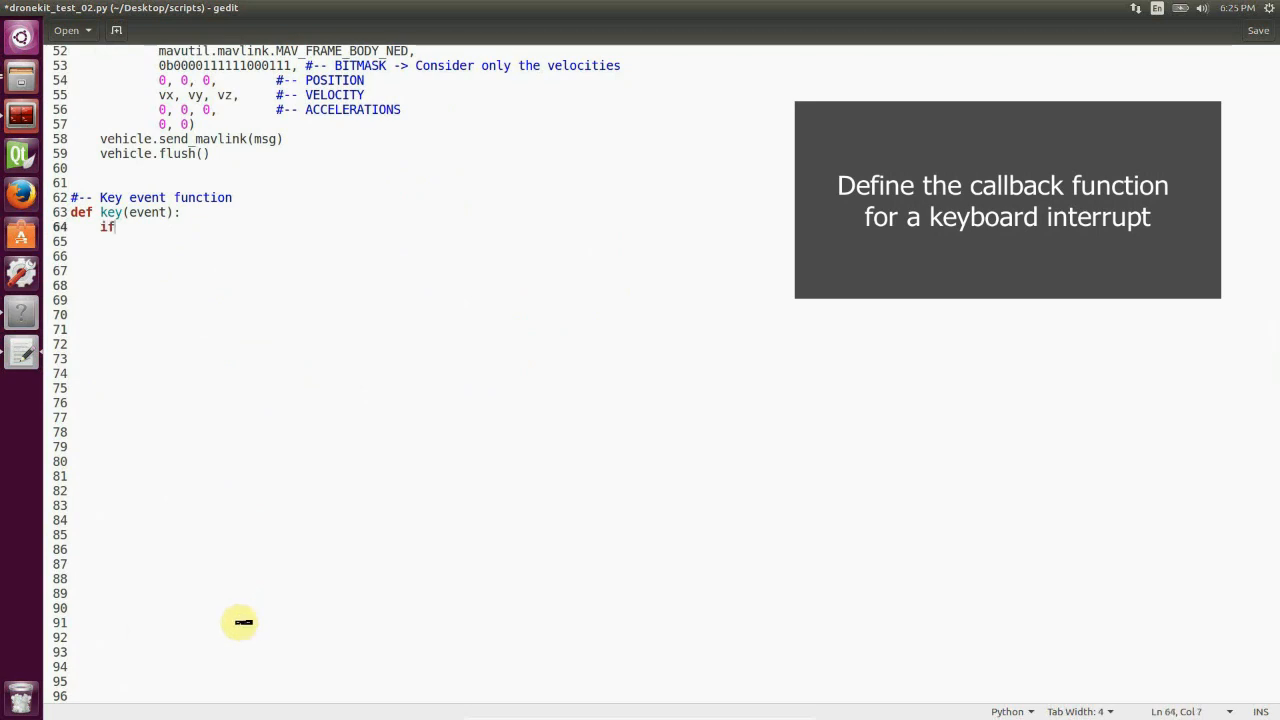
text(event)
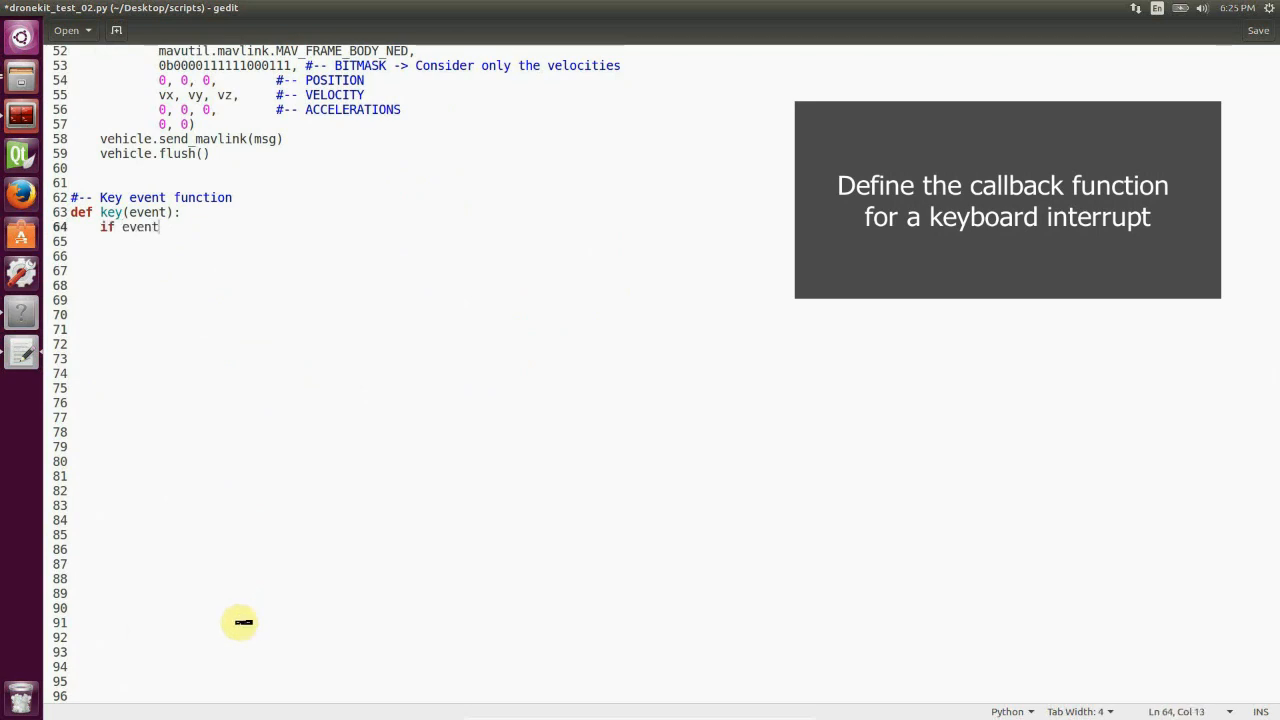
text(.char)
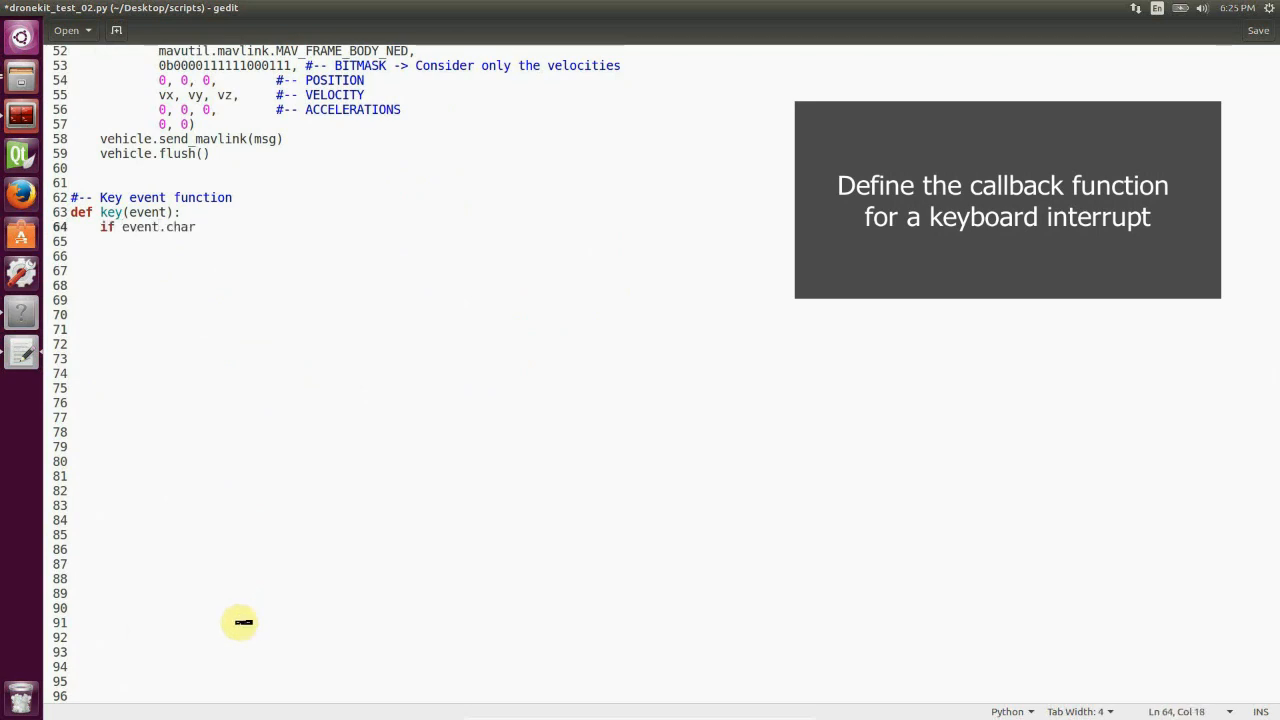
text(== event.keysym)
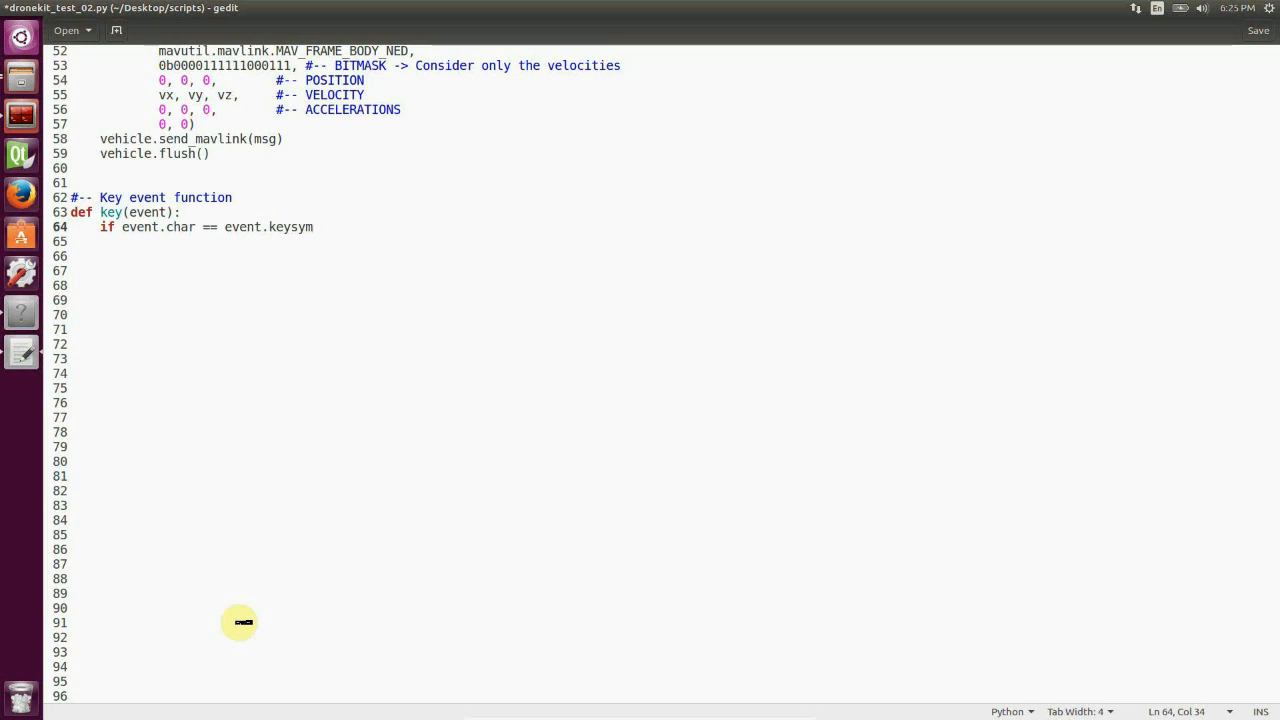
text(: #-- standard keys)
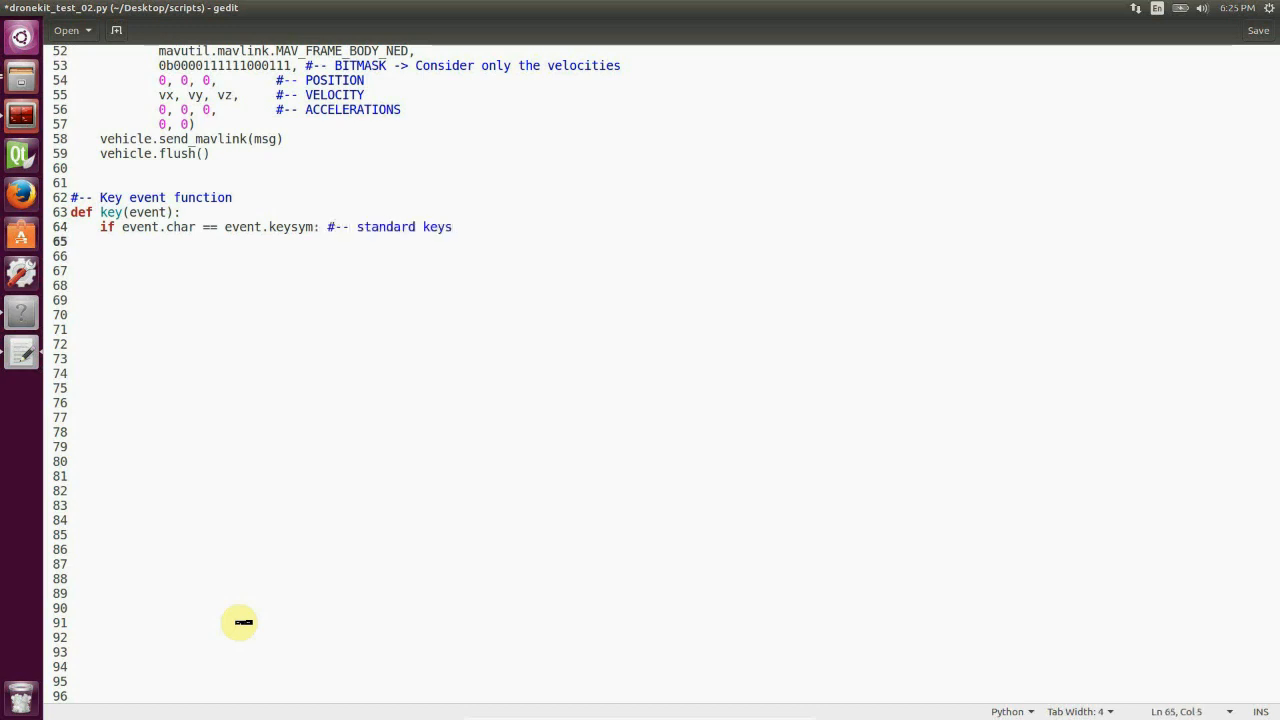
Make the 'r' key print a message and set vehicle.mode to VehicleMode("RTL").
text(if event)
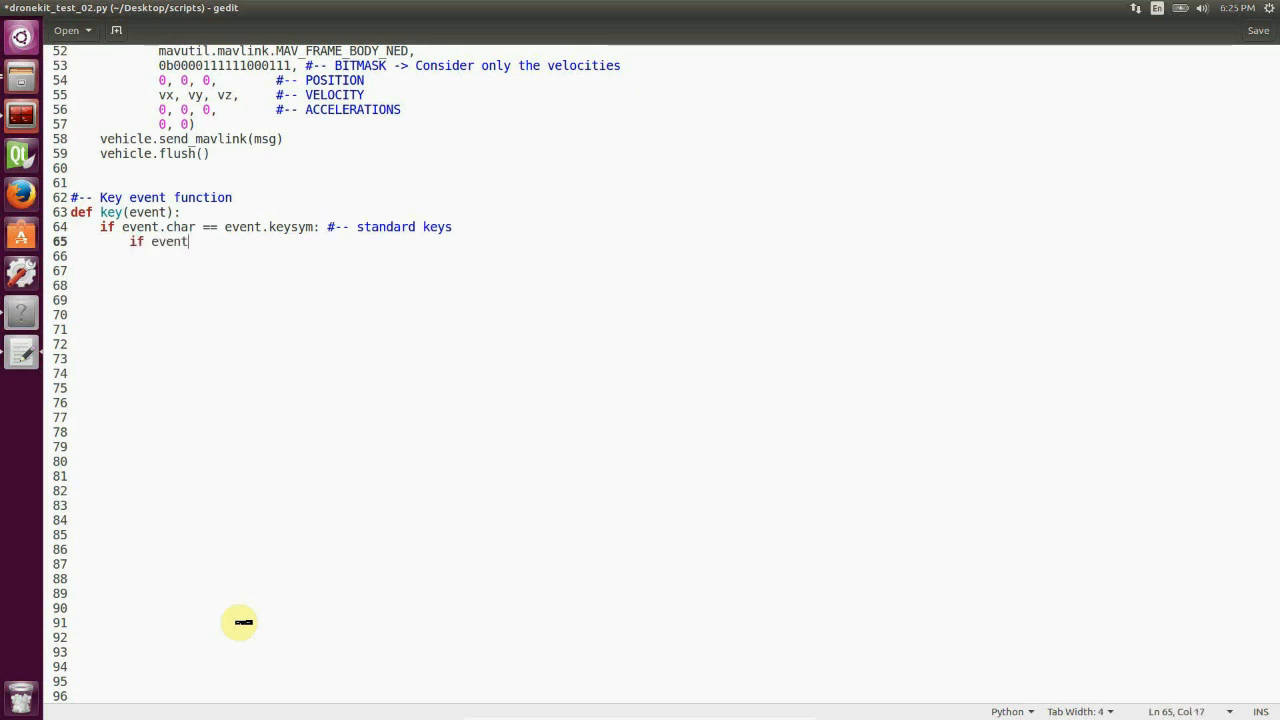
text(.keysym)
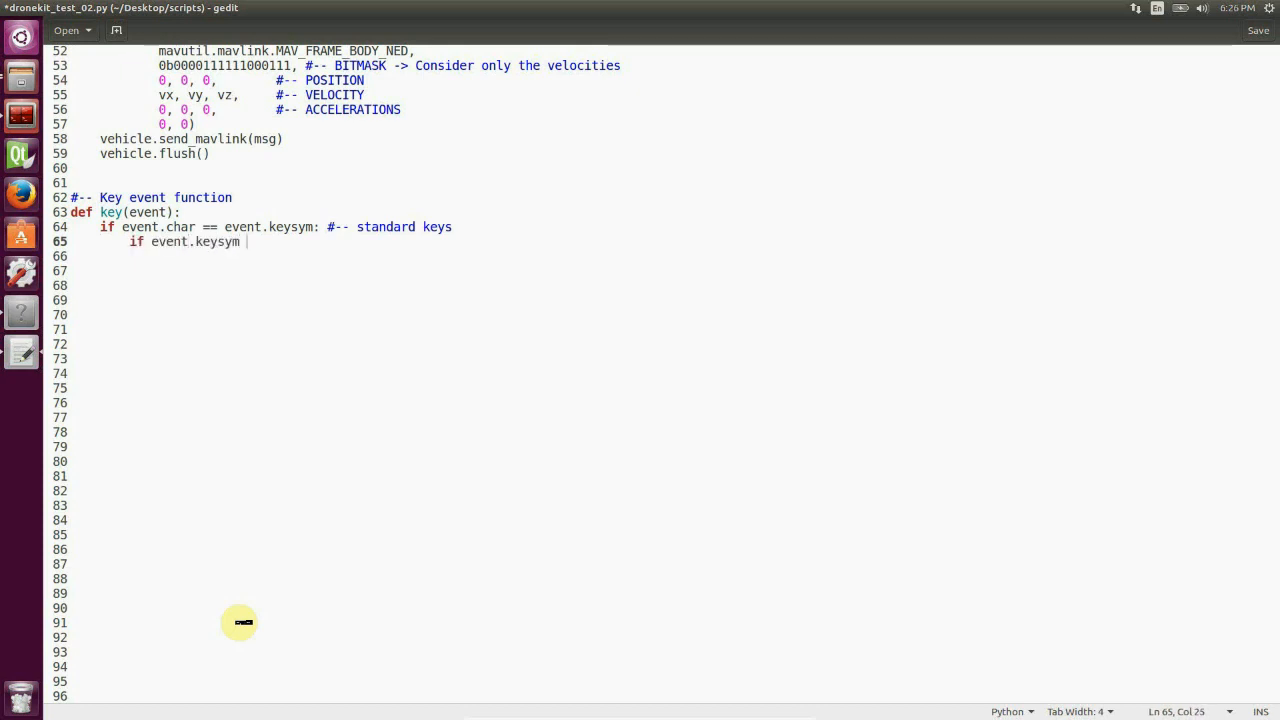
text(== 'r':)
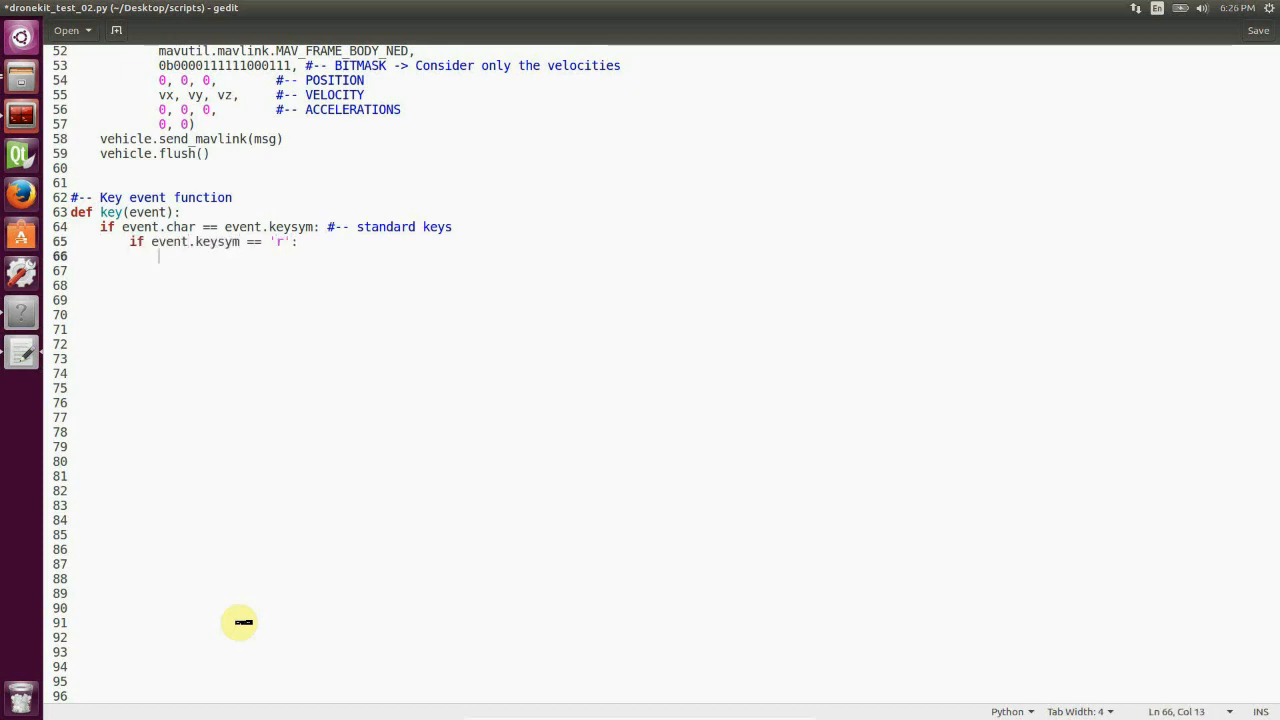
text(print("r pressed >> Set the vehicle to)
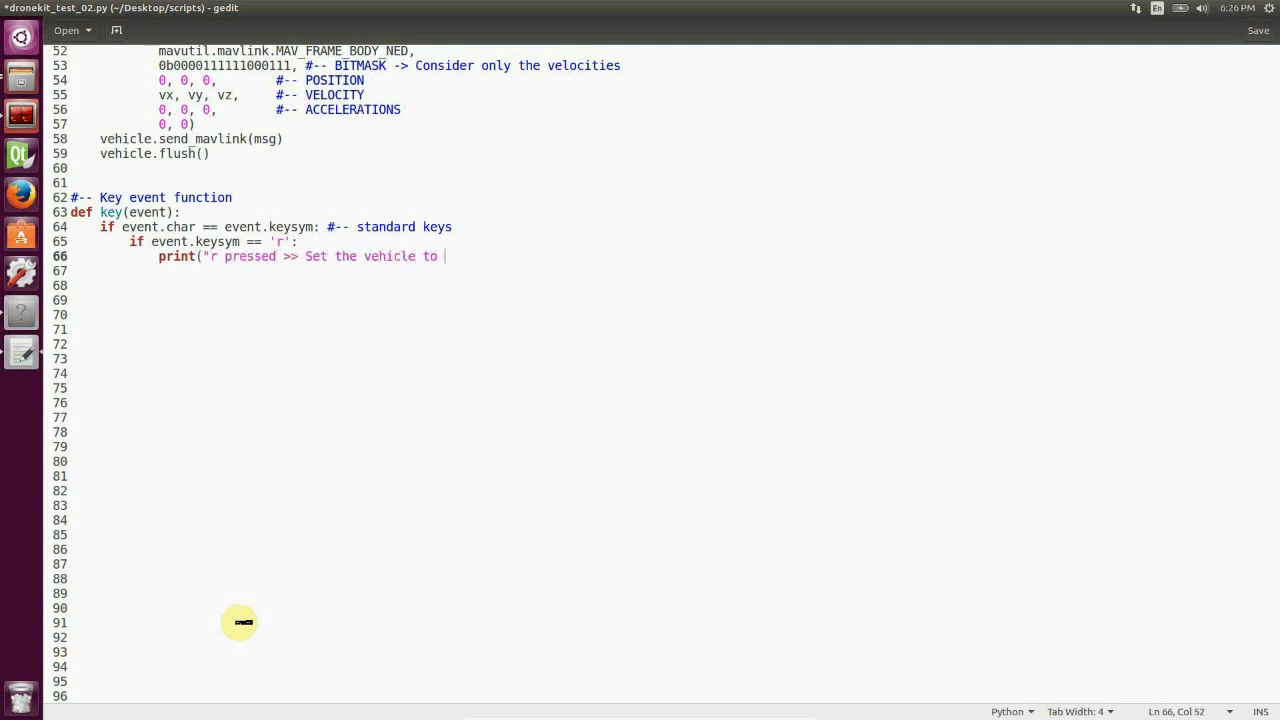
text(RTL"))
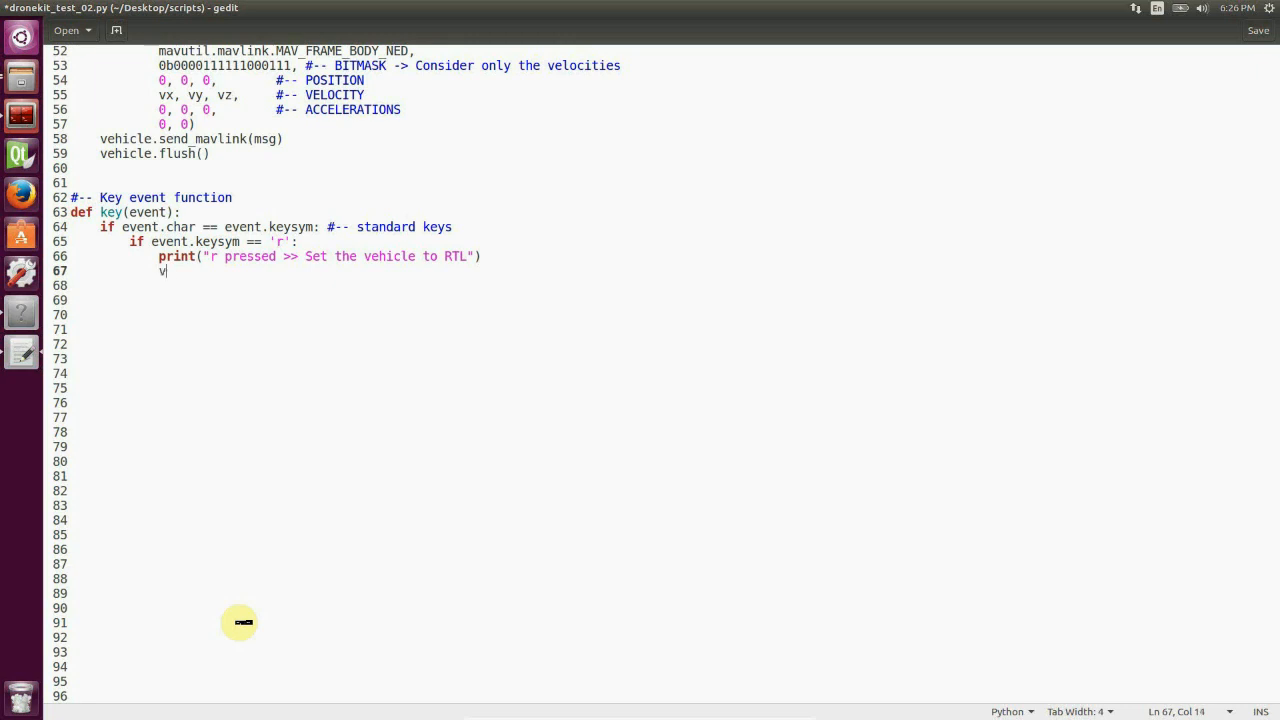
text(ehicle.mode = Vehicle)
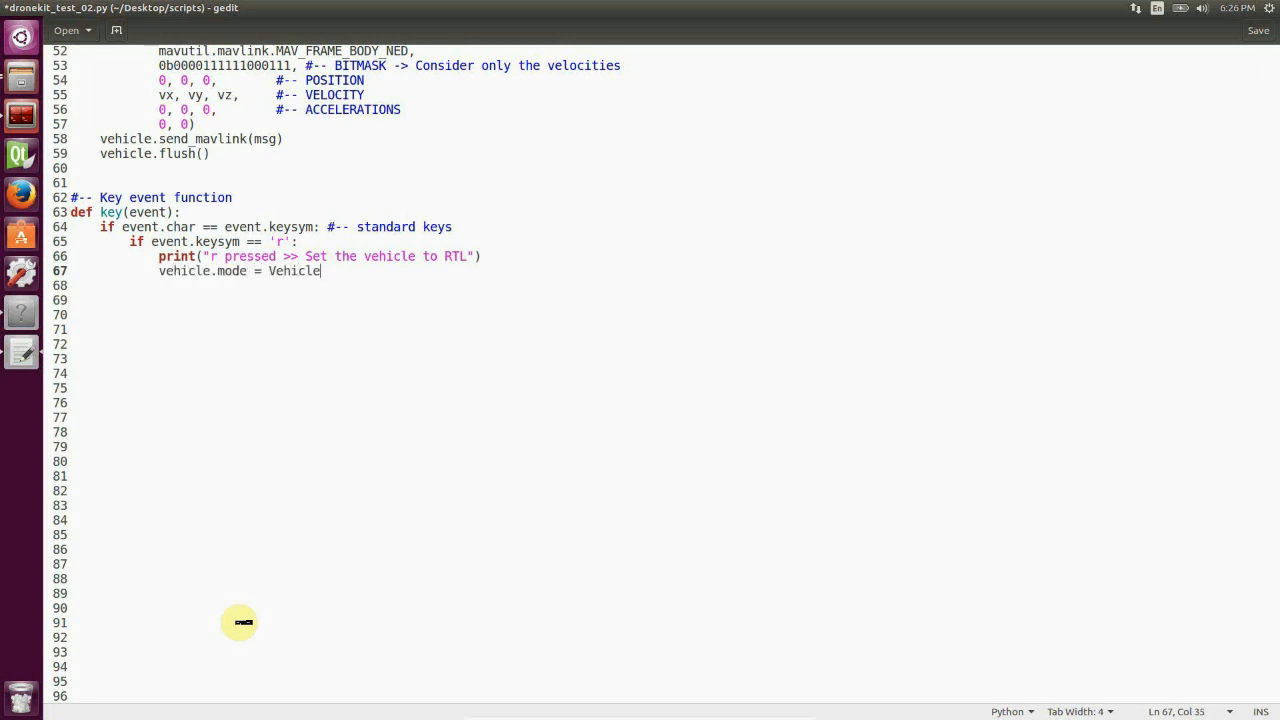
text(Mode("RTL"))
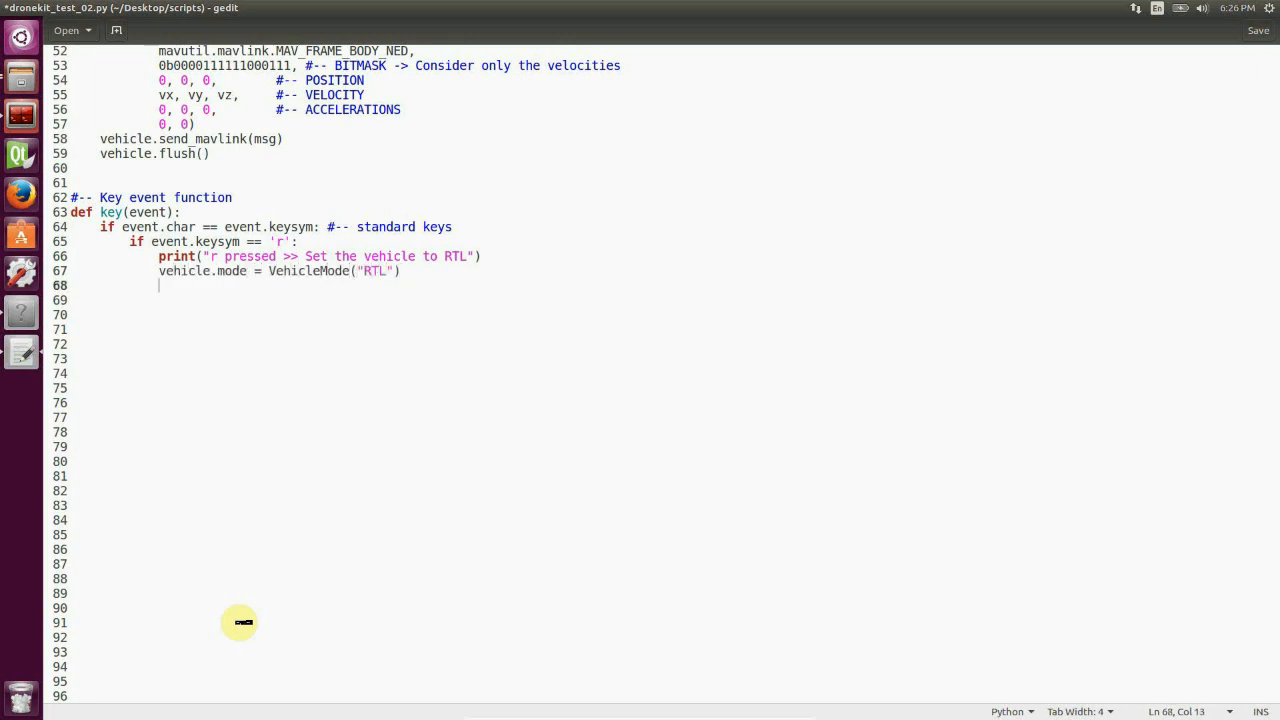
Add a non-standard-keys else branch where 'Up' calls set_velocity_body(vehicle, gnd_speed, 0, ...).
text(e)
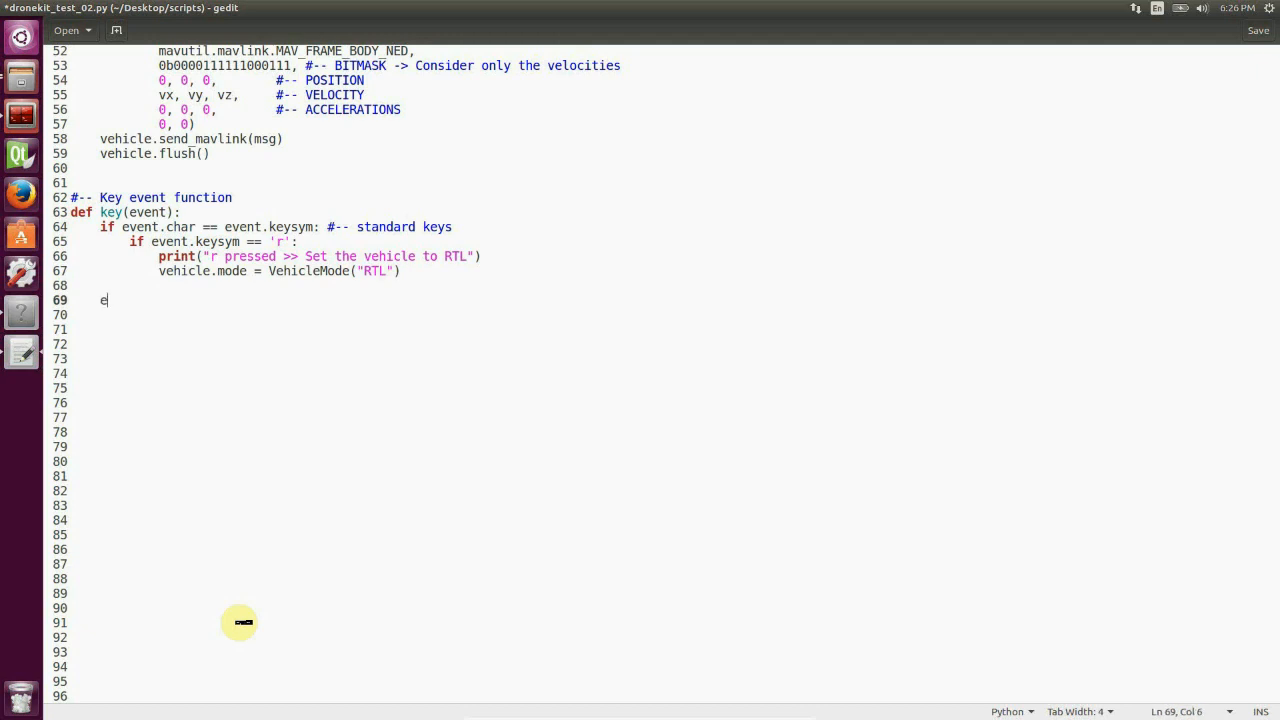
text(lse: #-- non s)
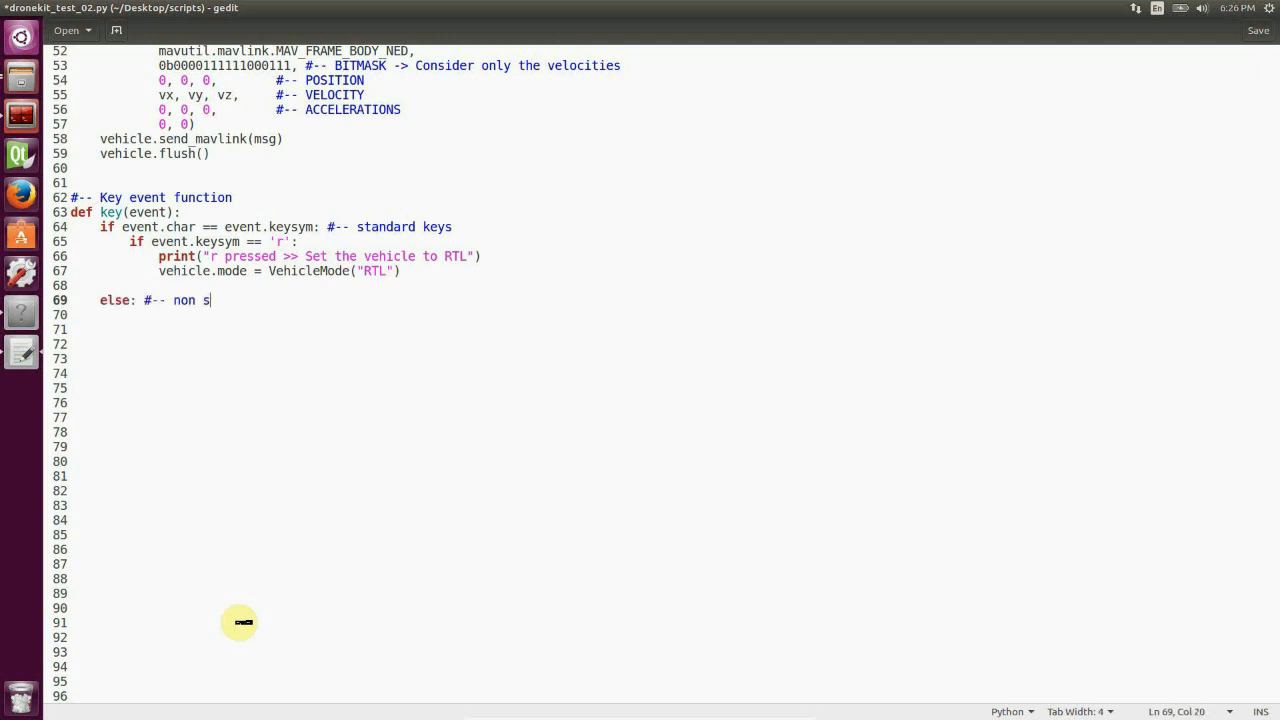
text(tandard keys)
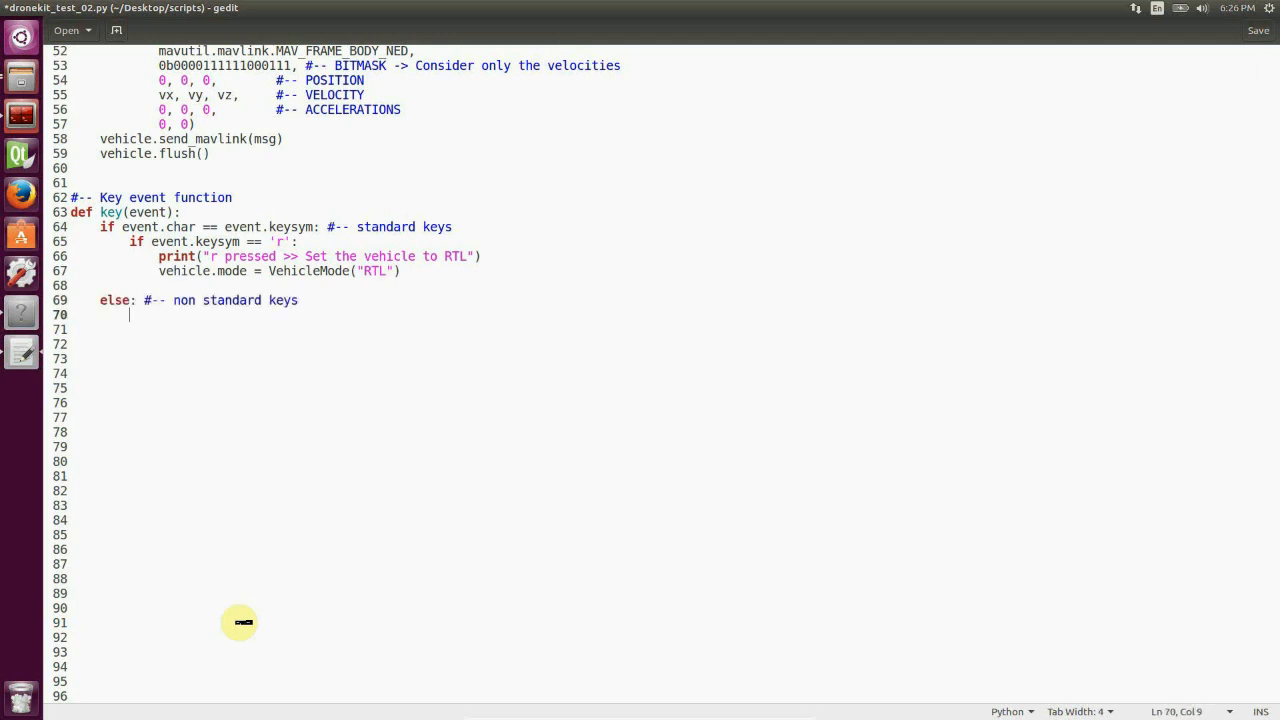
text(if event.ke)
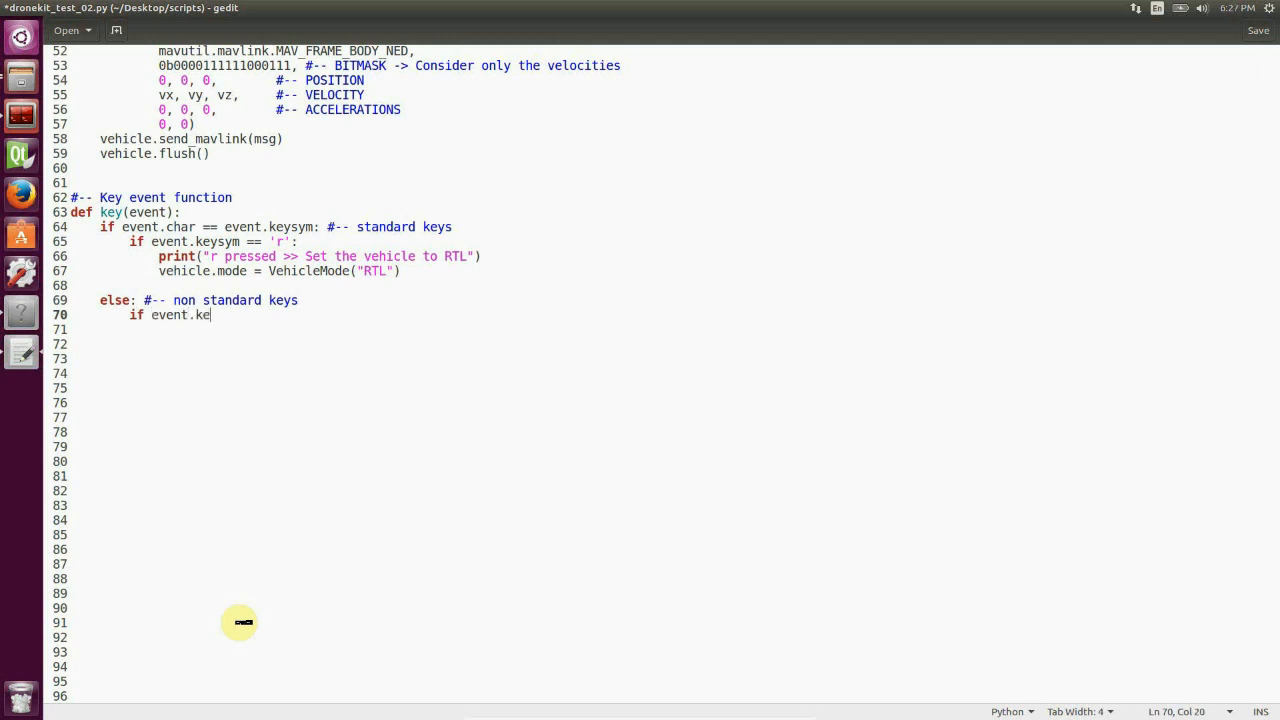
text(ysym == 'Up':)
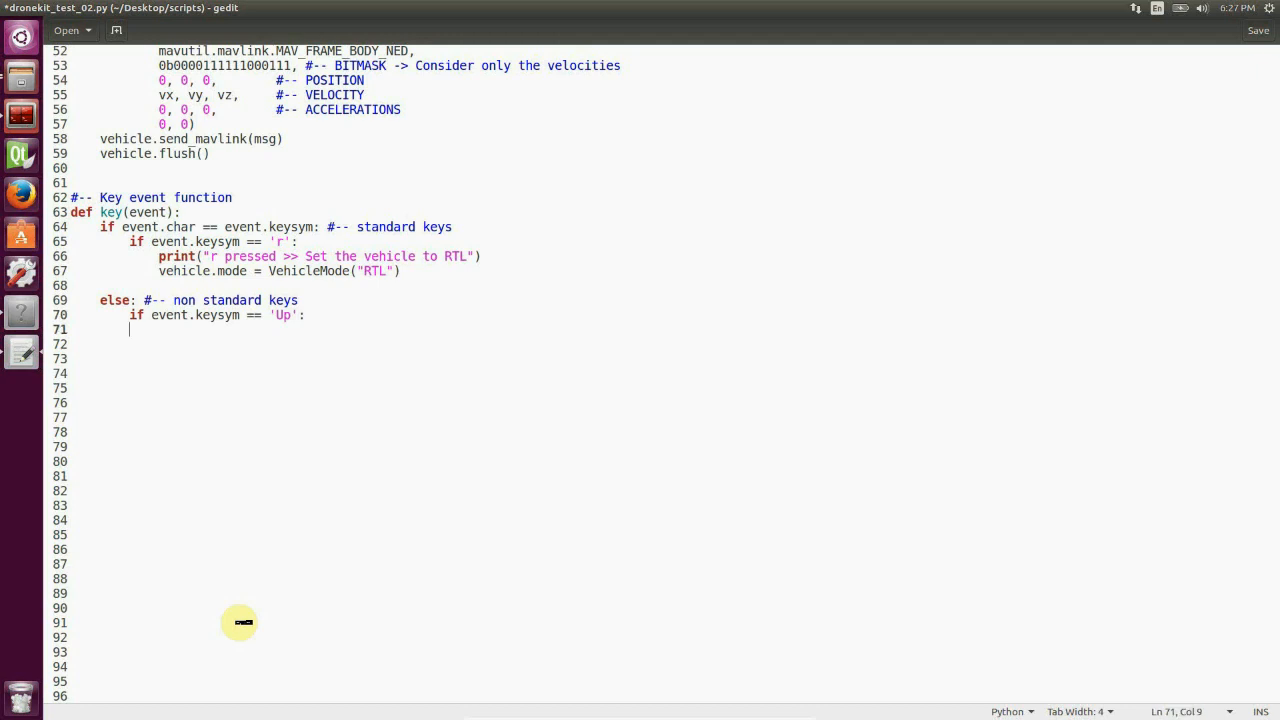
text(set v)
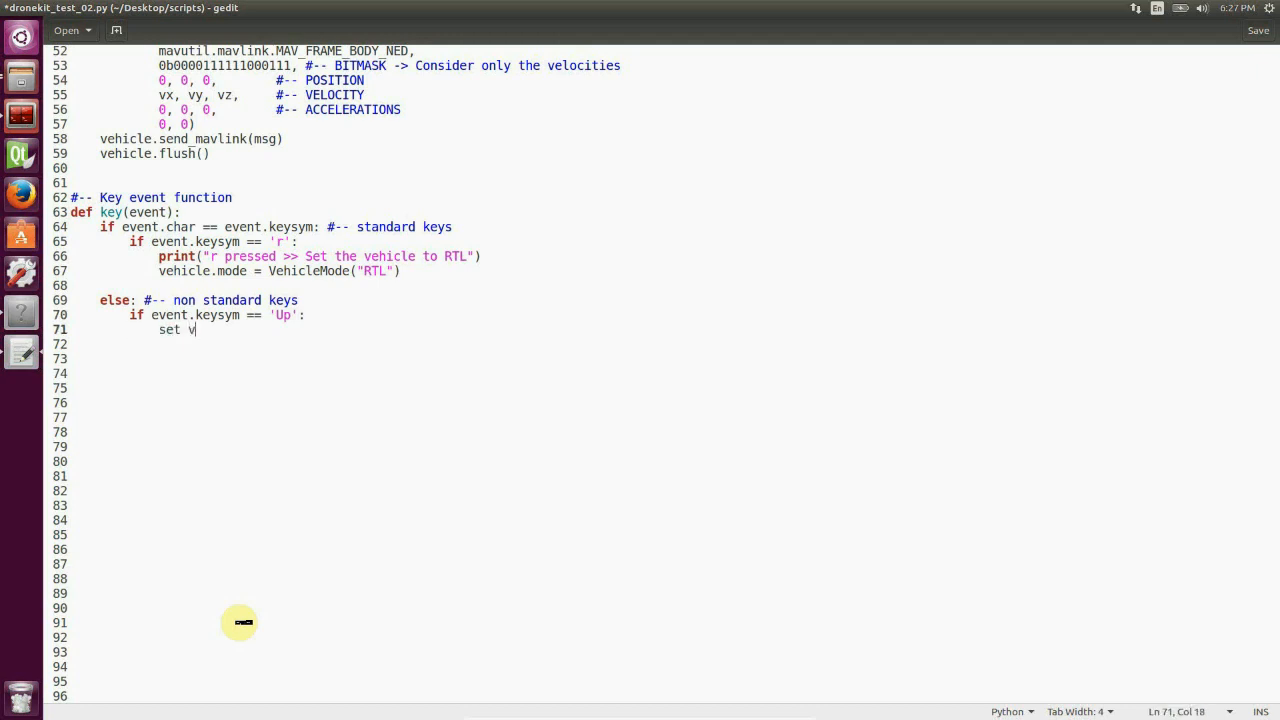
text(elocity body)
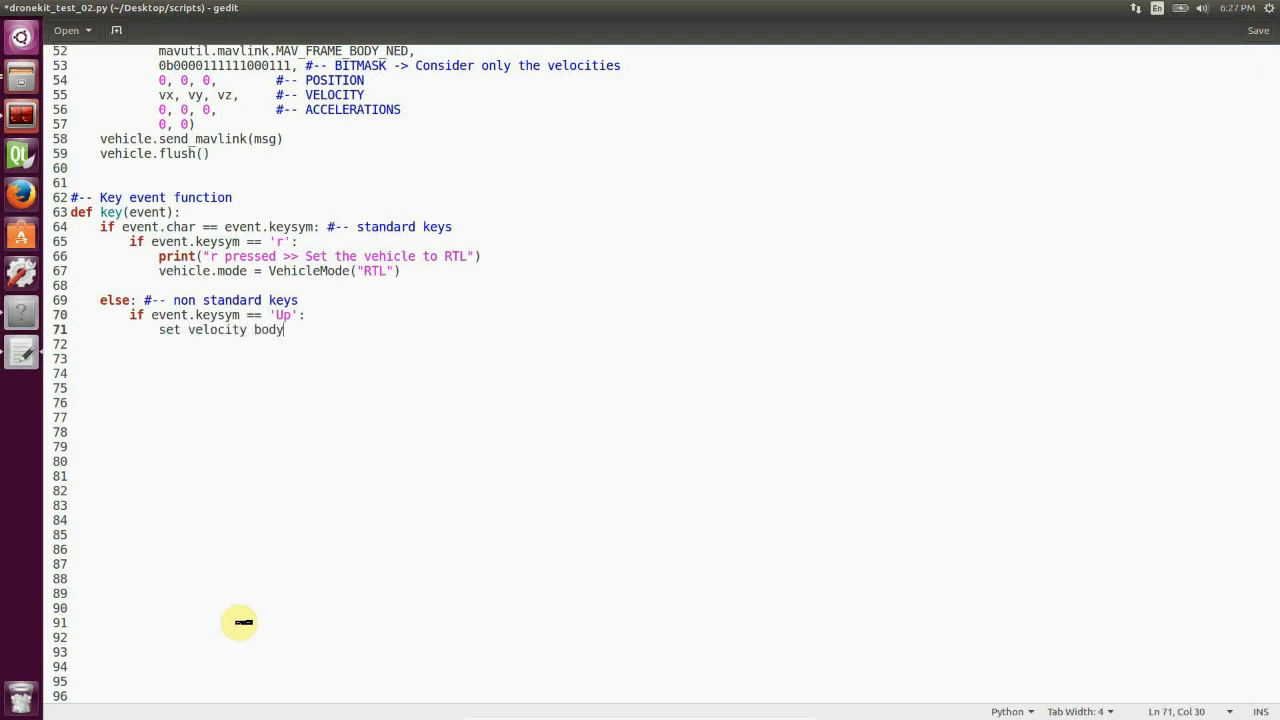
text((vehicl)
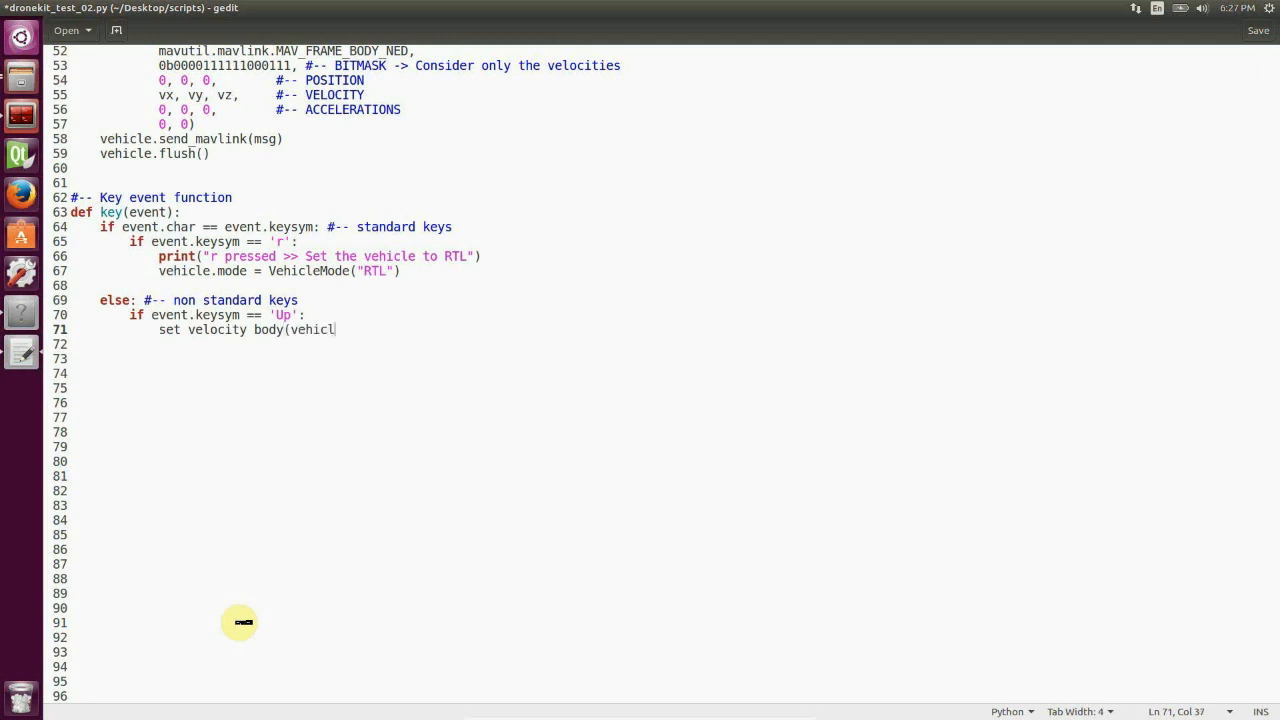
text(e, gnd_speed, 0, 0)
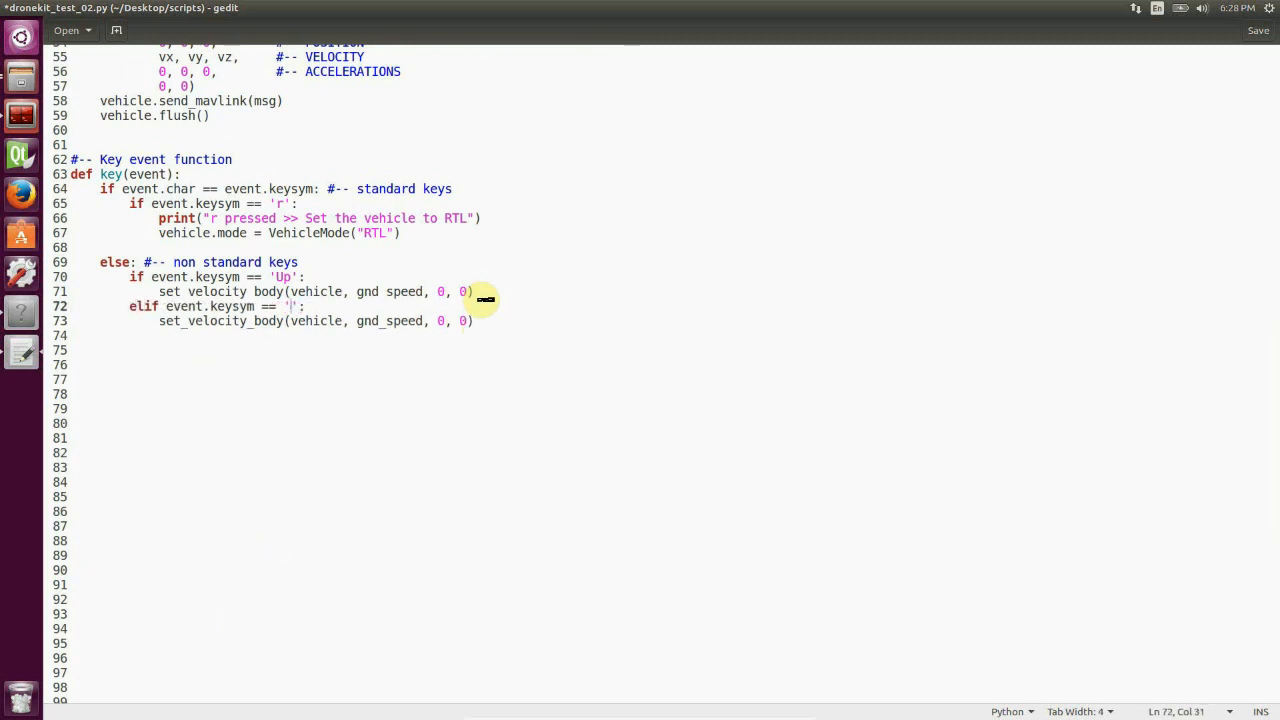
Add 'Down', 'Left' and 'Right' arrow branches, then begin the MAIN FUNCTION comment heading.
text(Down)
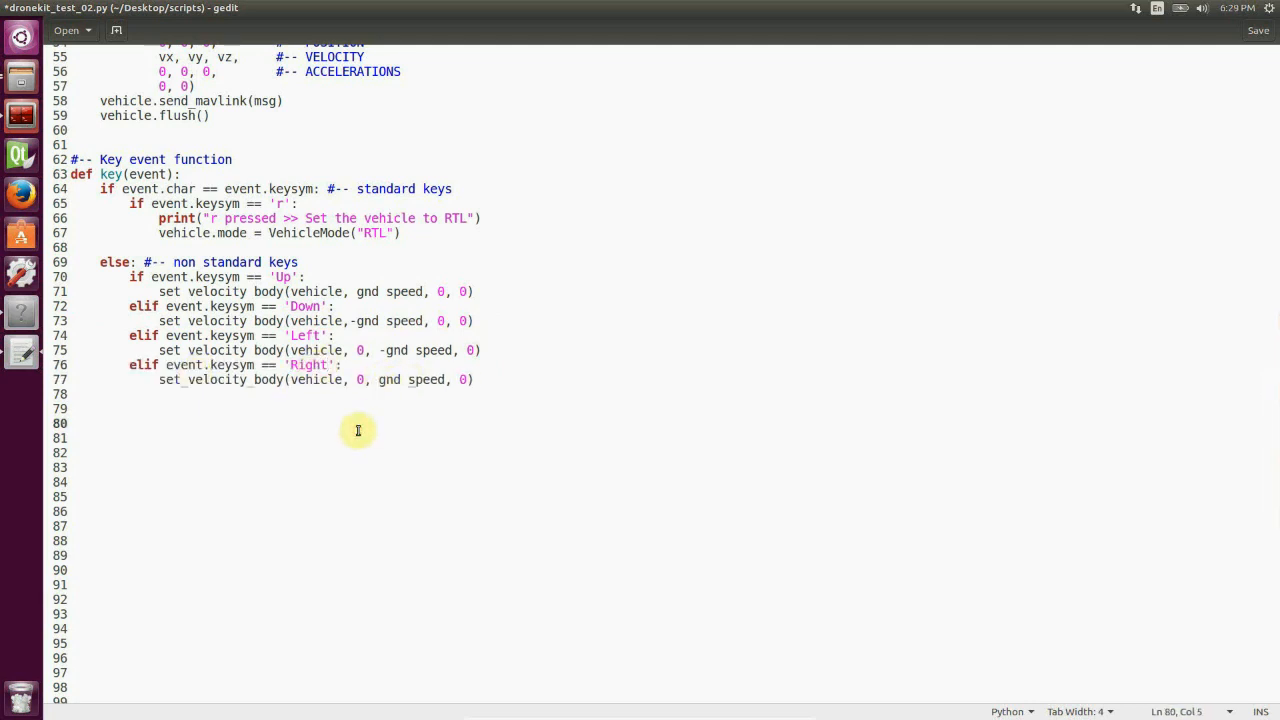
text(#---- MAIN FUNCTION)
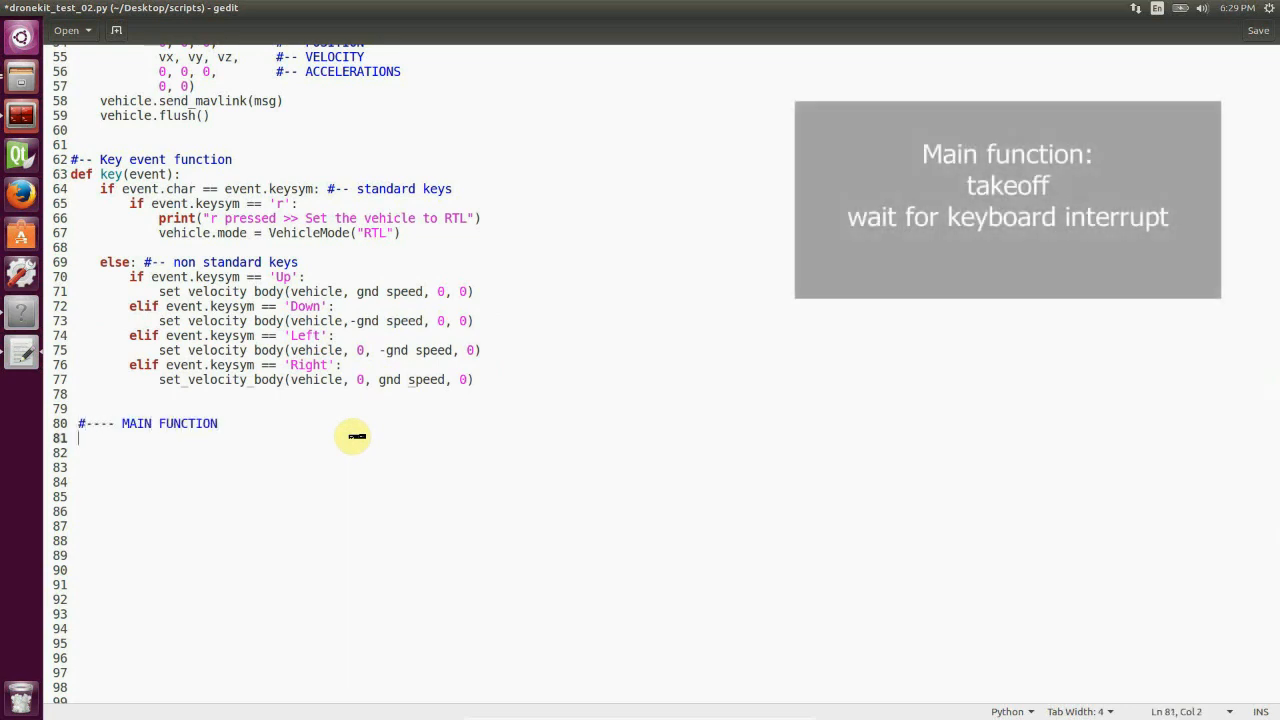
Call arm_and_takeoff(10) and create the tkinter root window with tk.Tk().
text(#- Takeoff)
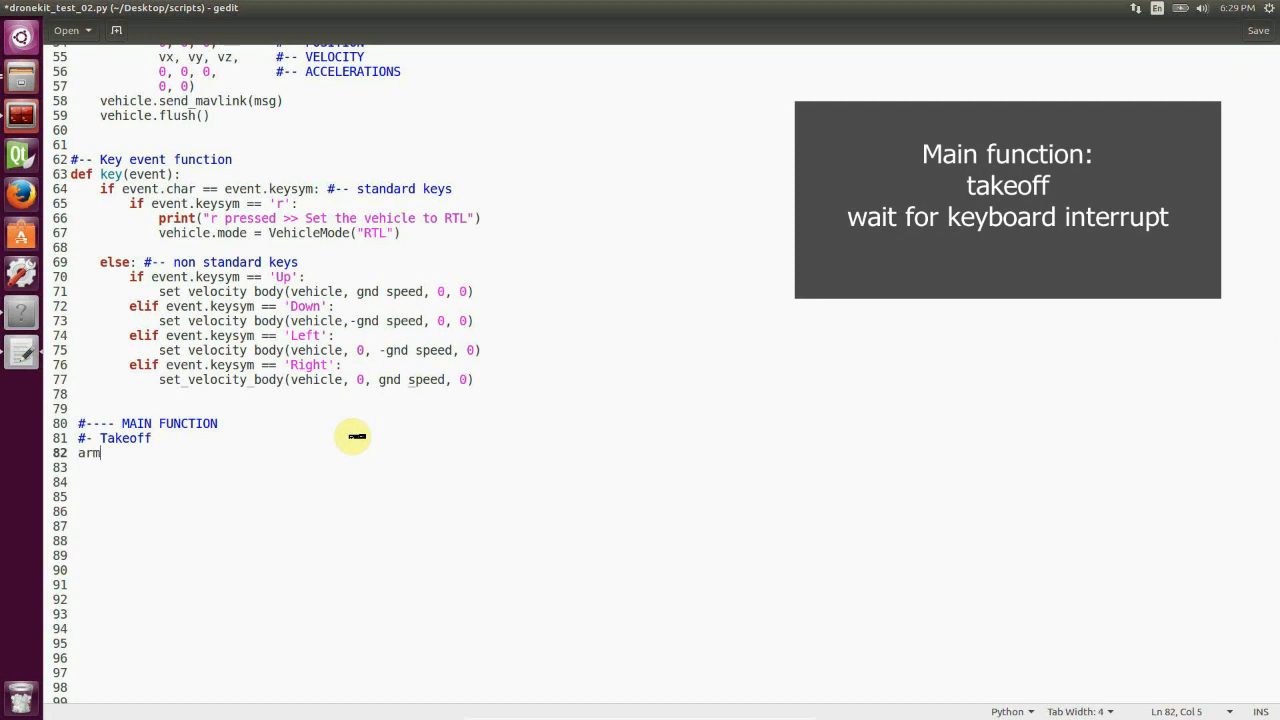
text(and takeoff(10)
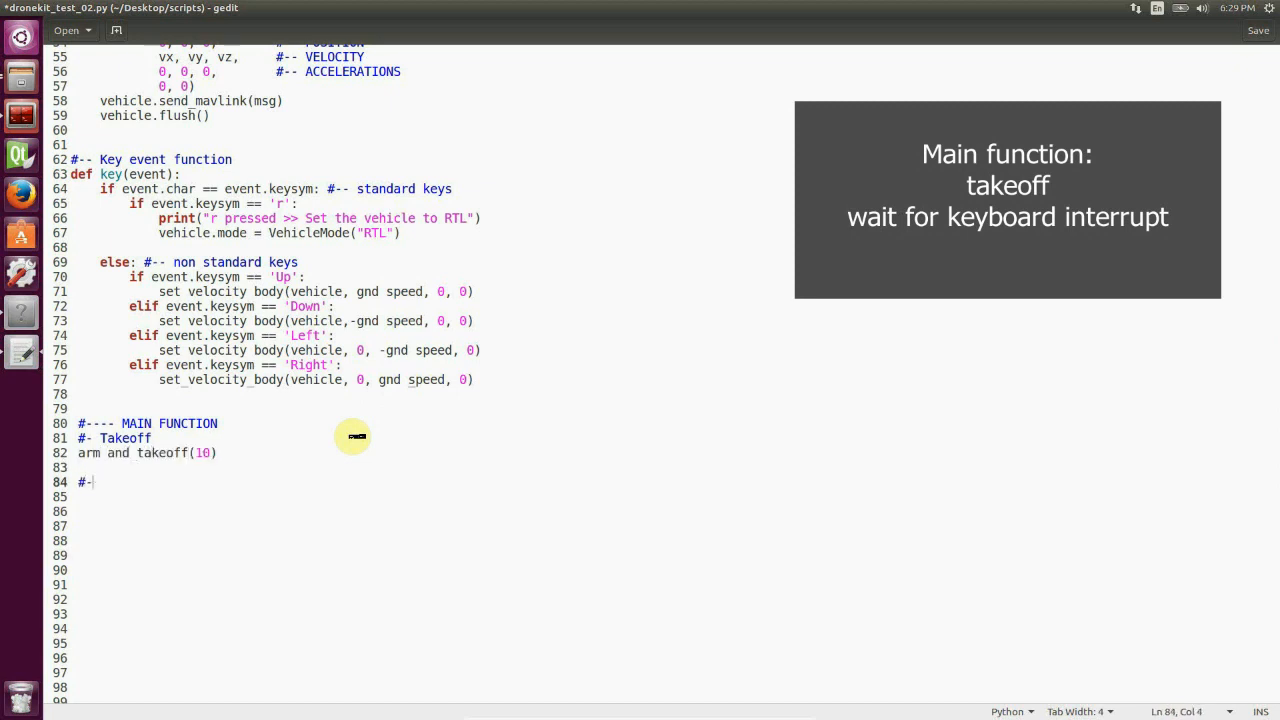
text(Read the keyboard with)
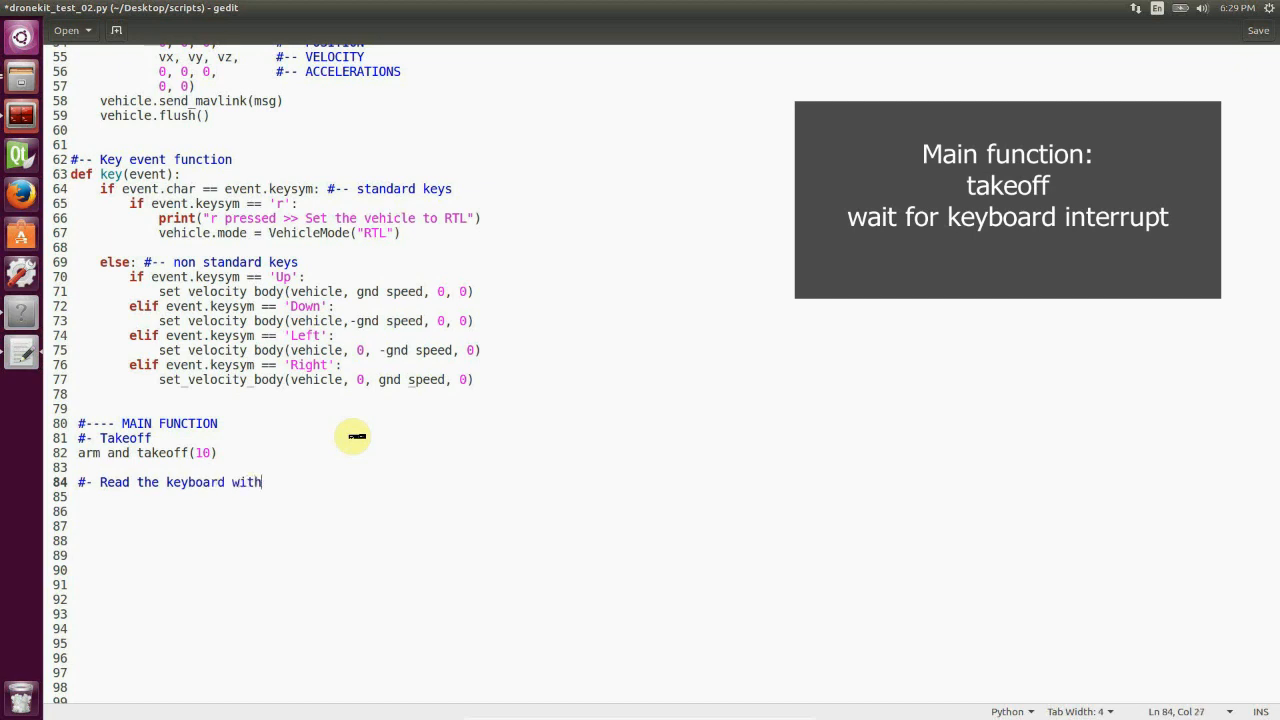
text(tkinter)
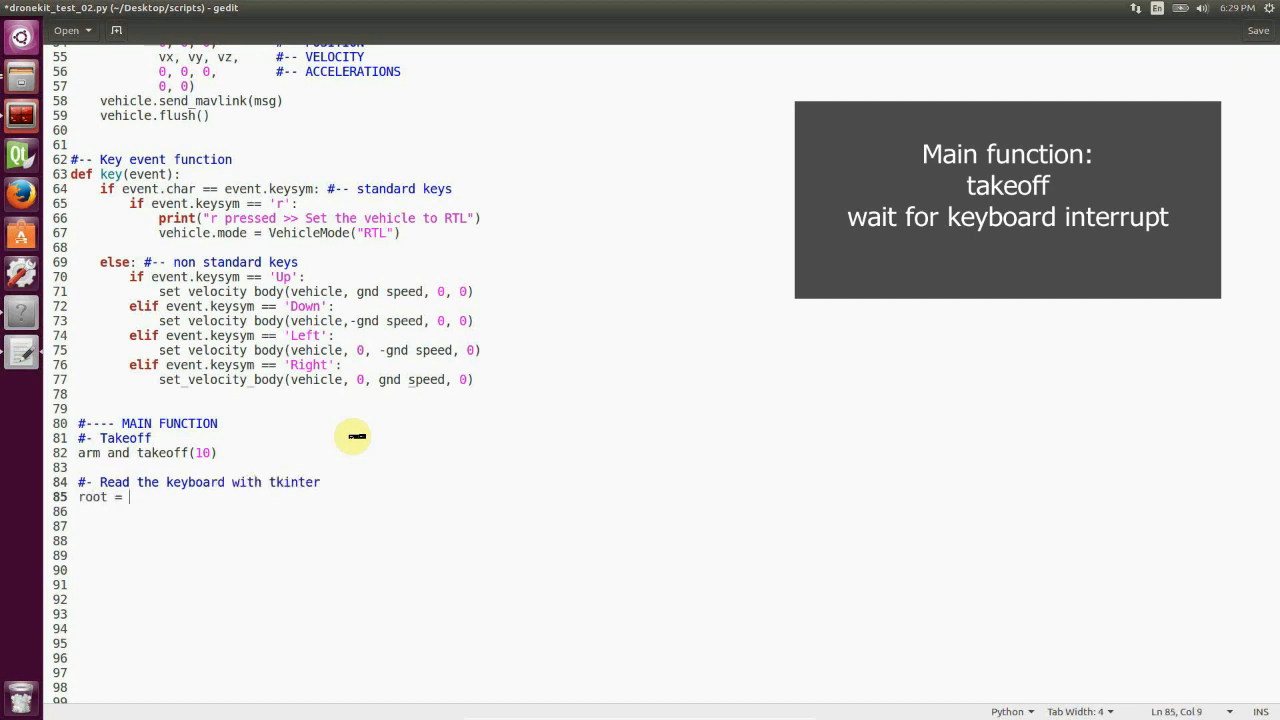
text(tk.Tk())
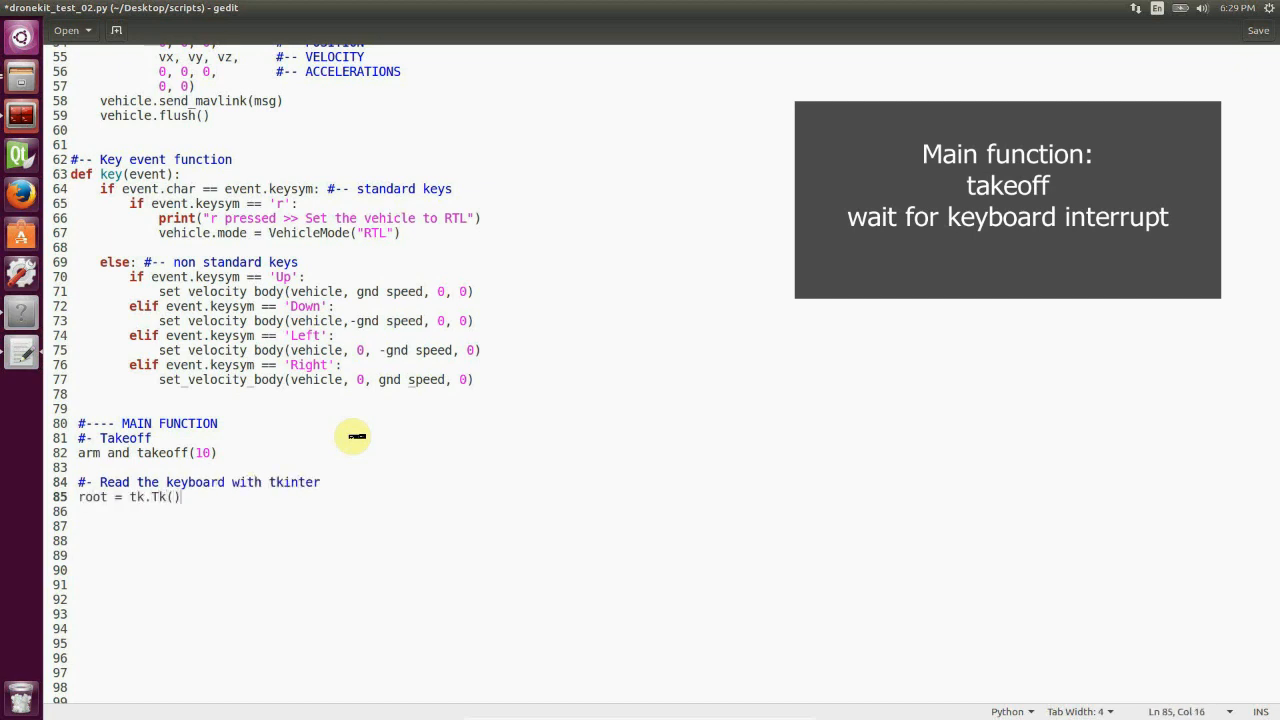
Print arrow-key and 'r for RTL' instructions, bind '<Key>' to key, and start root.mainloop().
text(print(">>)
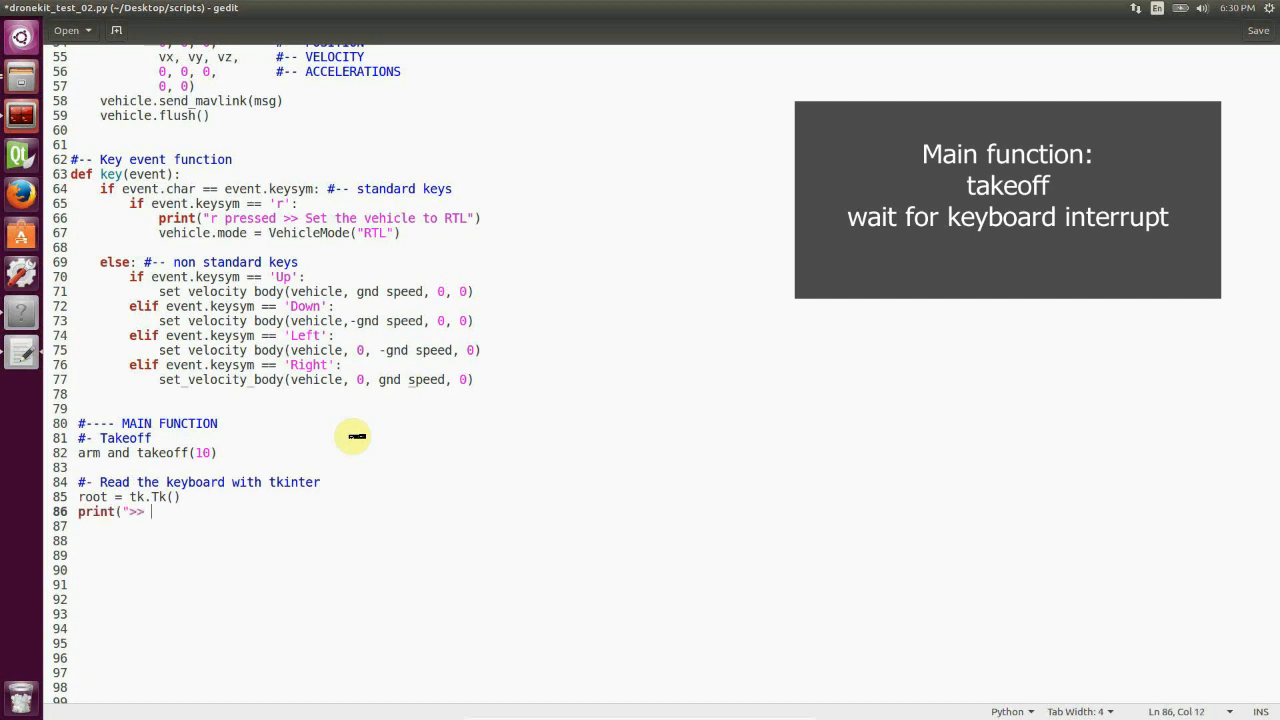
text(Control the drone with the k)
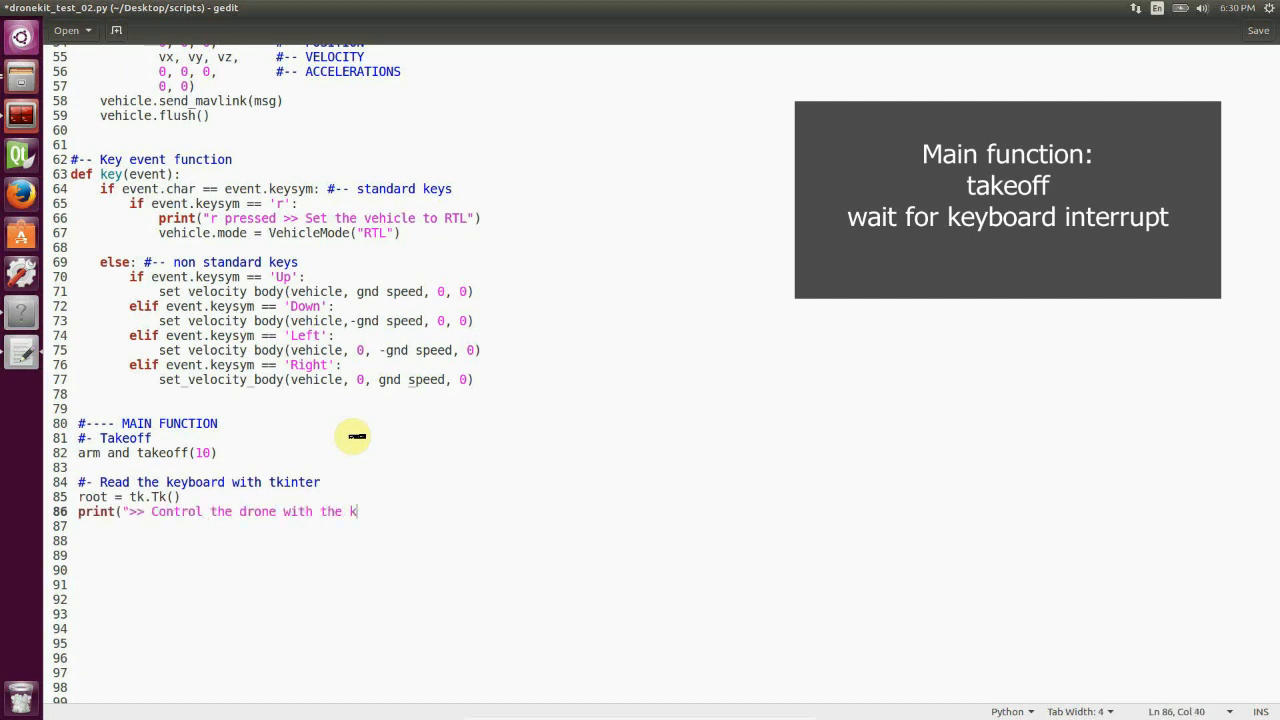
key(BackSpace)
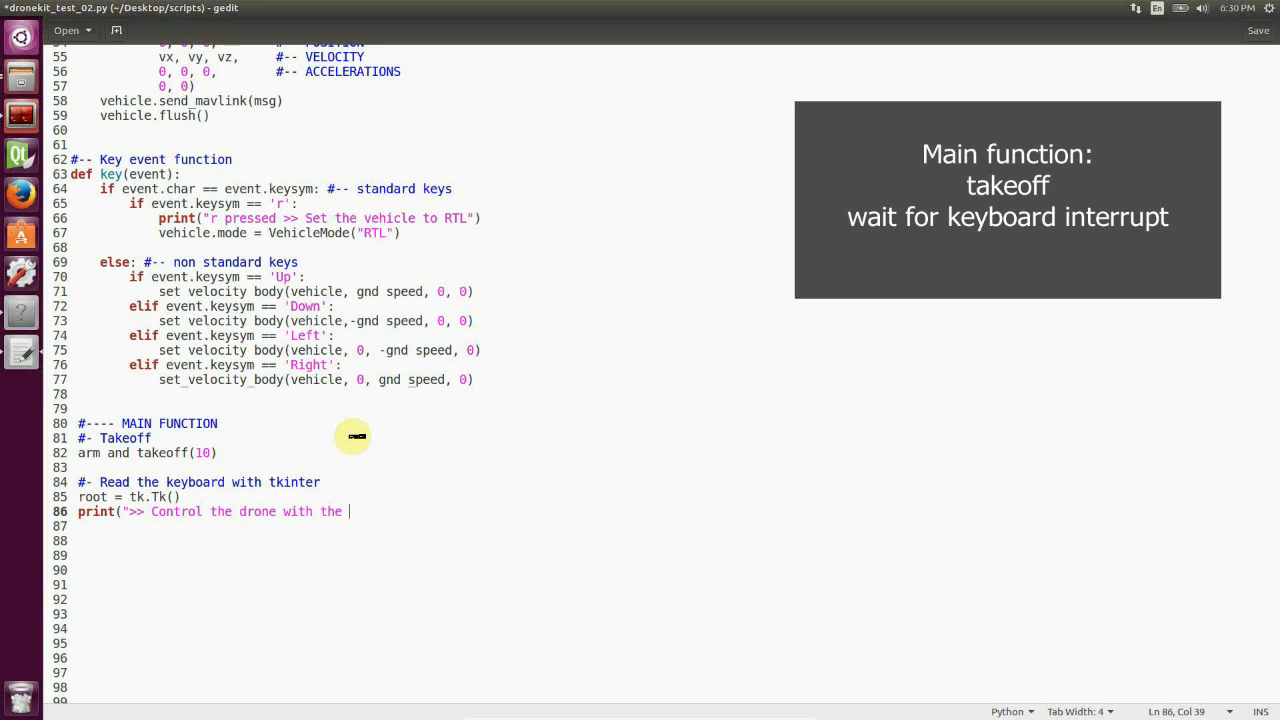
text(arrow keys. Press)
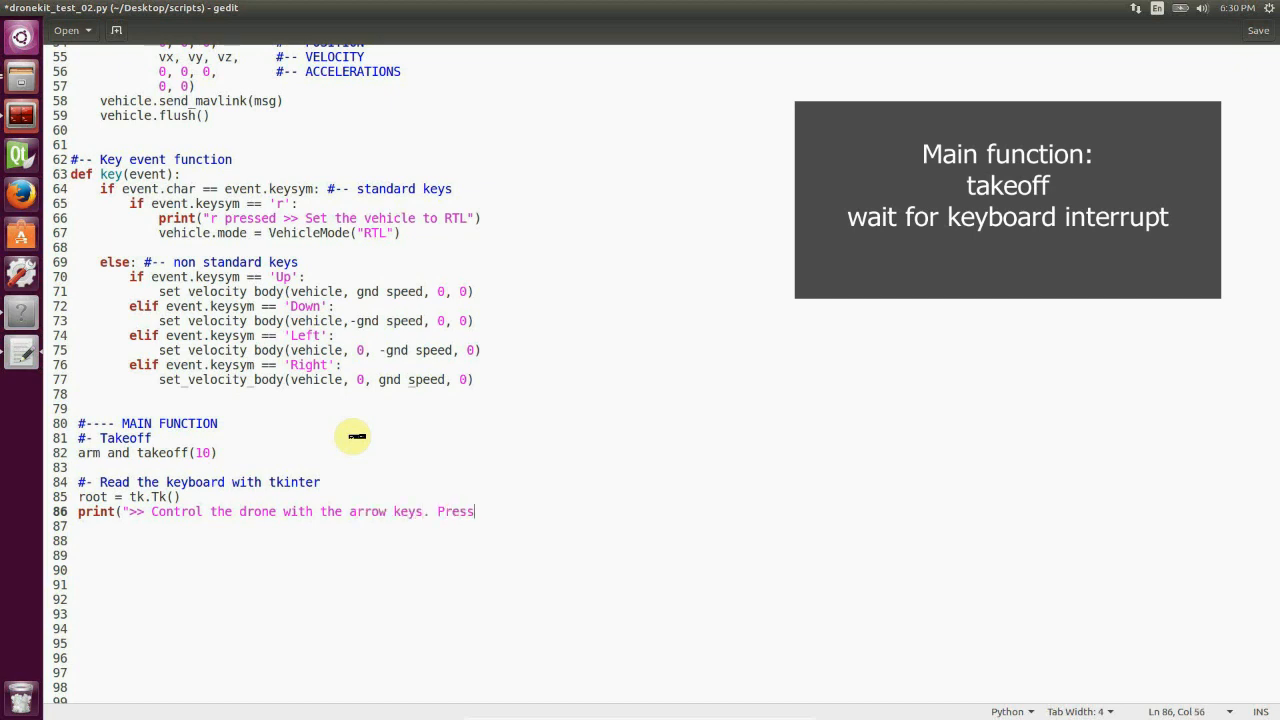
text(r for RTL)
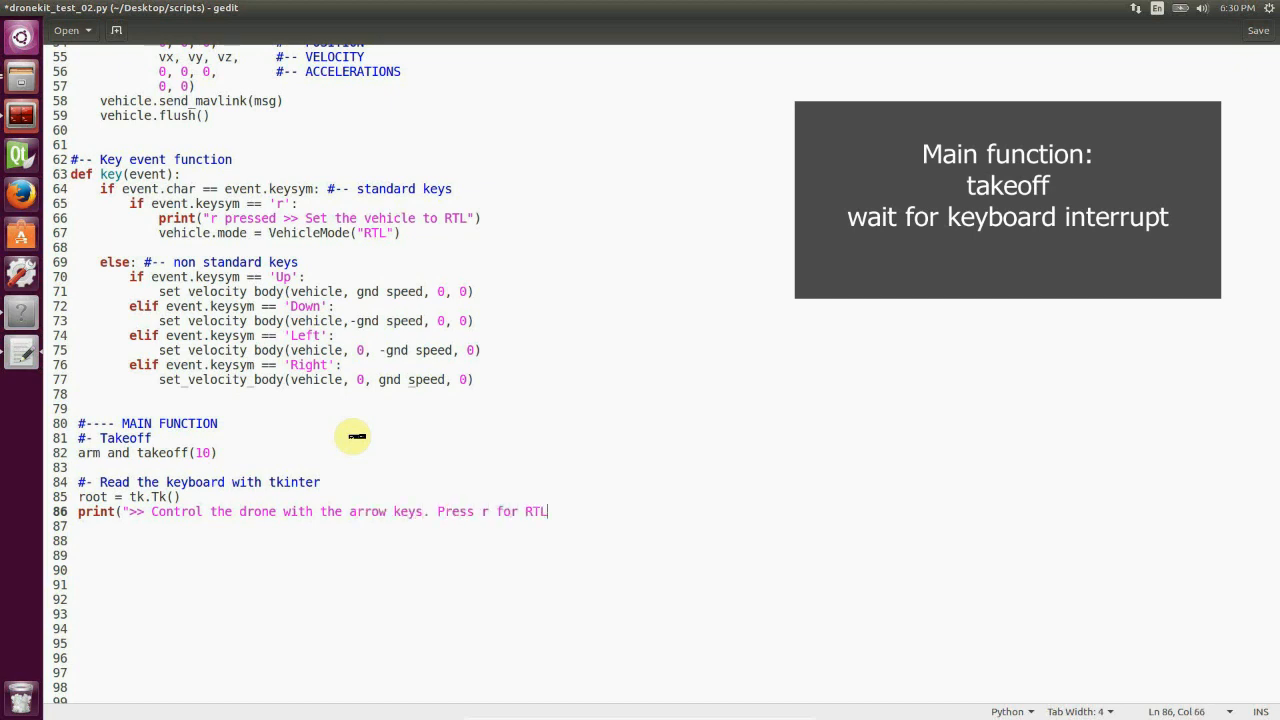
text(mode"))
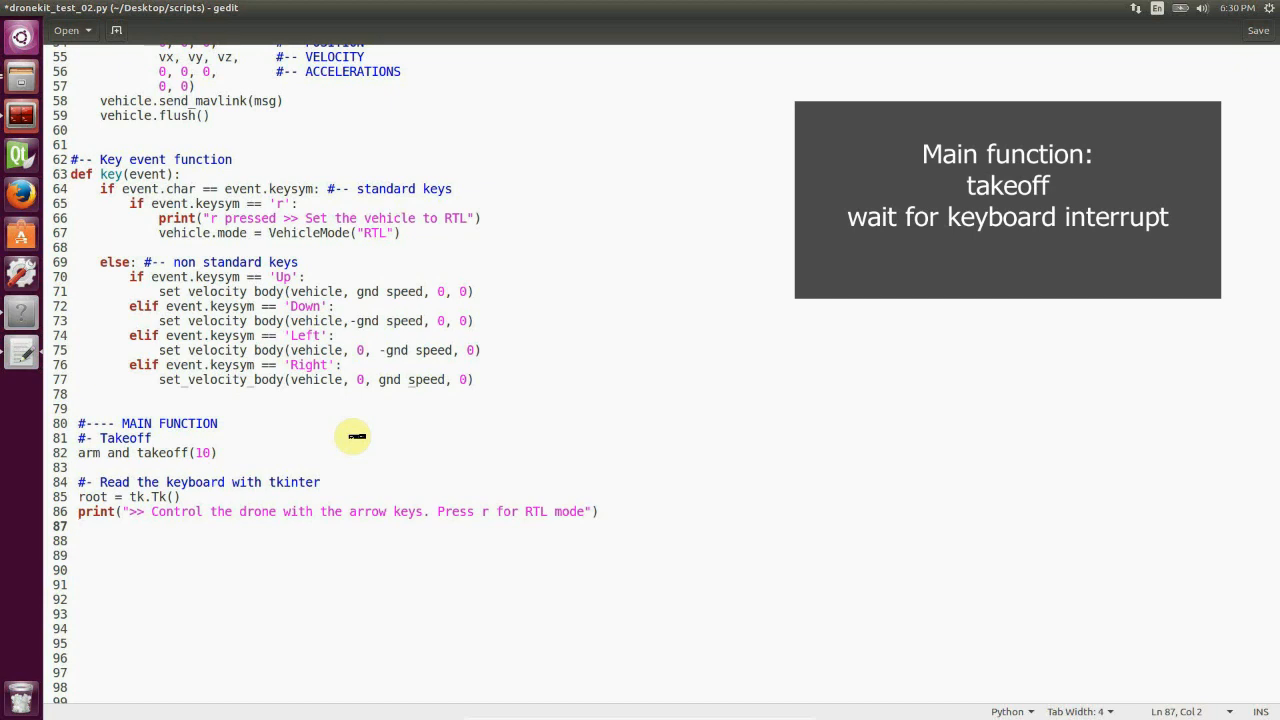
text(root.bind all()
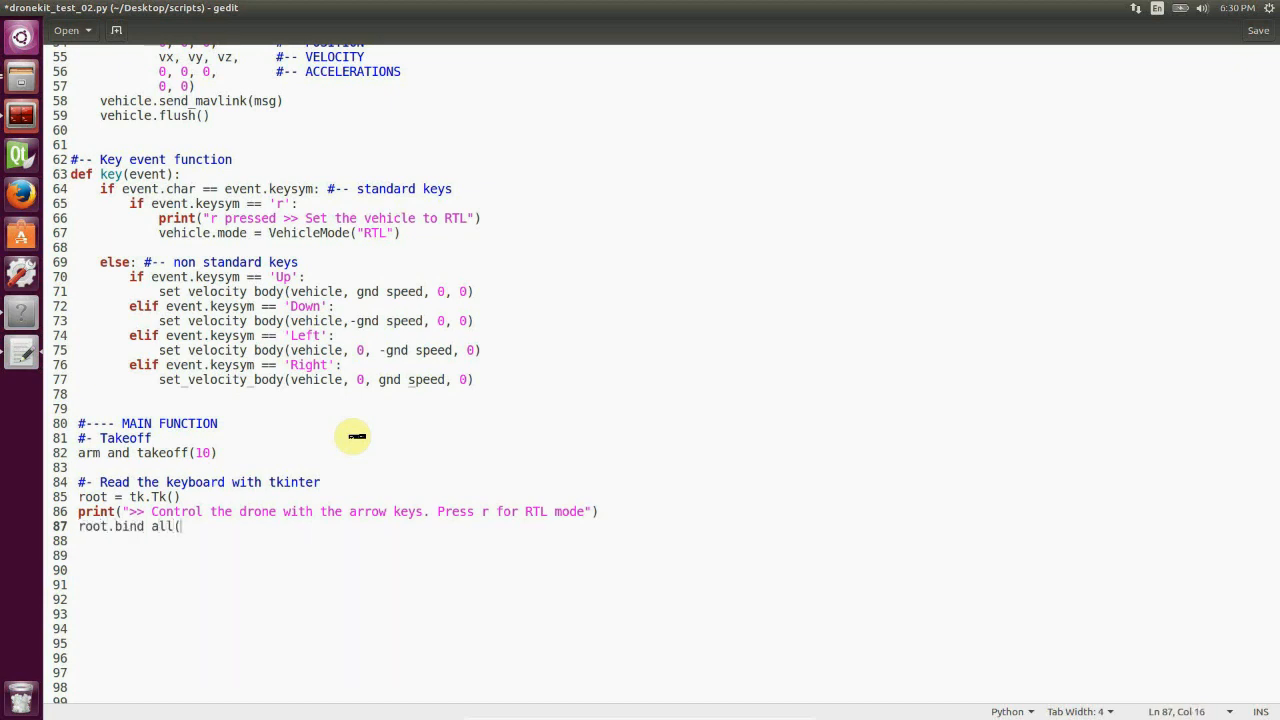
text('<Key>',)
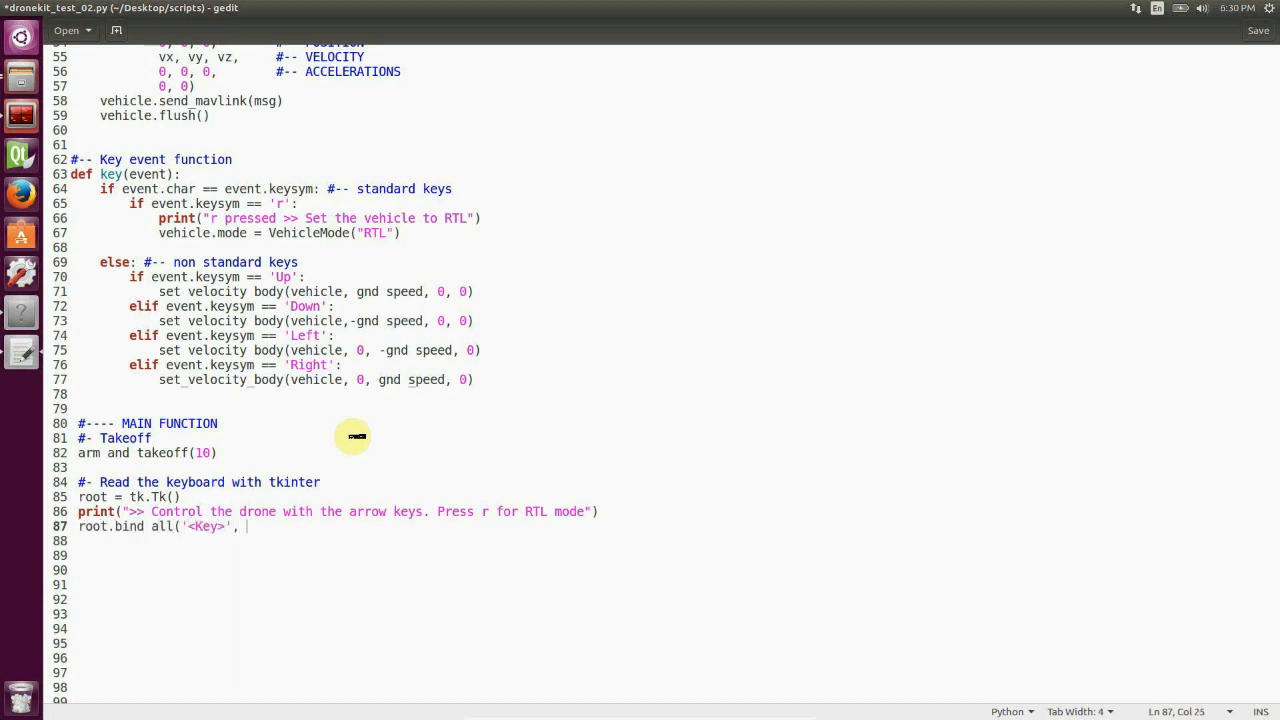
text(key))
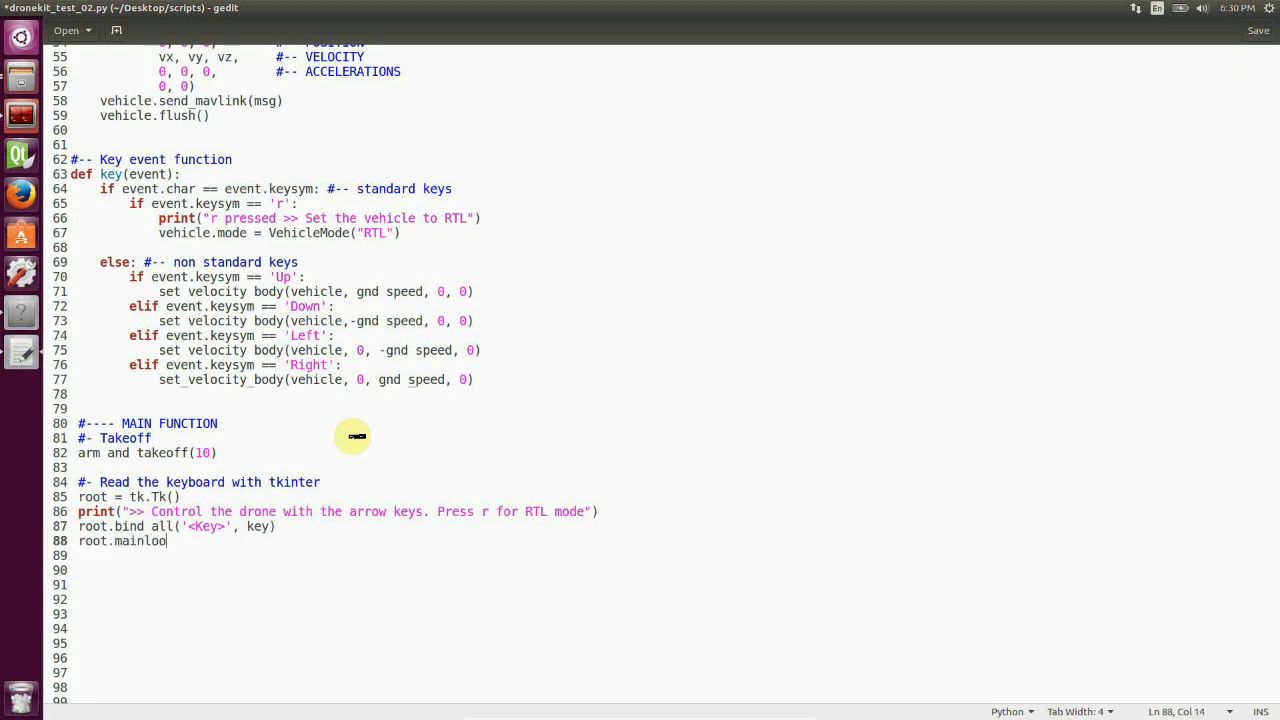
text(p())
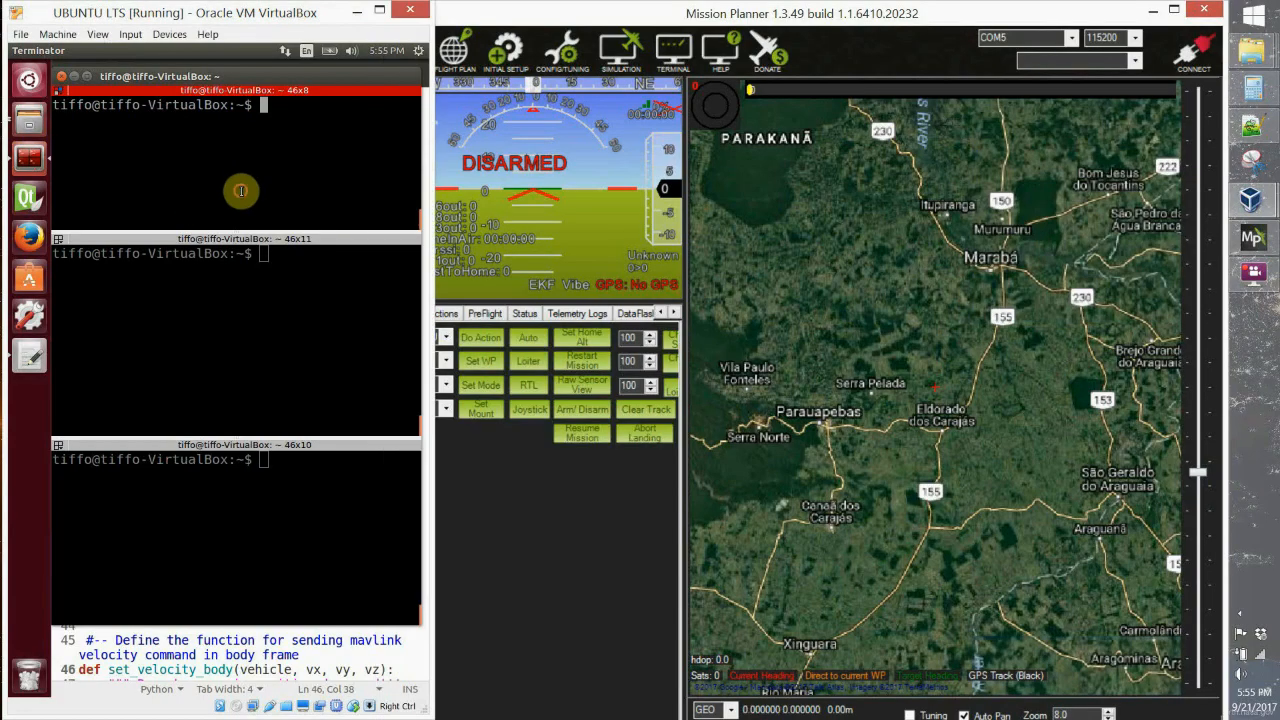
Clear the terminal to start SITL, then connect Mission Planner over UDP.
text(clear)
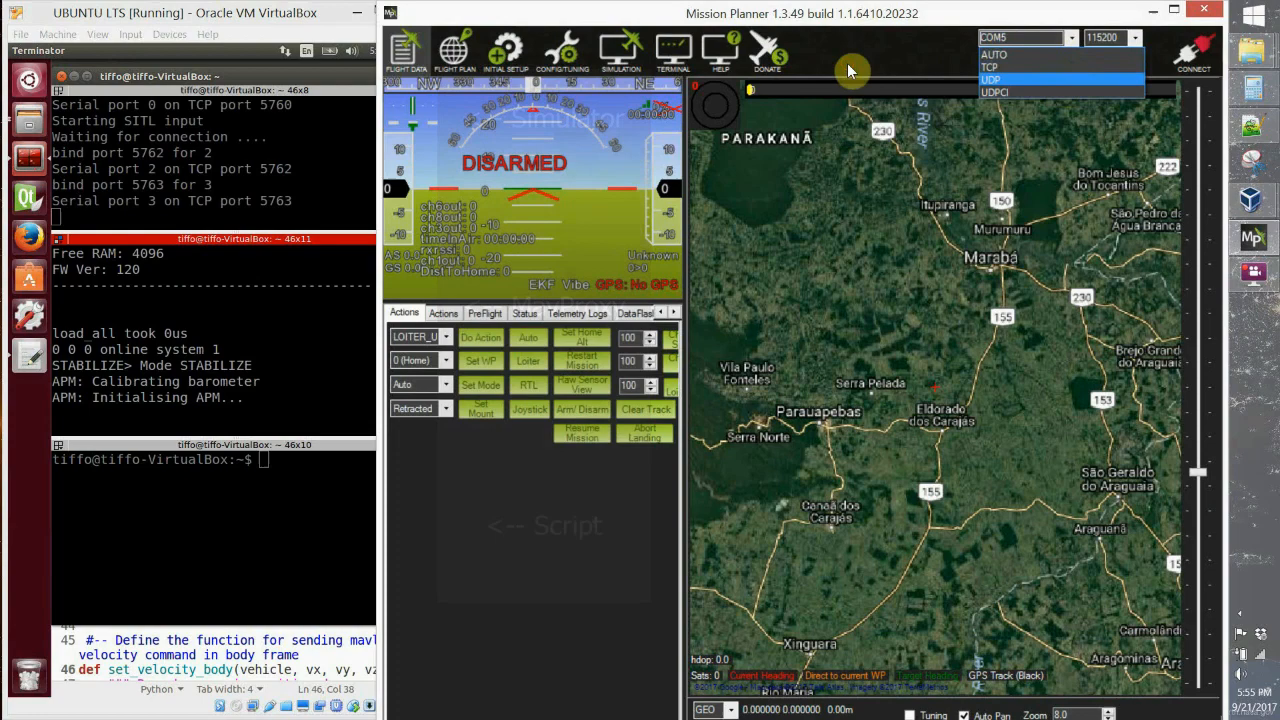
click(1022, 78)
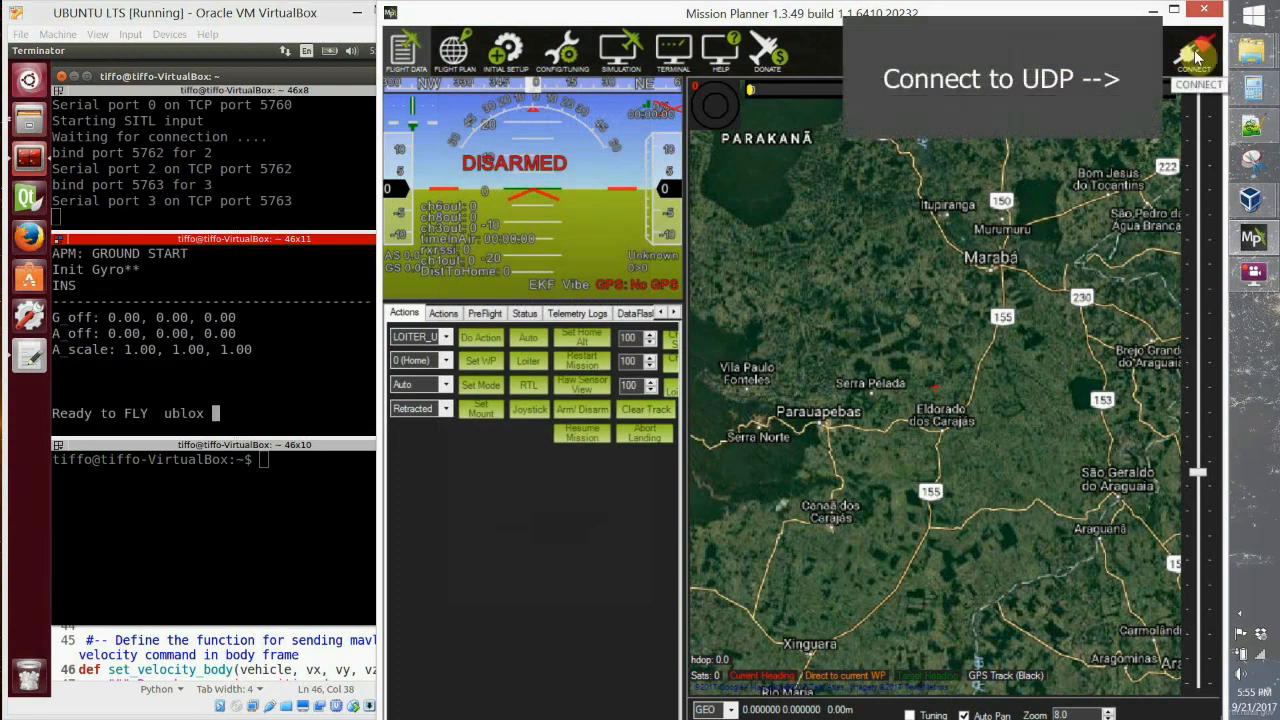
click(1190, 55)
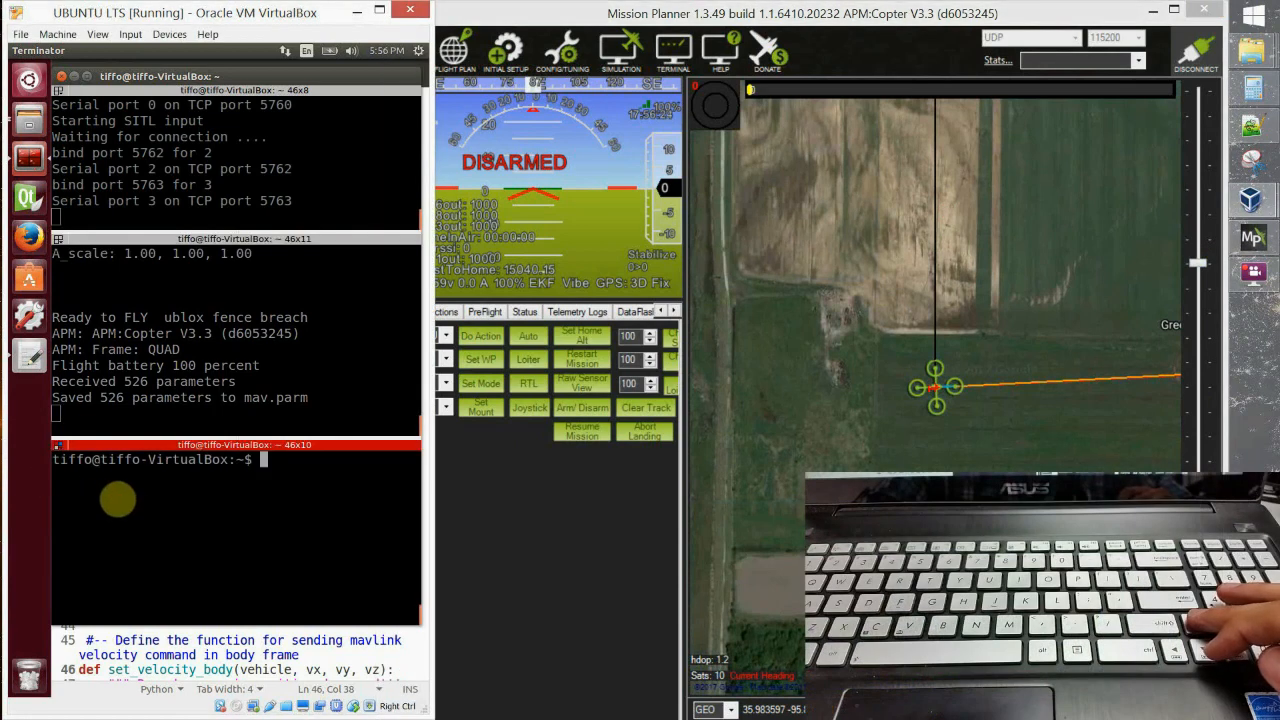
Run dronekit_test_02.py with --connect udp:127.0.0.1:14551 so the copter climbs to 10 m.
text(python Desktop/scripts/dronekit_test_02.py --connect udp:127.0.0.1:14551)
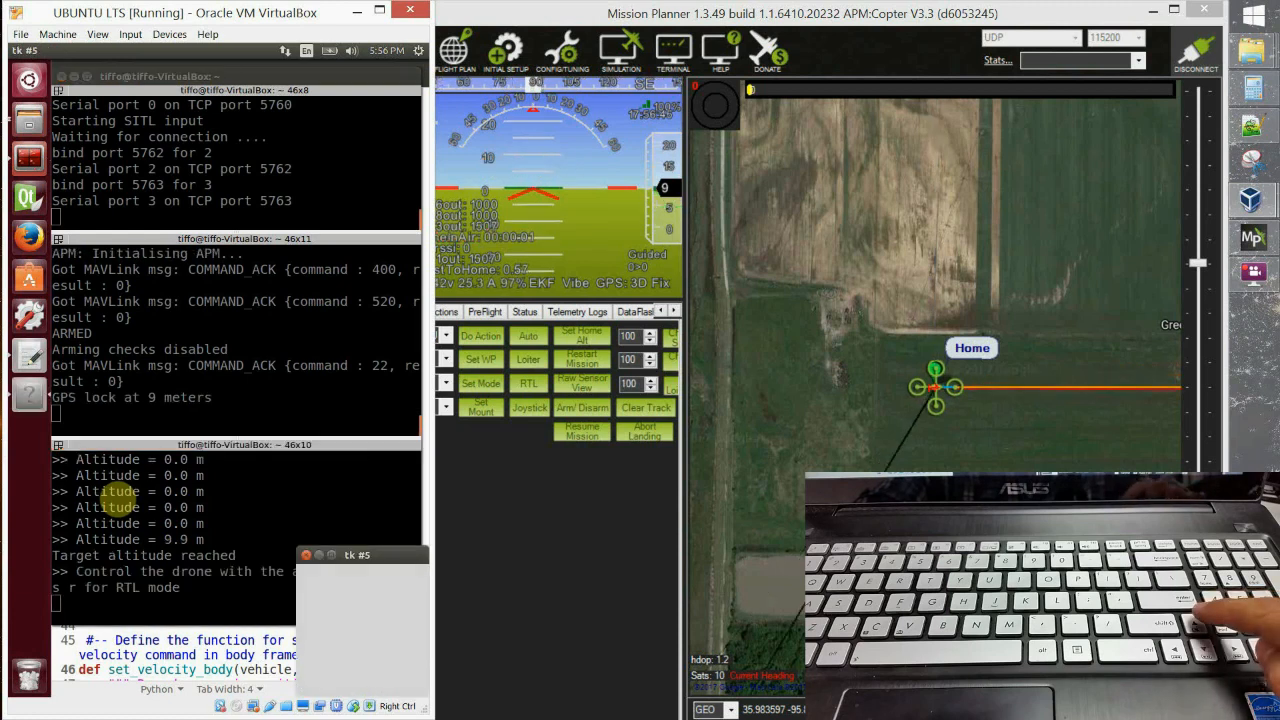
key(Up)
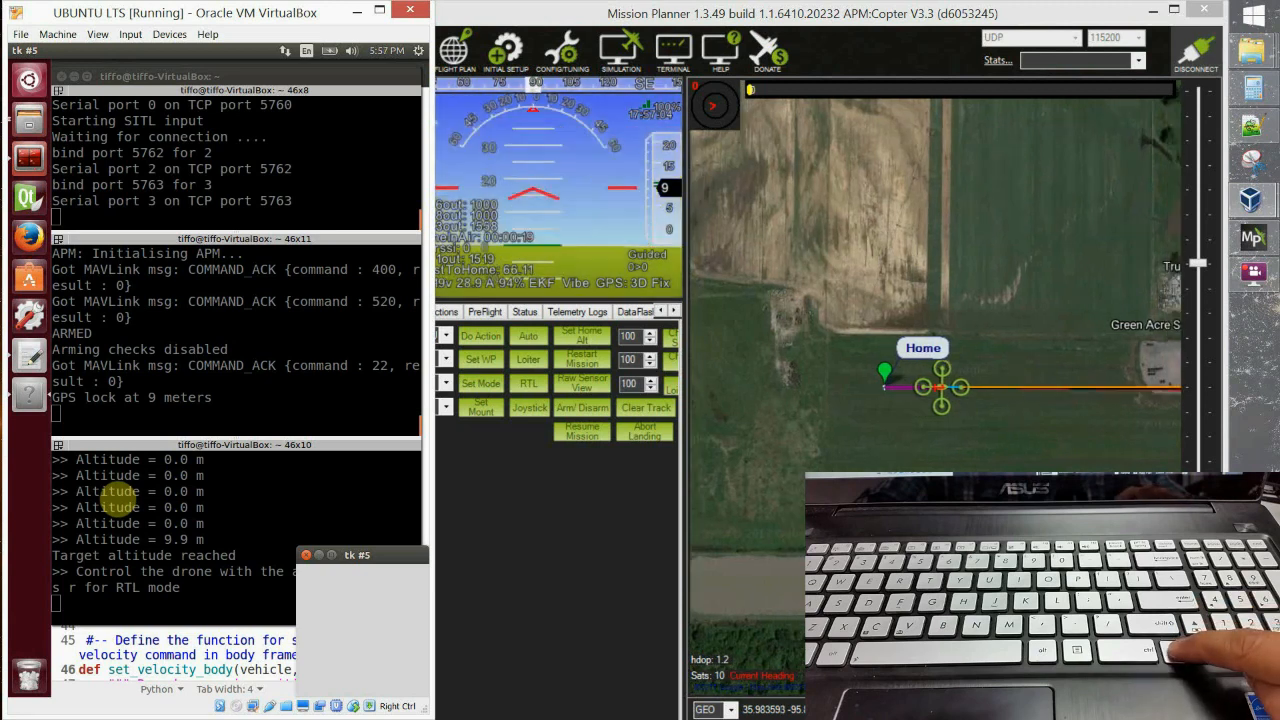
Steer the drone with Left ×3, Up ×3 and Down ×2, then press r for RTL.
key(Left)
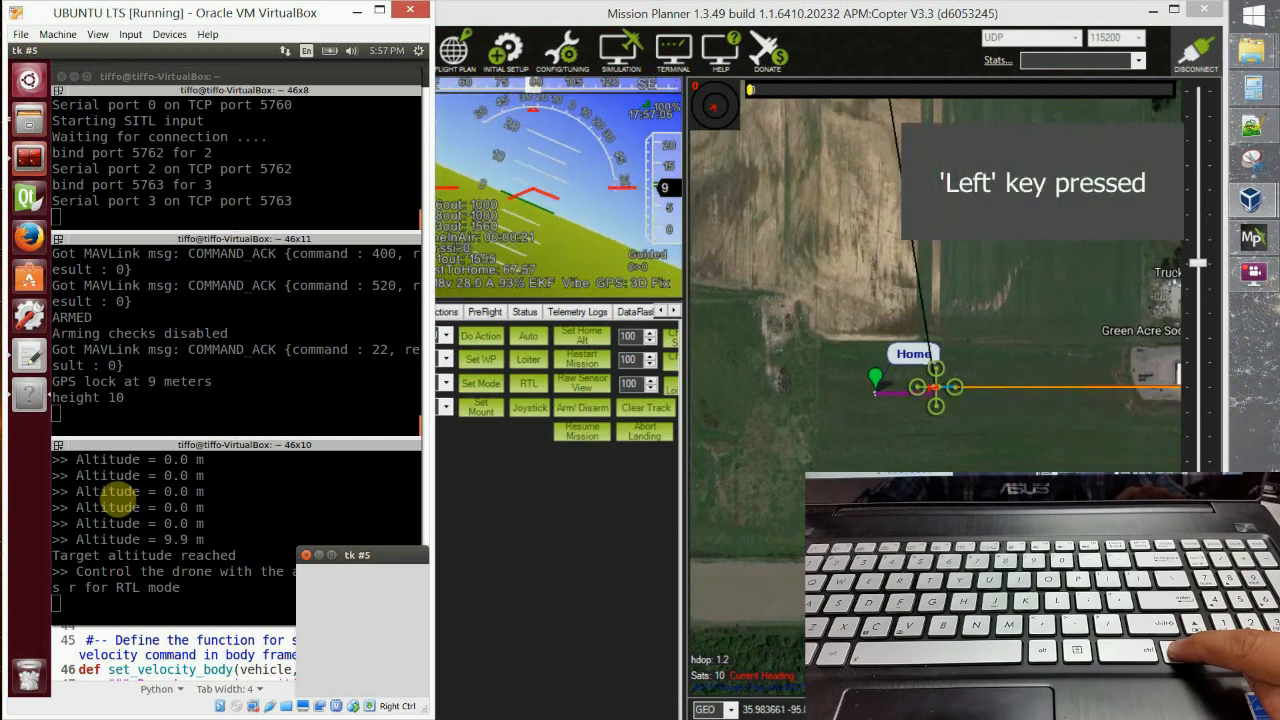
key(Left)
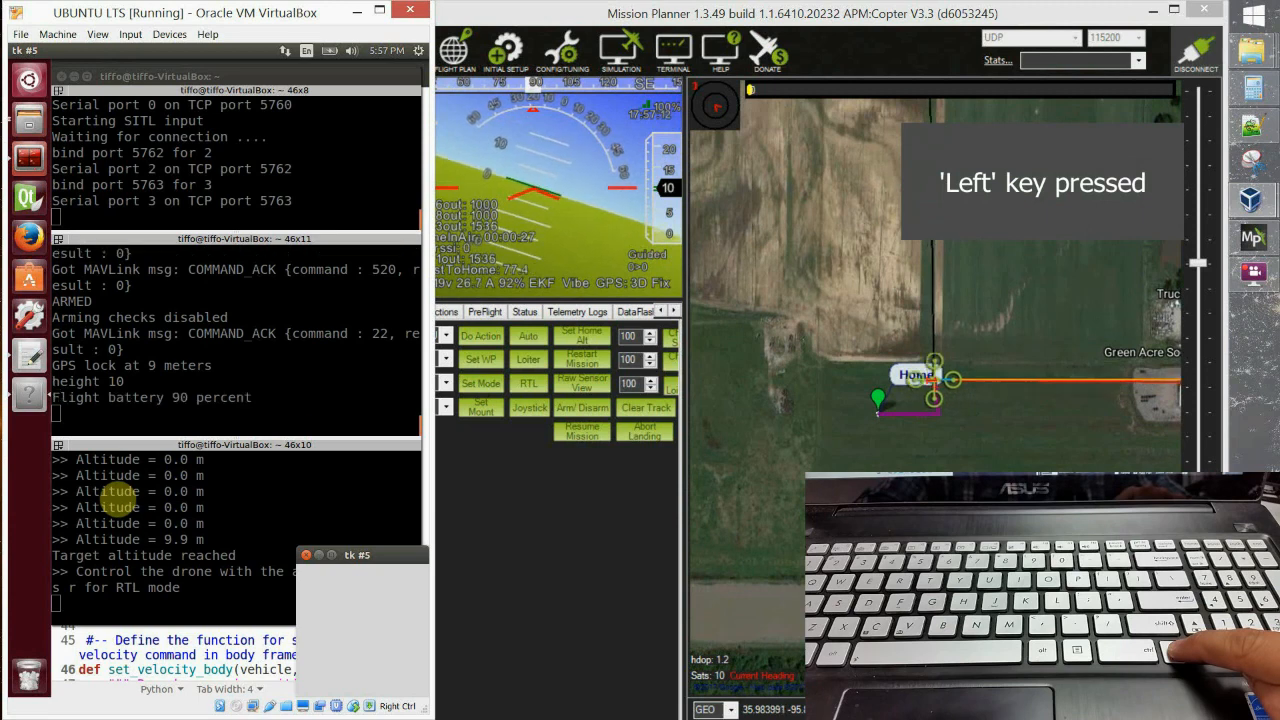
key(Left)
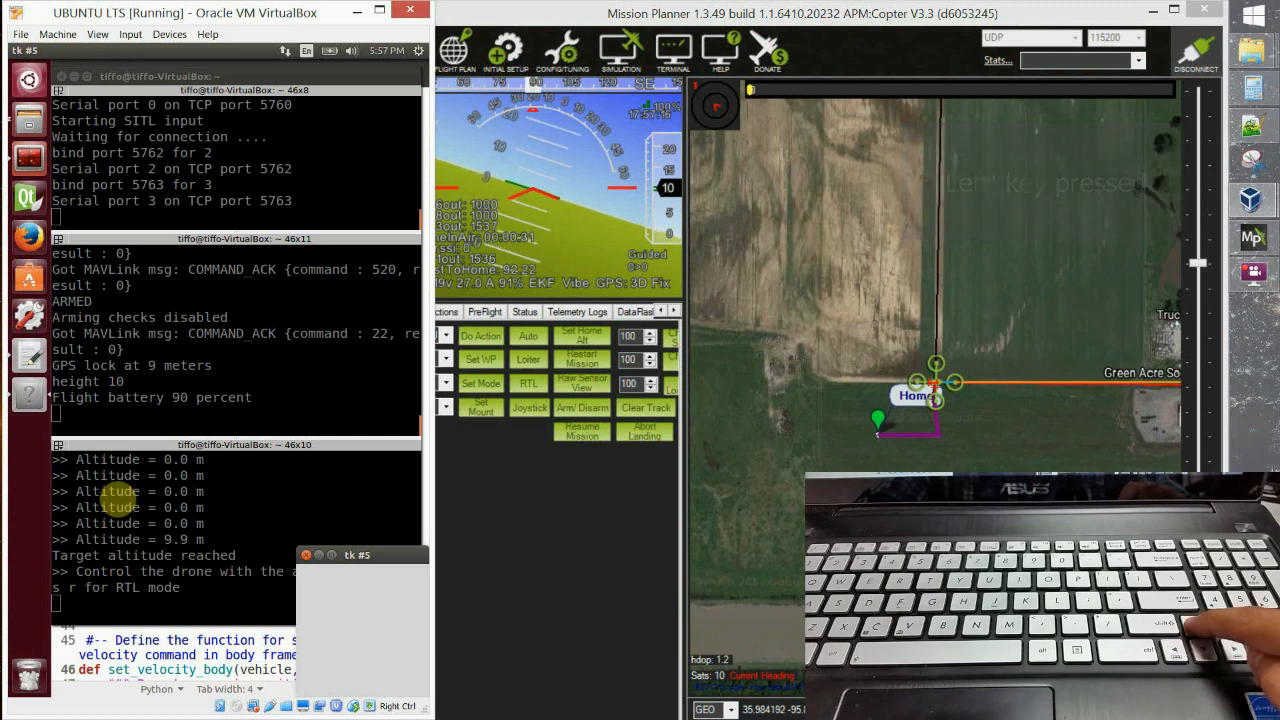
key(Up)
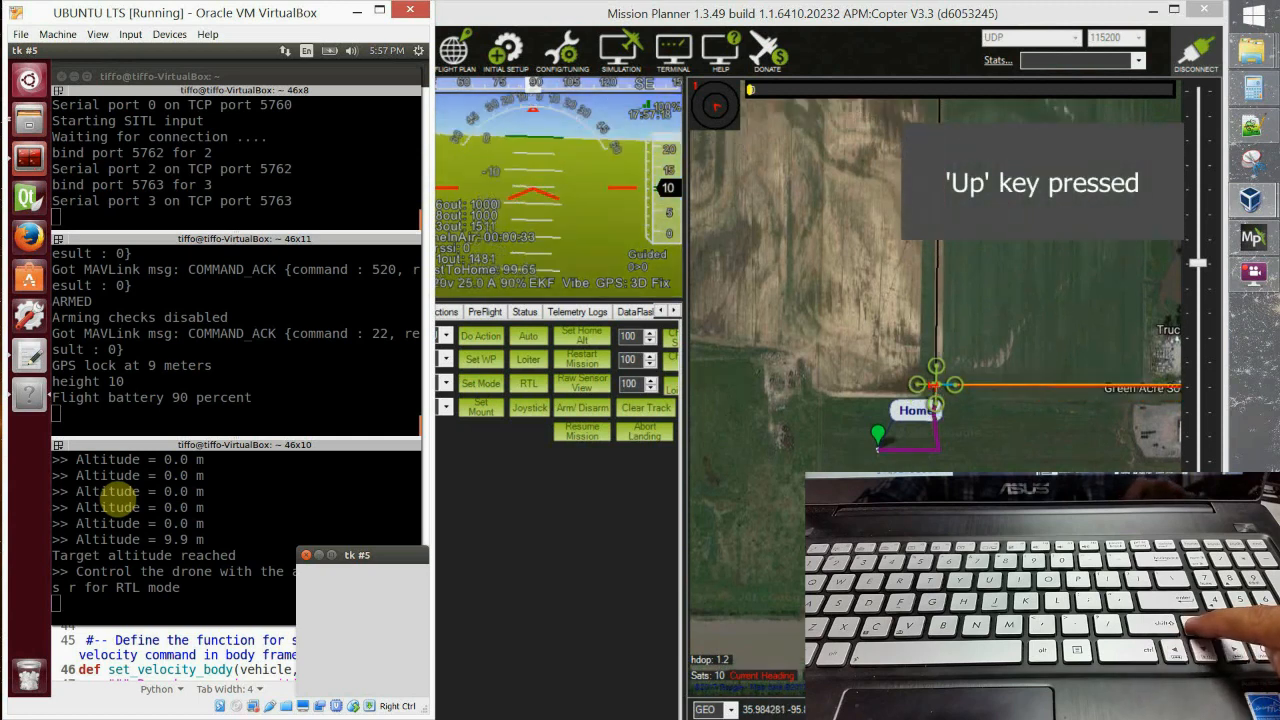
key(Up)
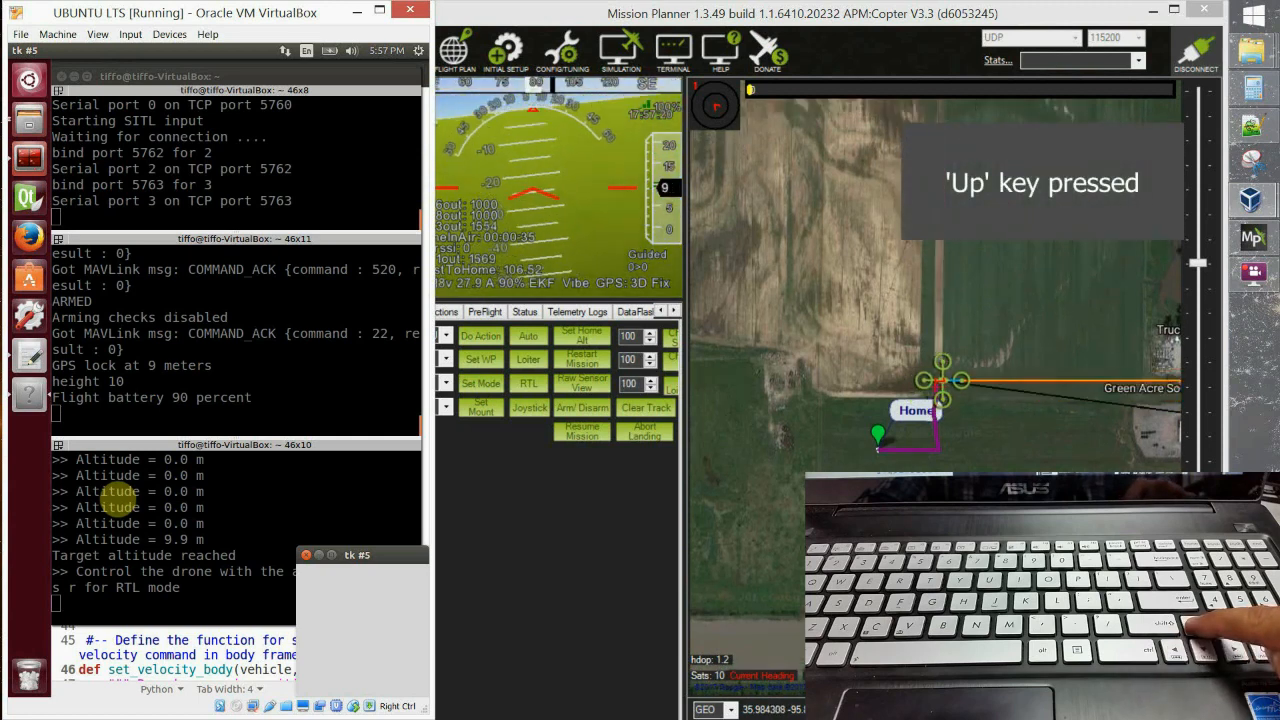
key(Up)
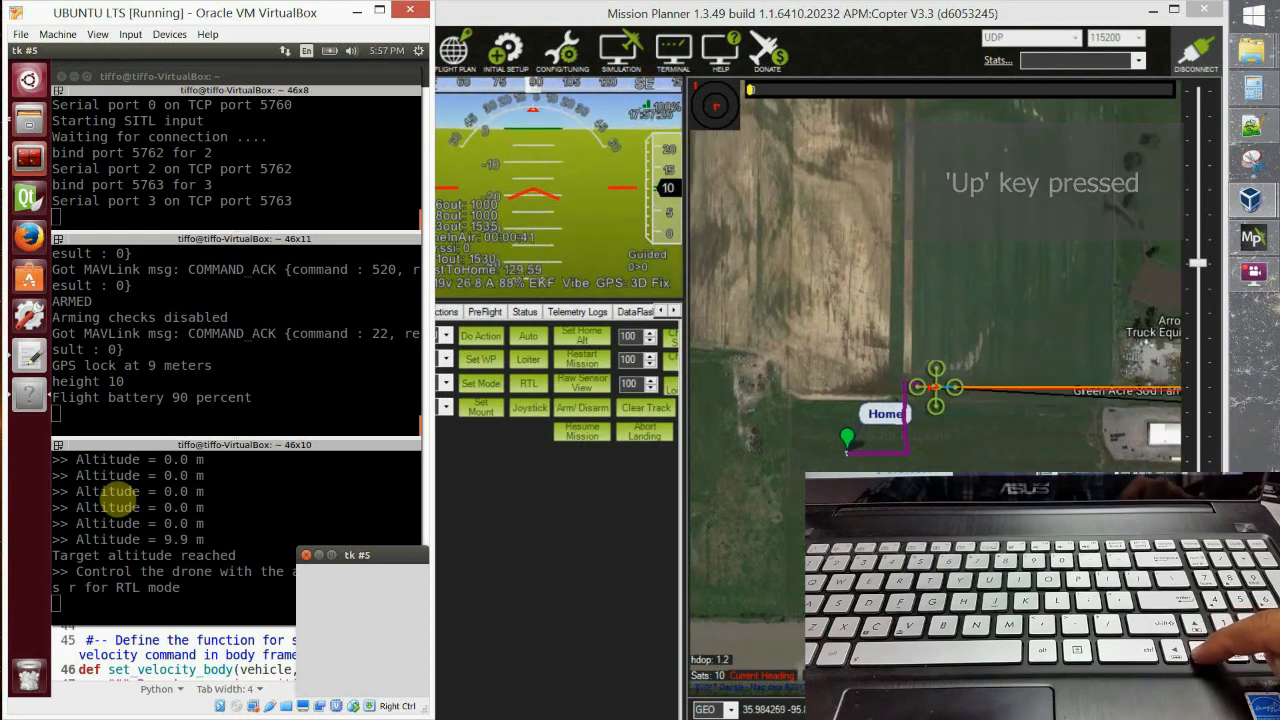
key(Down)
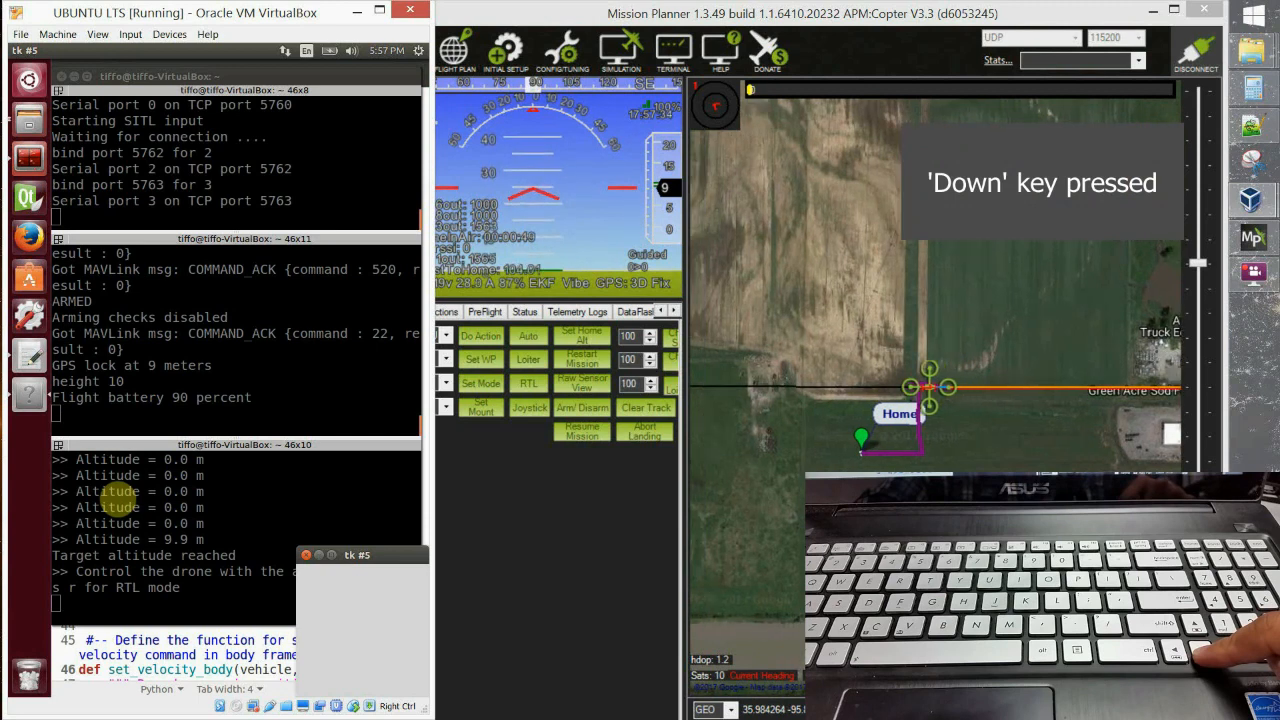
key(Down)
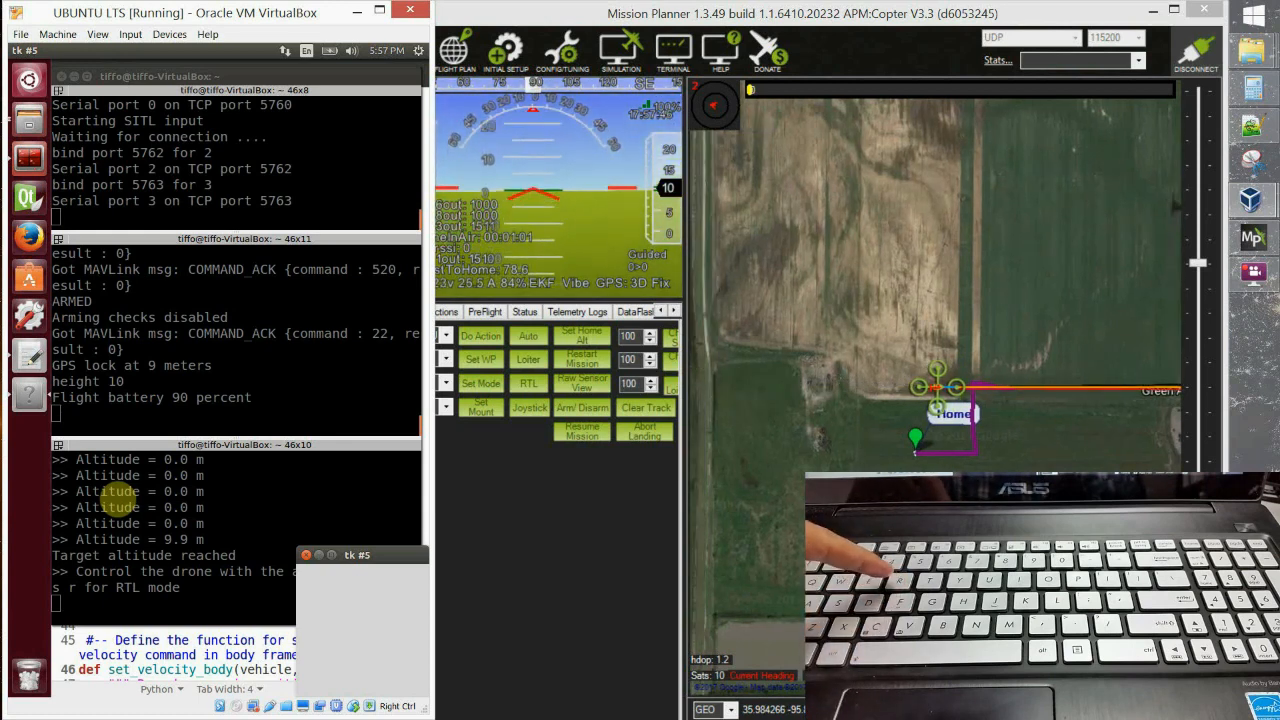
key(r)
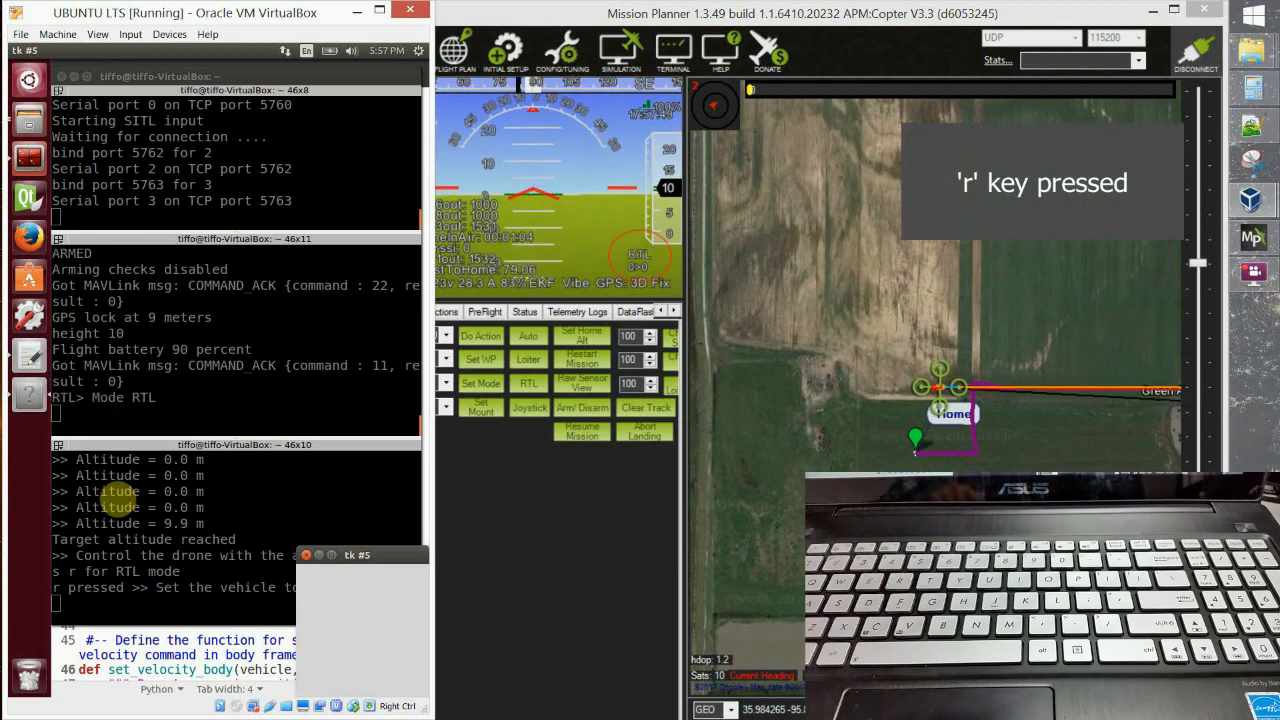